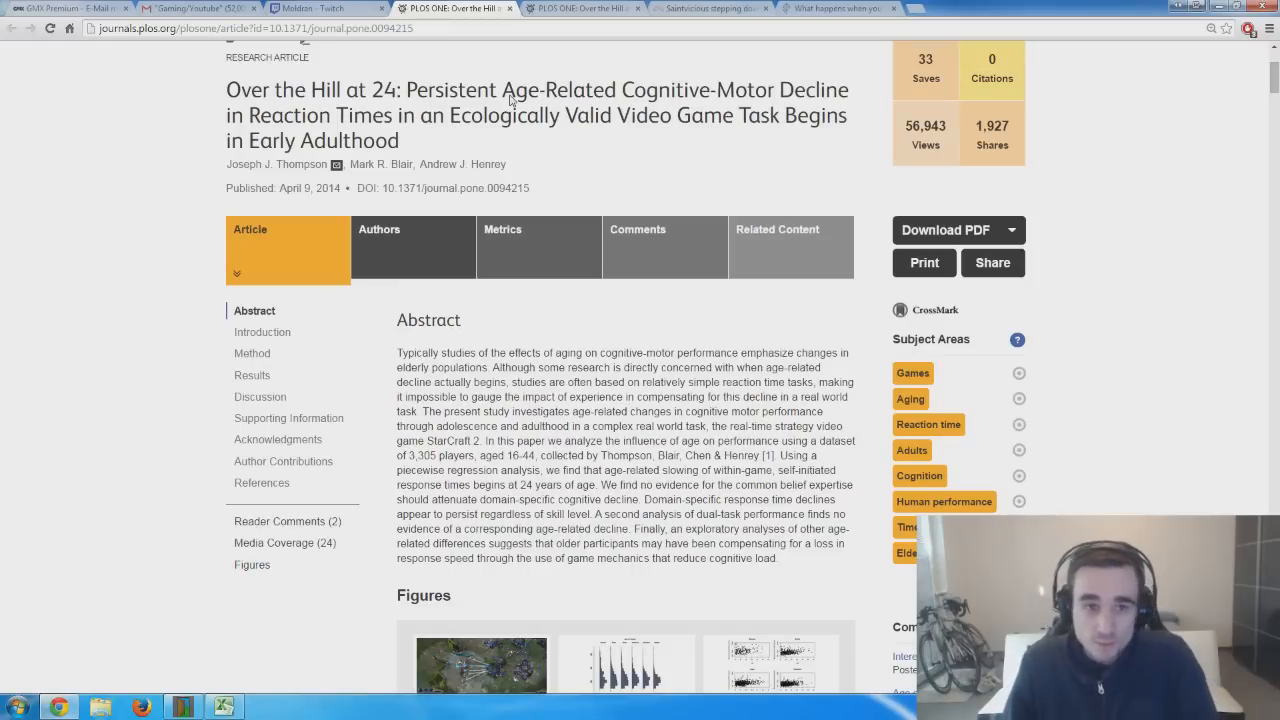
mouse_move(232, 172)
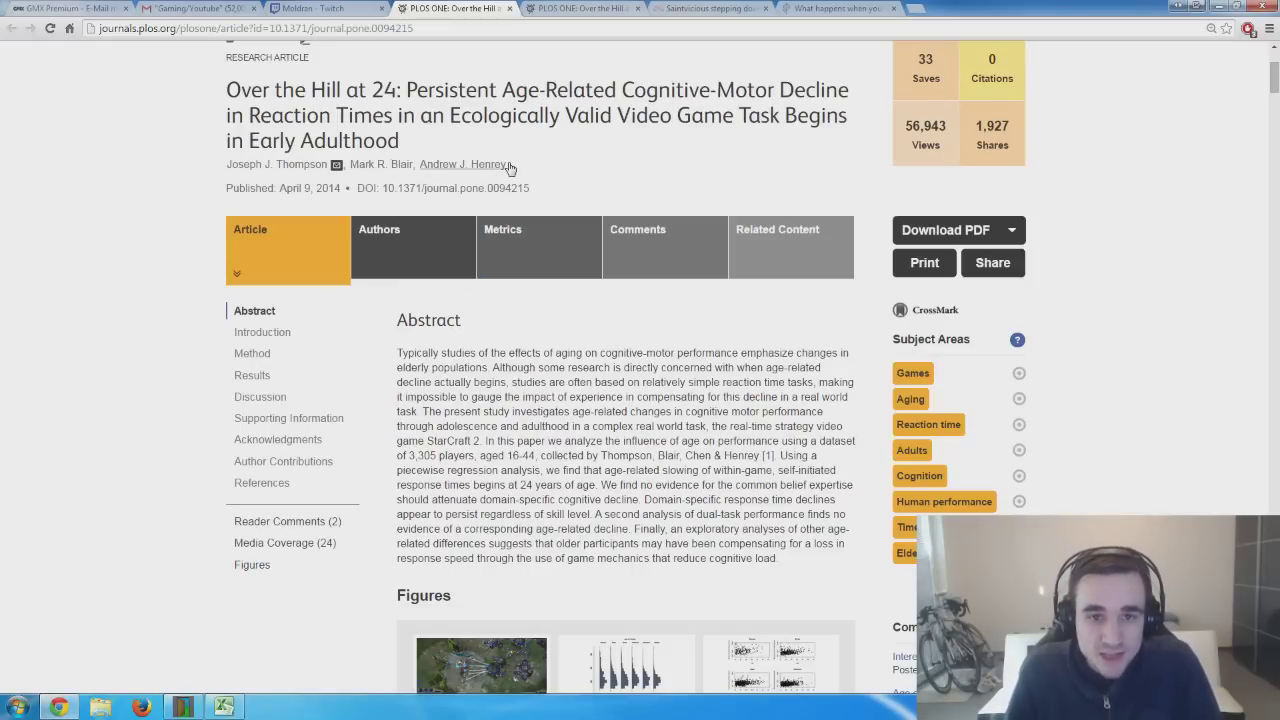
mouse_move(603, 188)
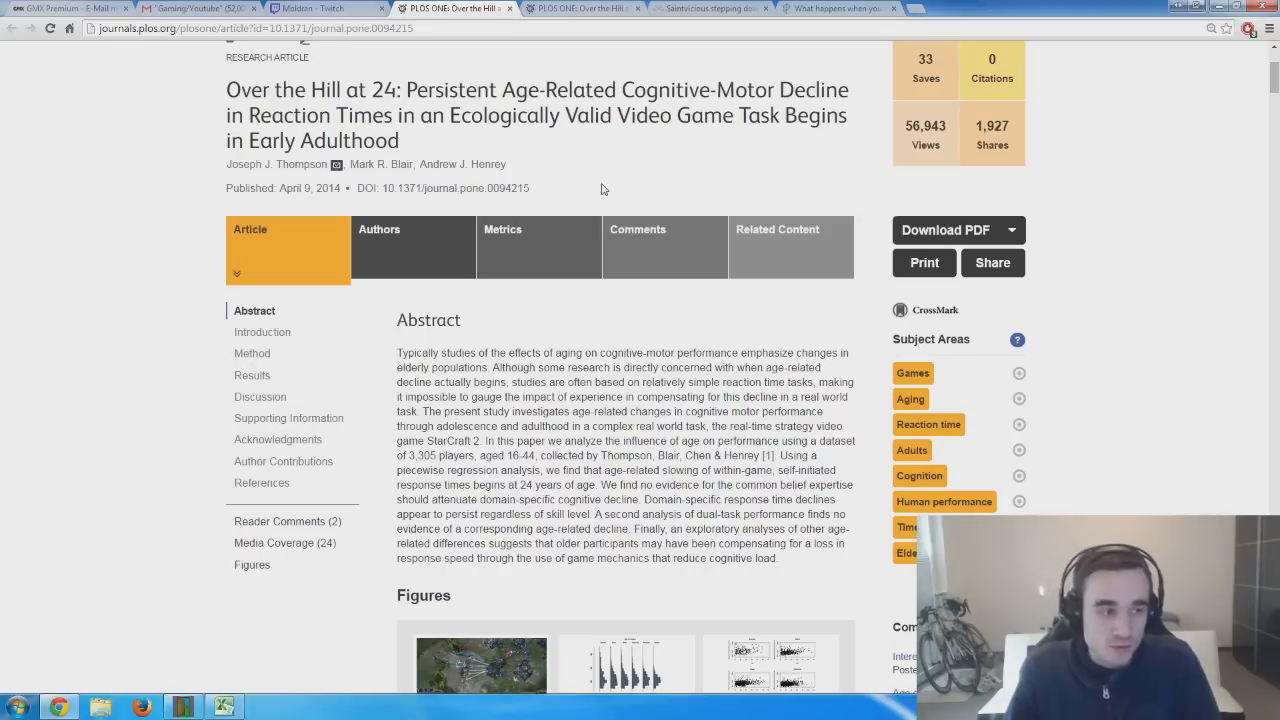
Highlight the abstract's sample of 3,305 players aged 16-44.
drag(401, 455, 462, 455)
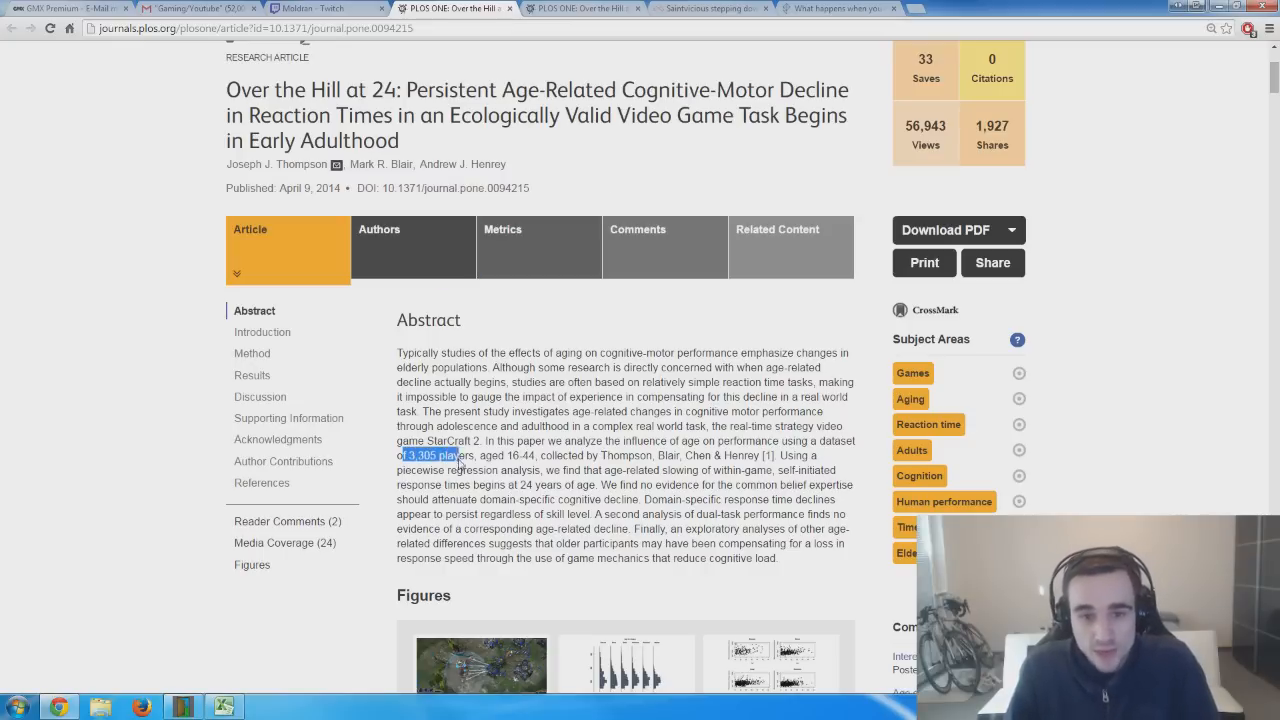
drag(410, 455, 540, 455)
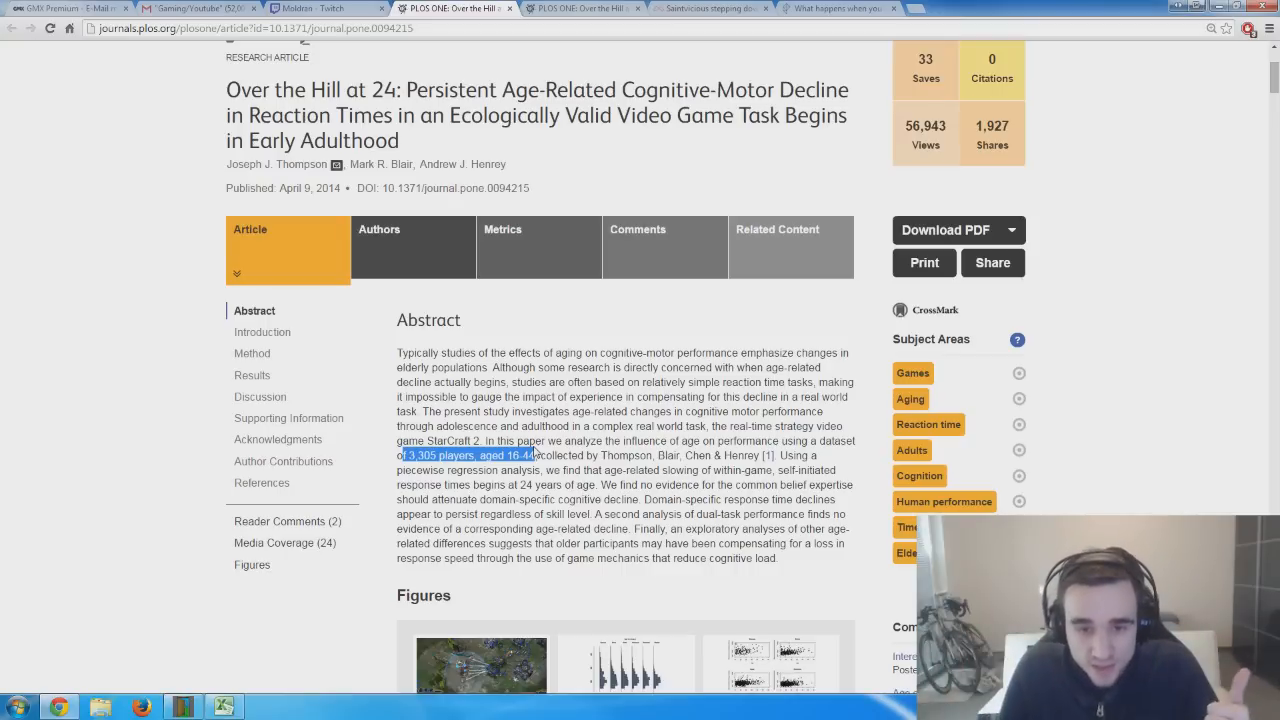
mouse_move(573, 427)
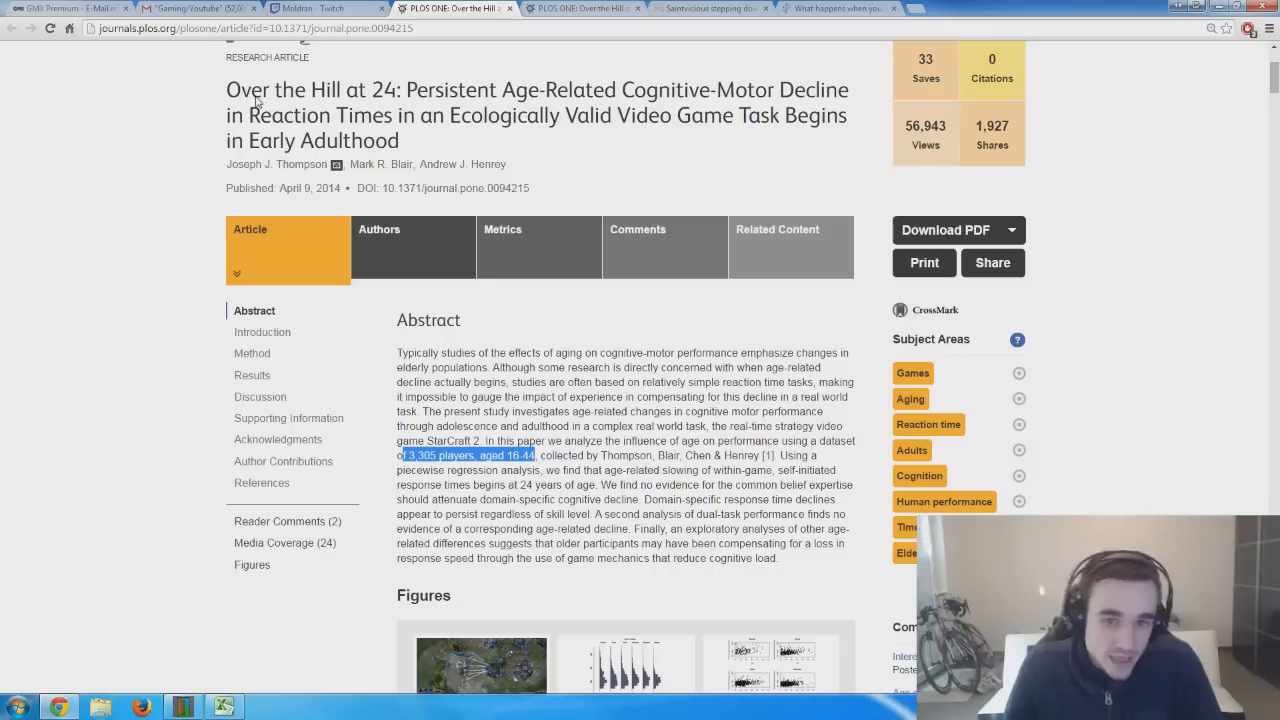
mouse_move(223, 96)
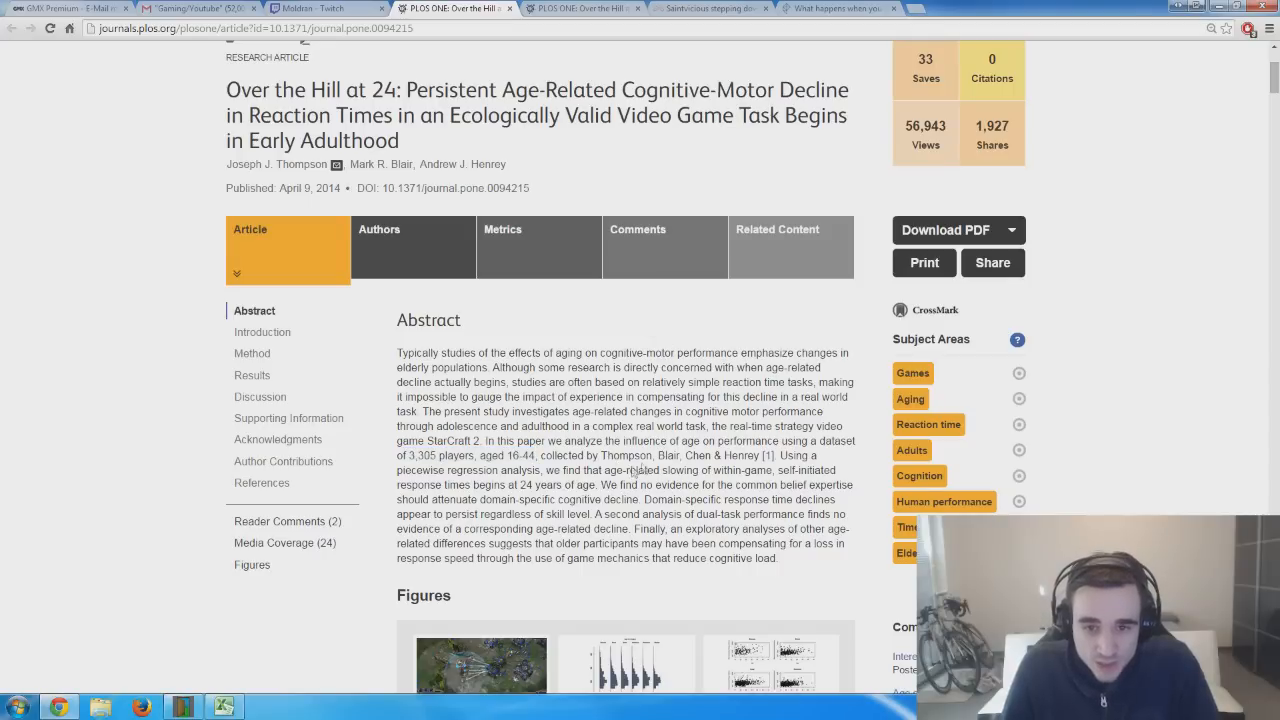
drag(548, 470, 620, 485)
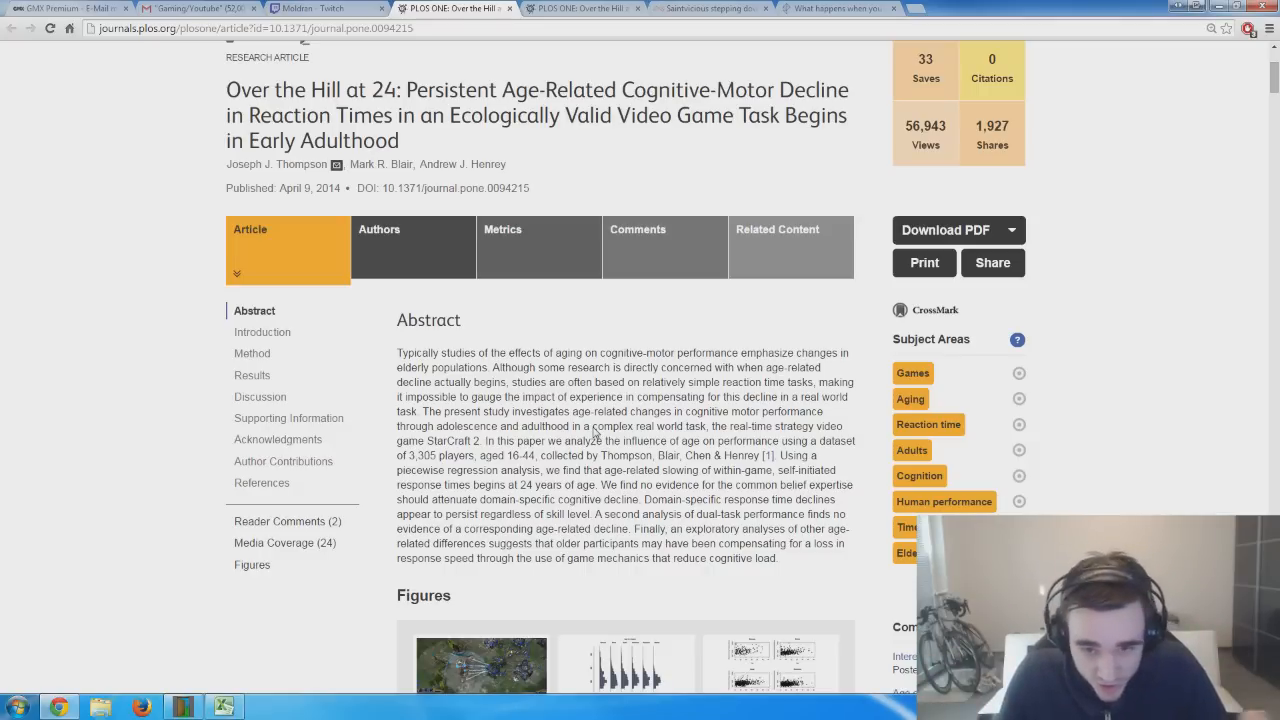
Scroll through Methods and Results past Figures 2 and 4 to Figure 5.
scroll(down, 3)
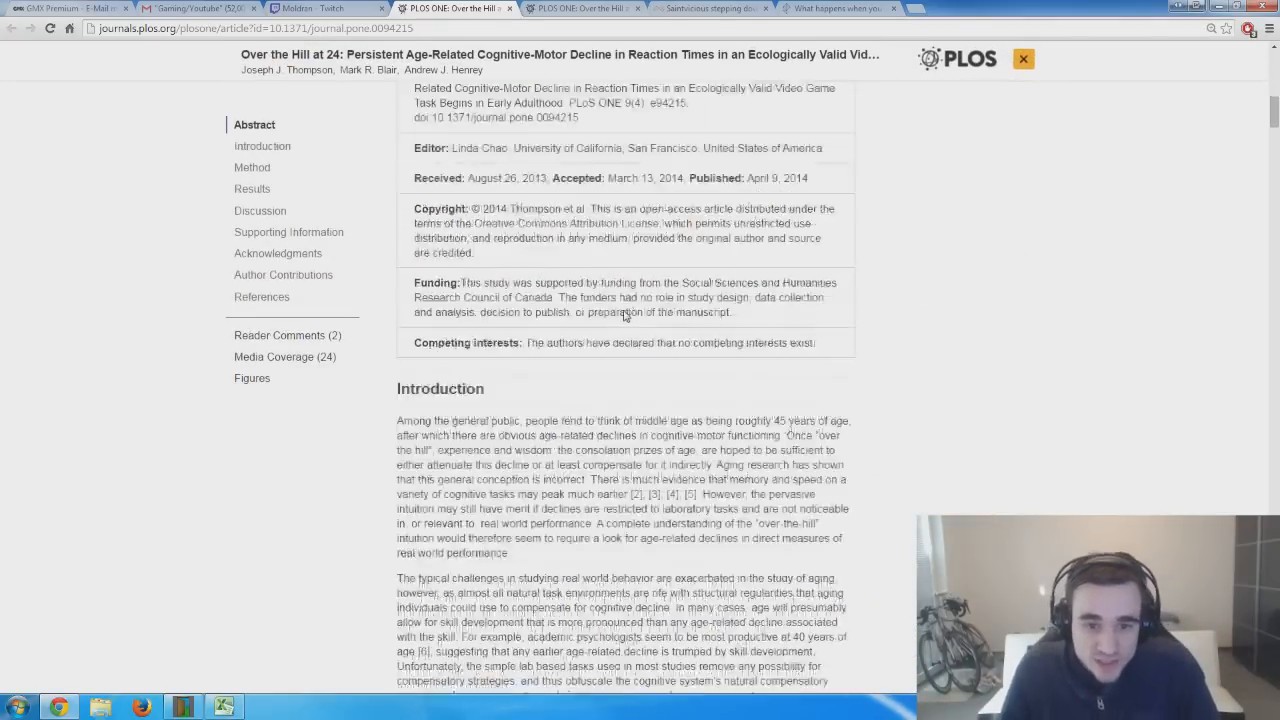
scroll(down, 3)
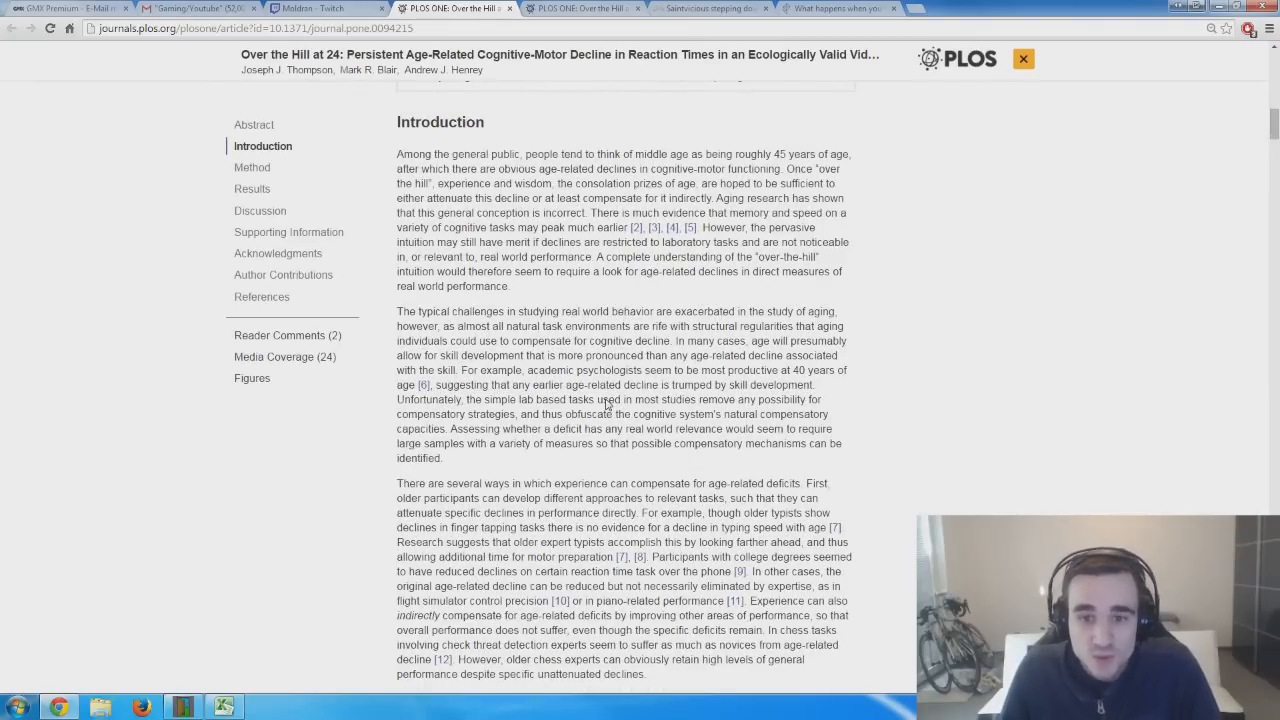
scroll(down, 3)
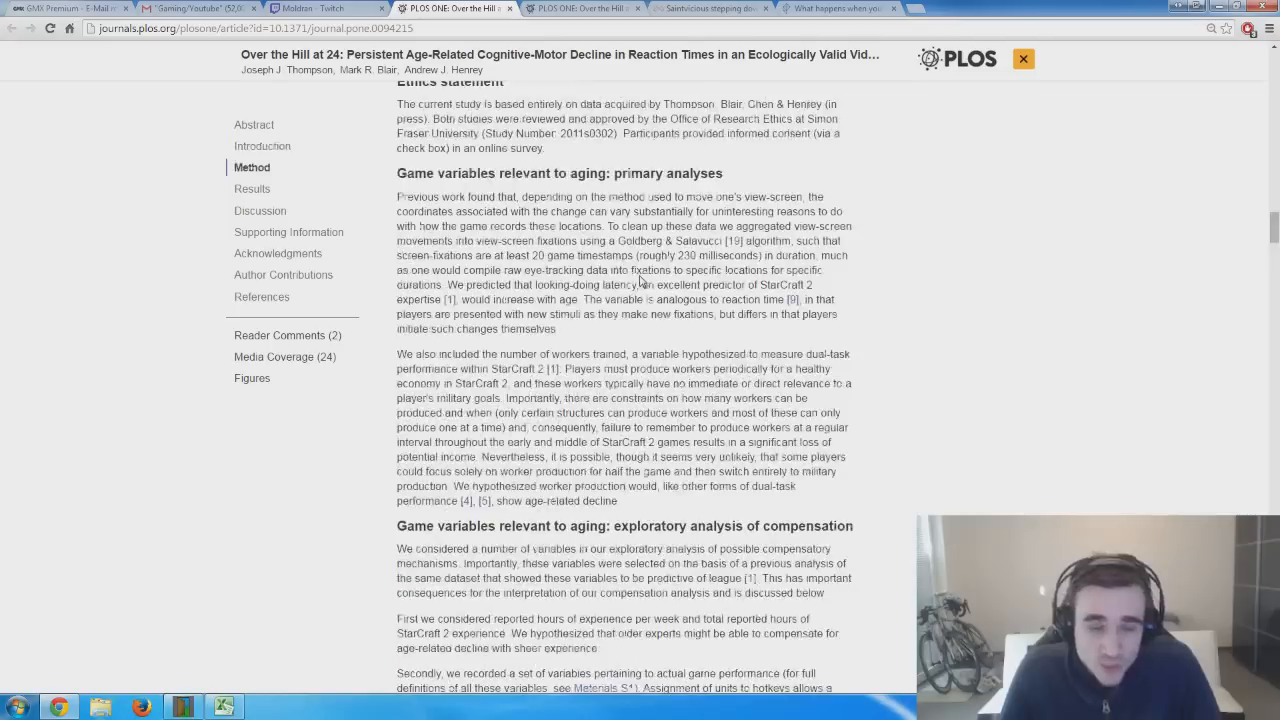
scroll(down, 3)
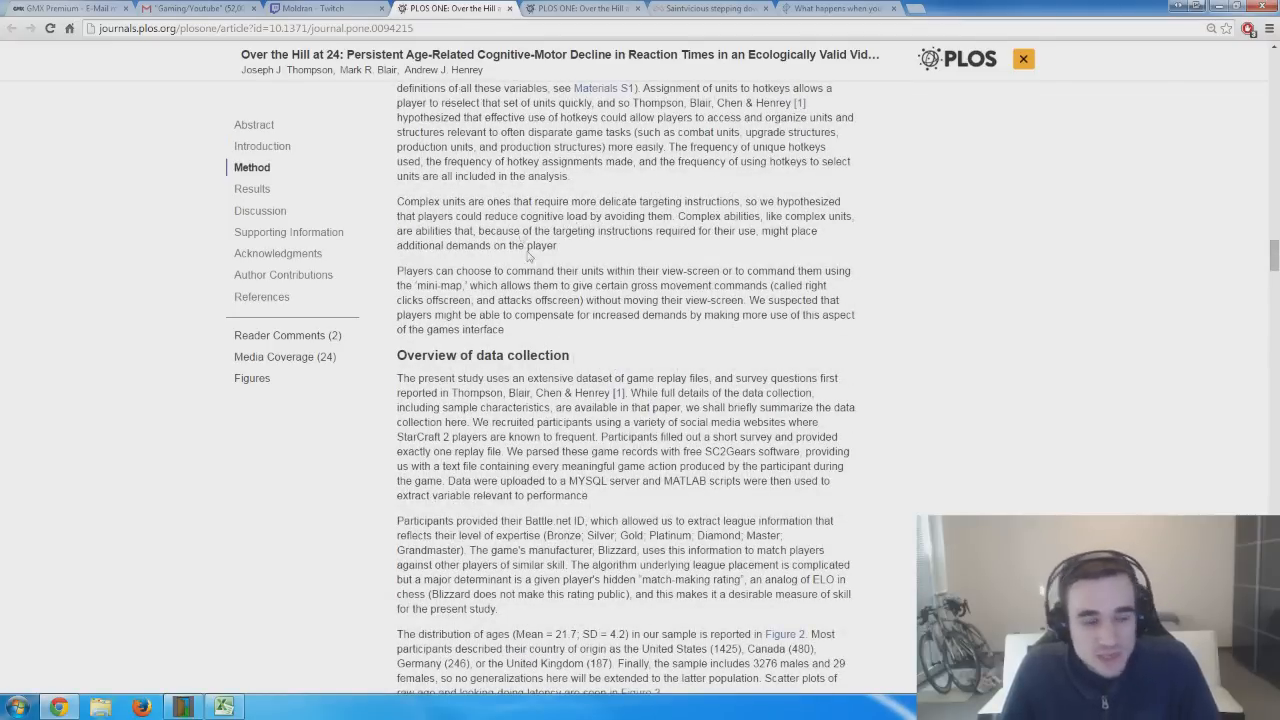
scroll(down, 3)
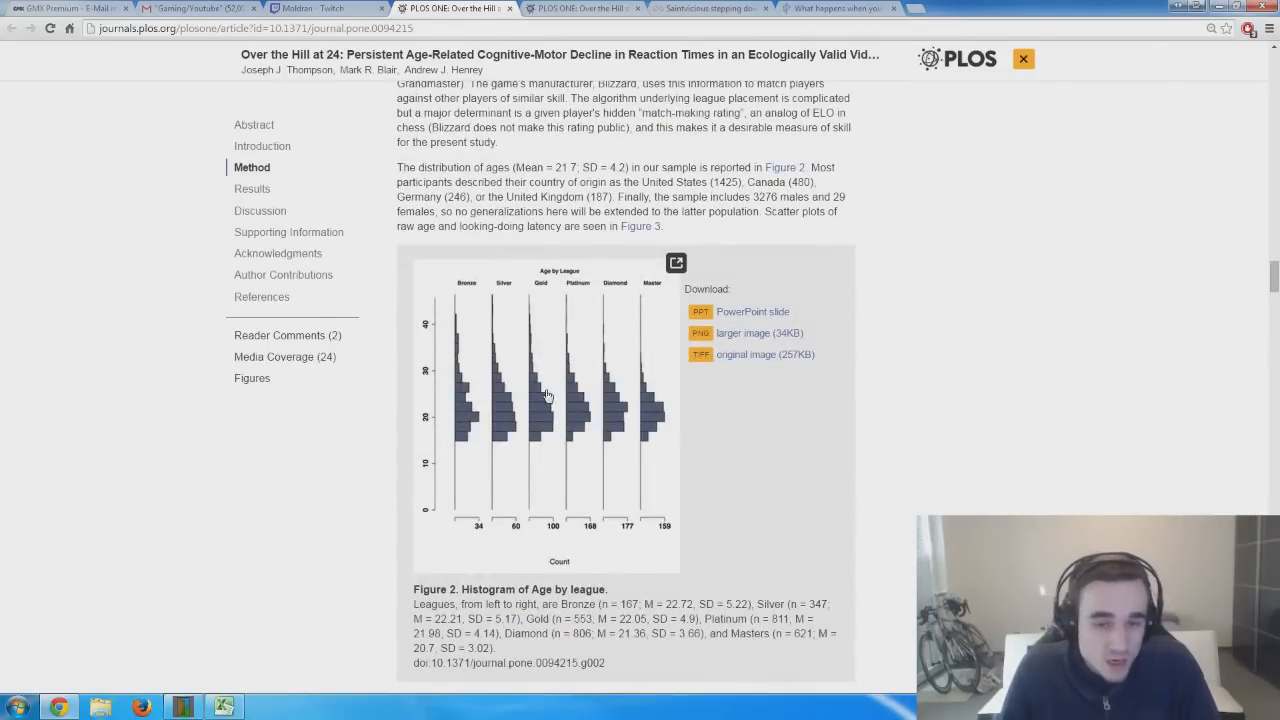
scroll(down, 3)
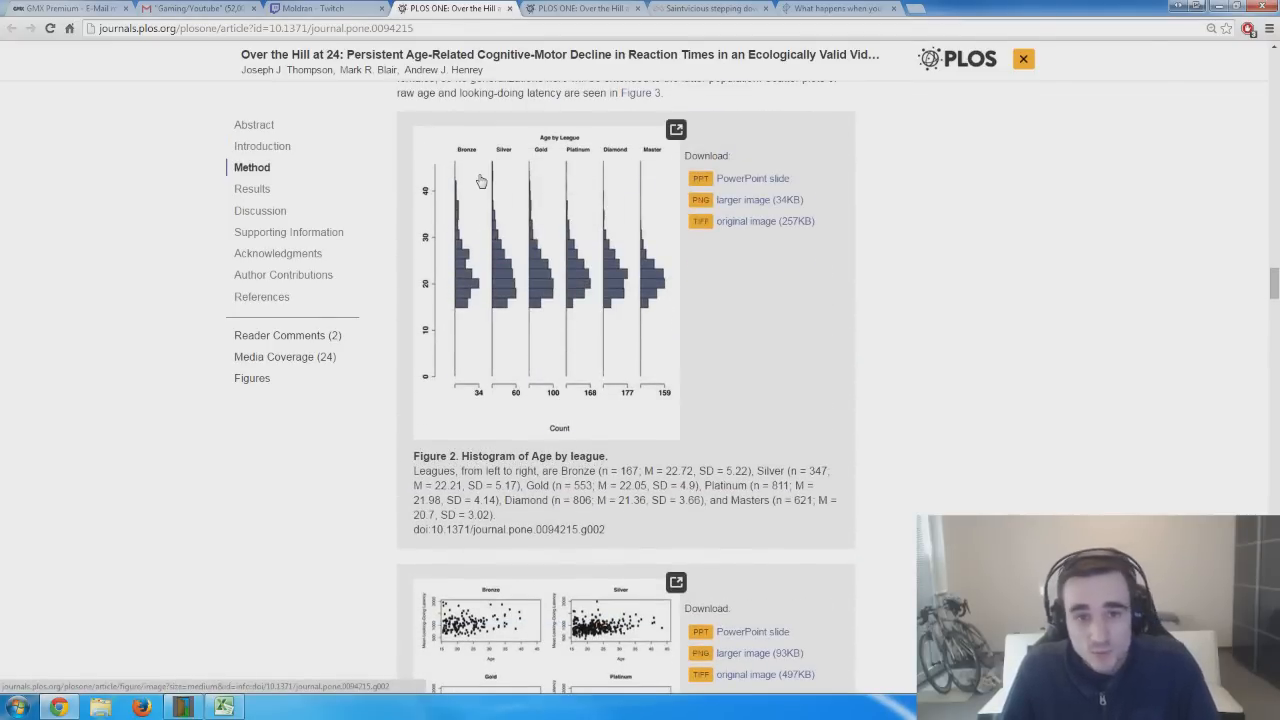
mouse_move(506, 167)
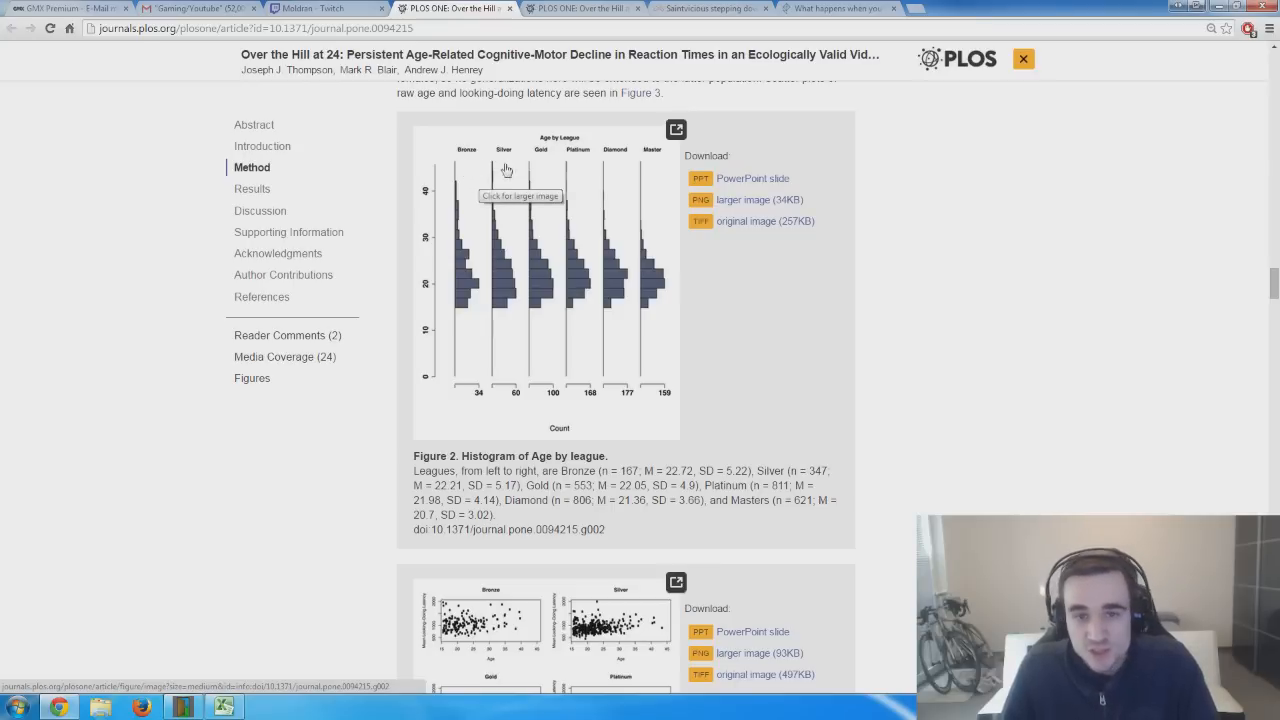
mouse_move(644, 188)
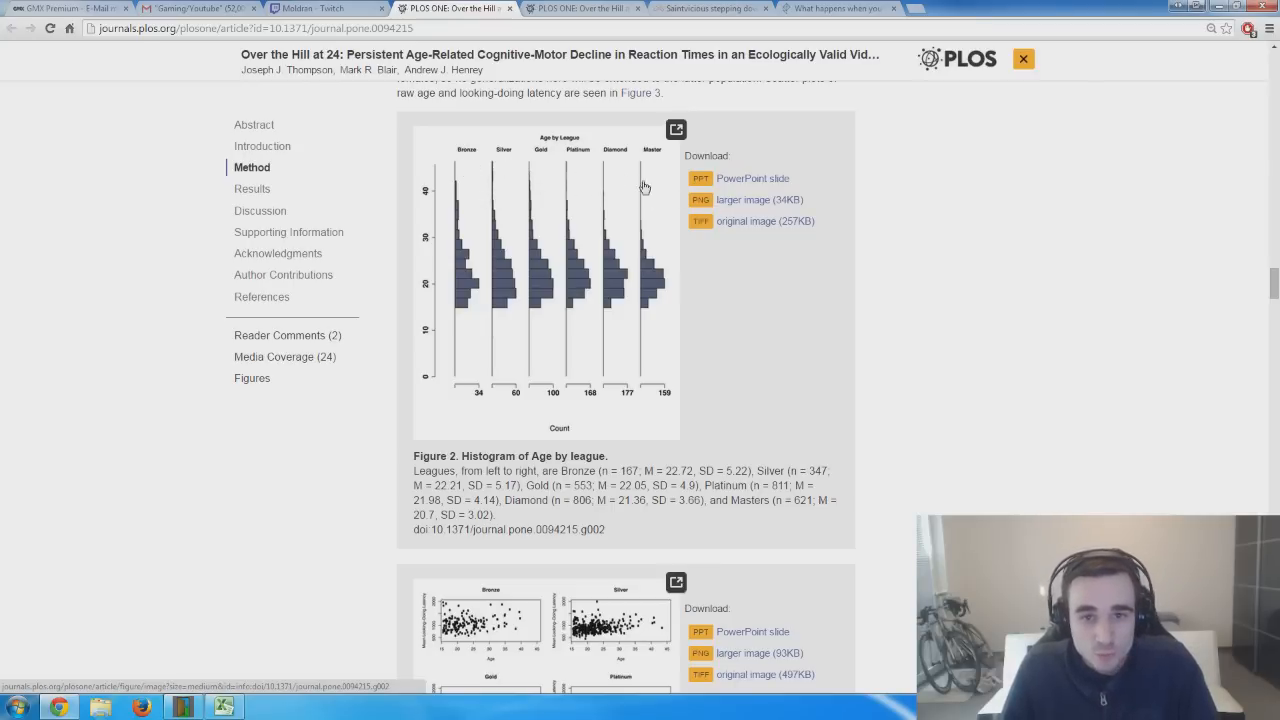
scroll(down, 3)
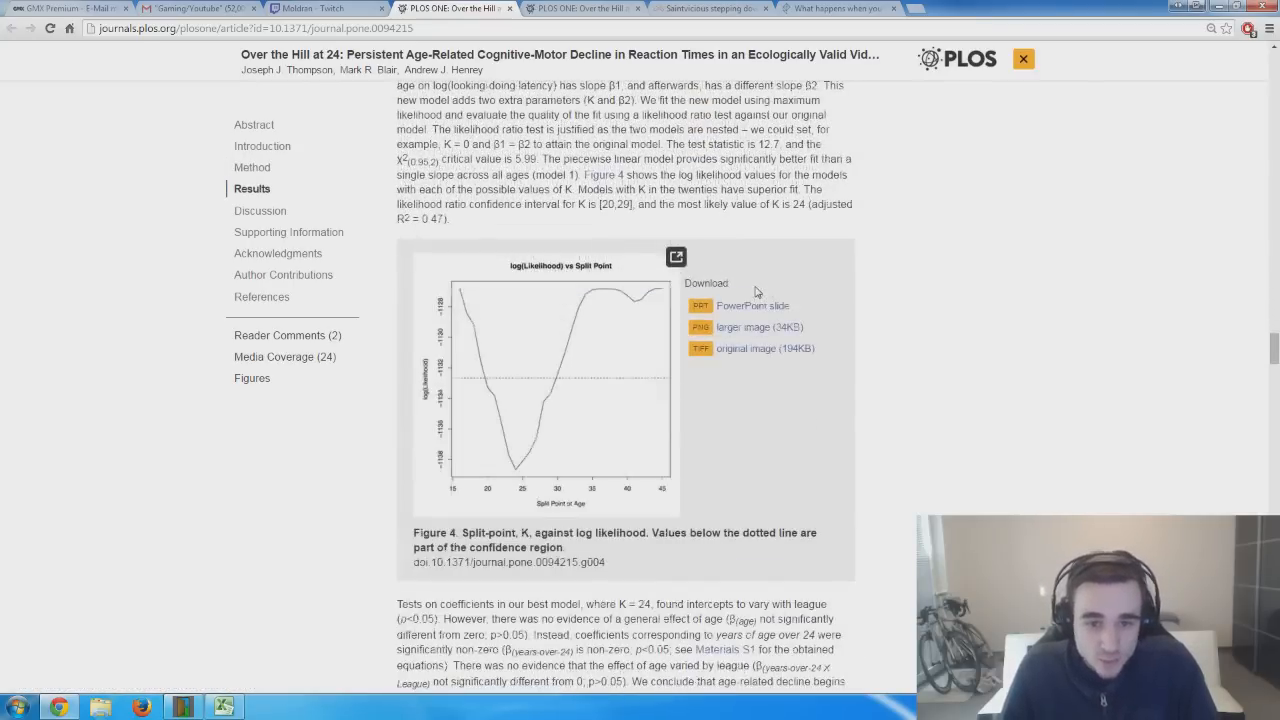
scroll(down, 3)
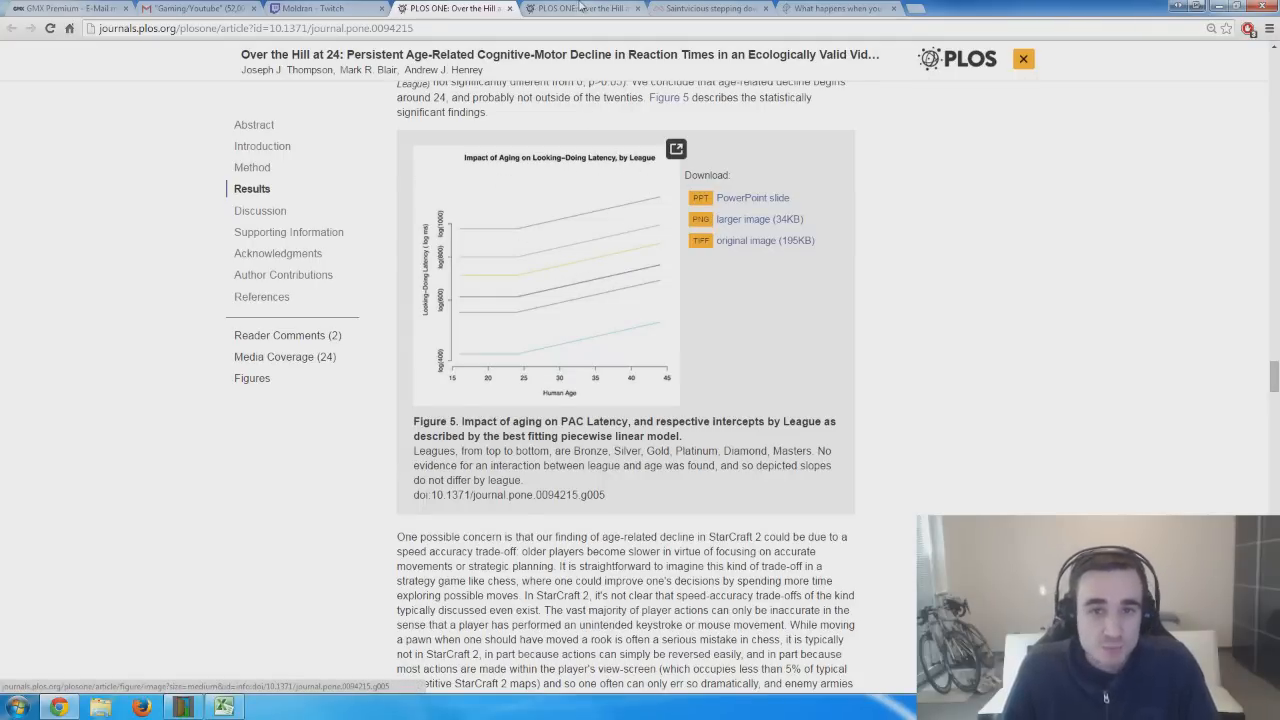
Enlarge Figure 5 (latency vs. age by league) in the figure viewer.
click(675, 148)
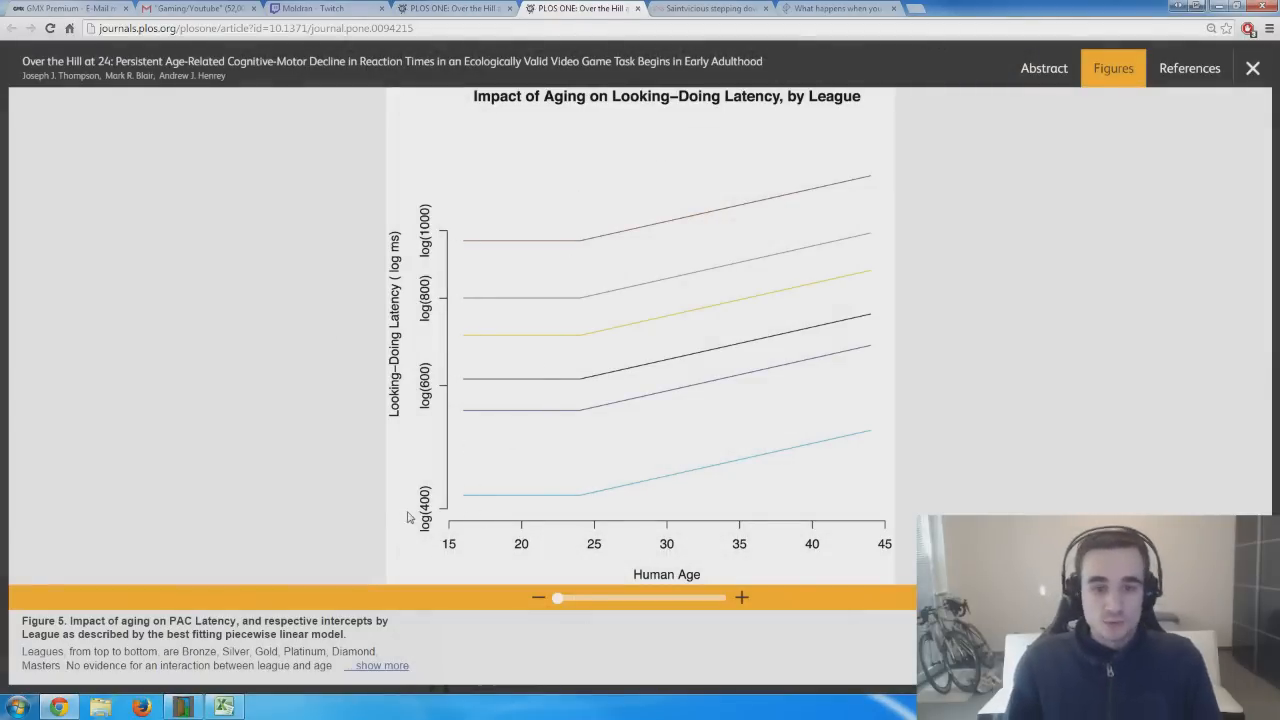
mouse_move(435, 504)
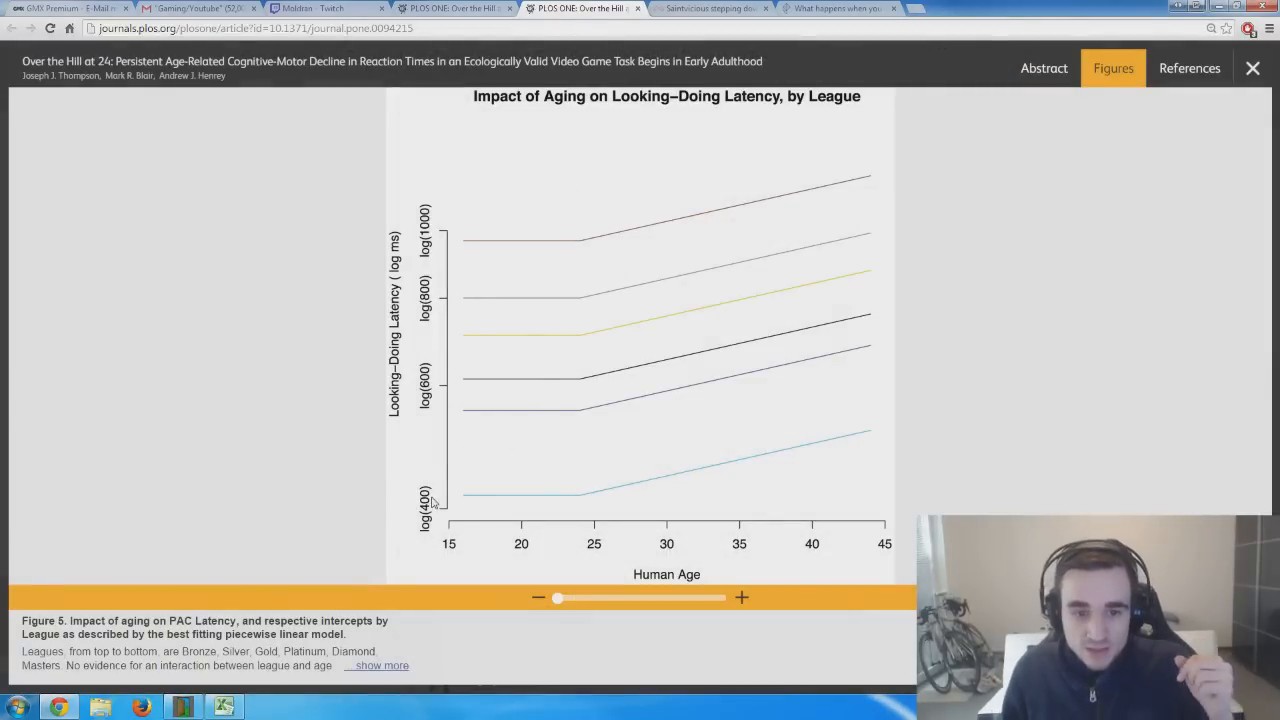
mouse_move(437, 362)
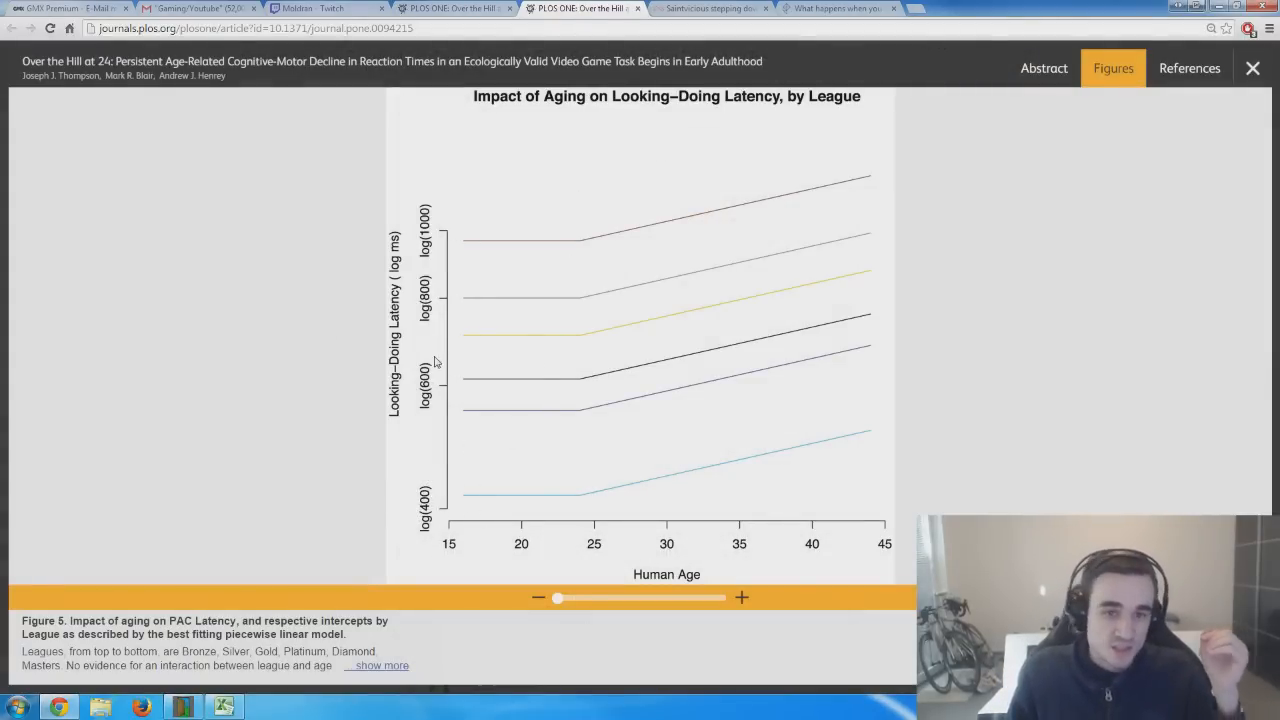
mouse_move(383, 497)
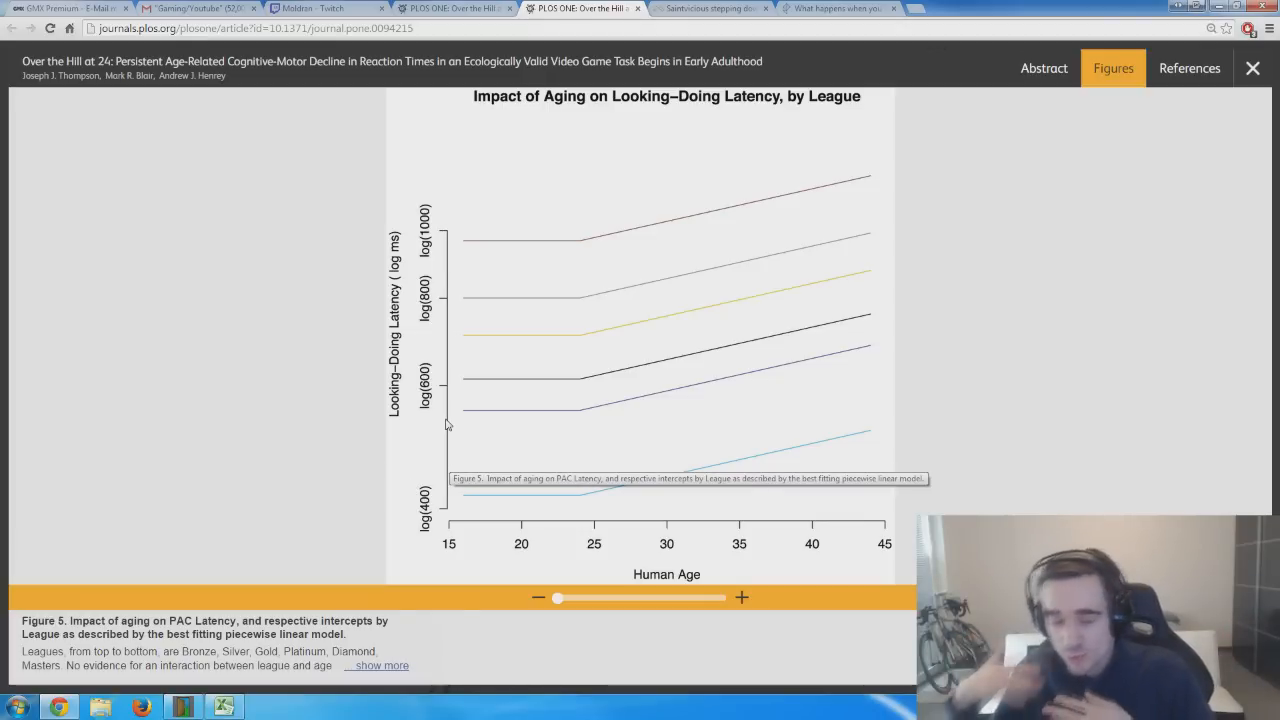
mouse_move(598, 314)
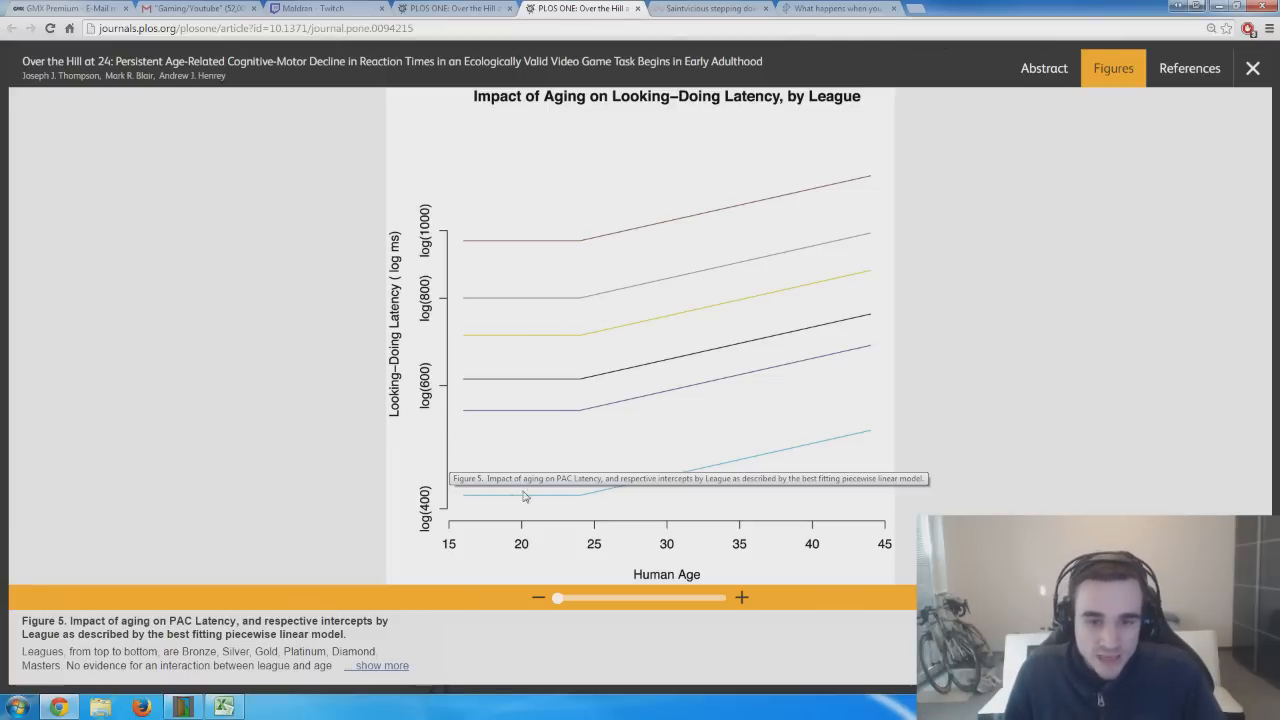
mouse_move(963, 306)
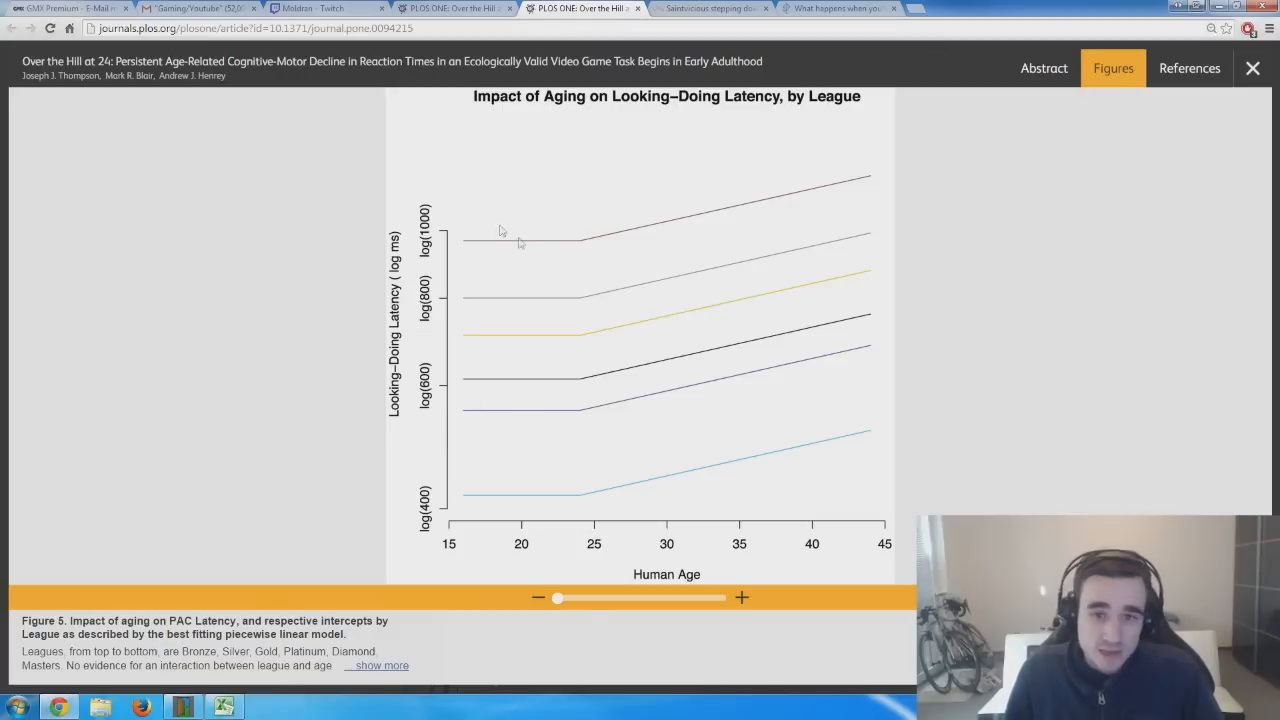
mouse_move(542, 280)
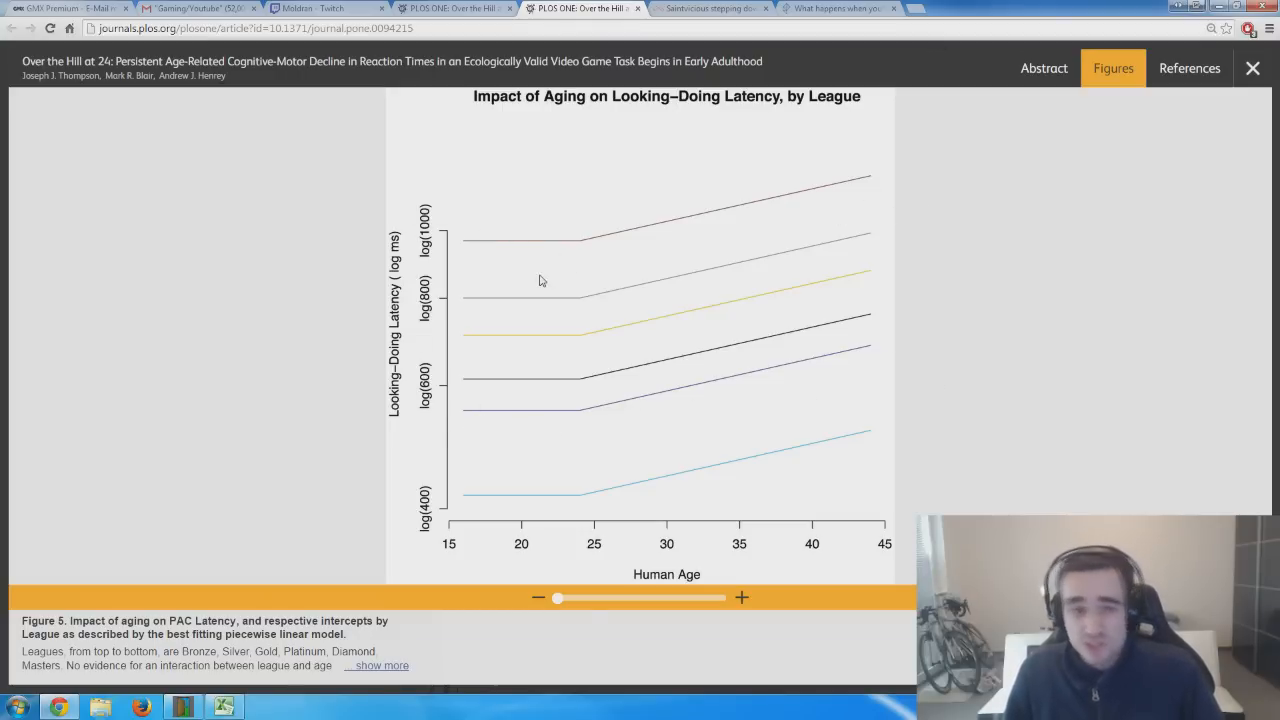
mouse_move(464, 239)
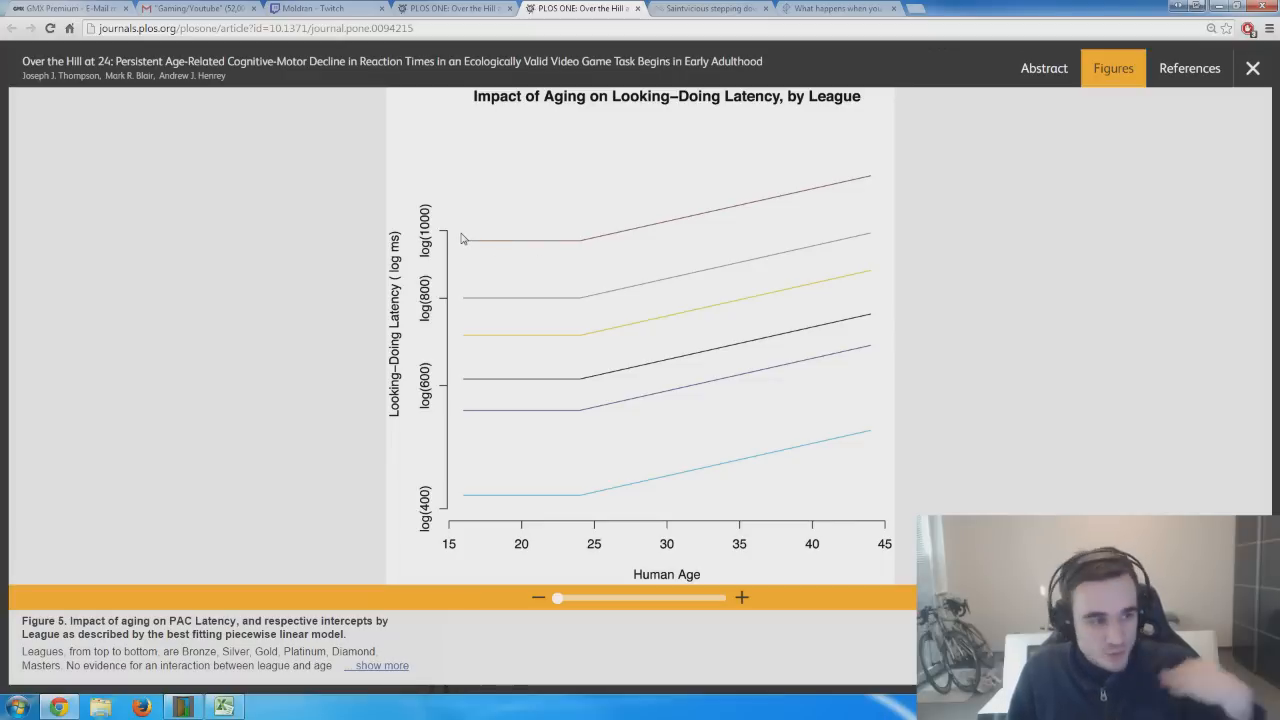
mouse_move(874, 195)
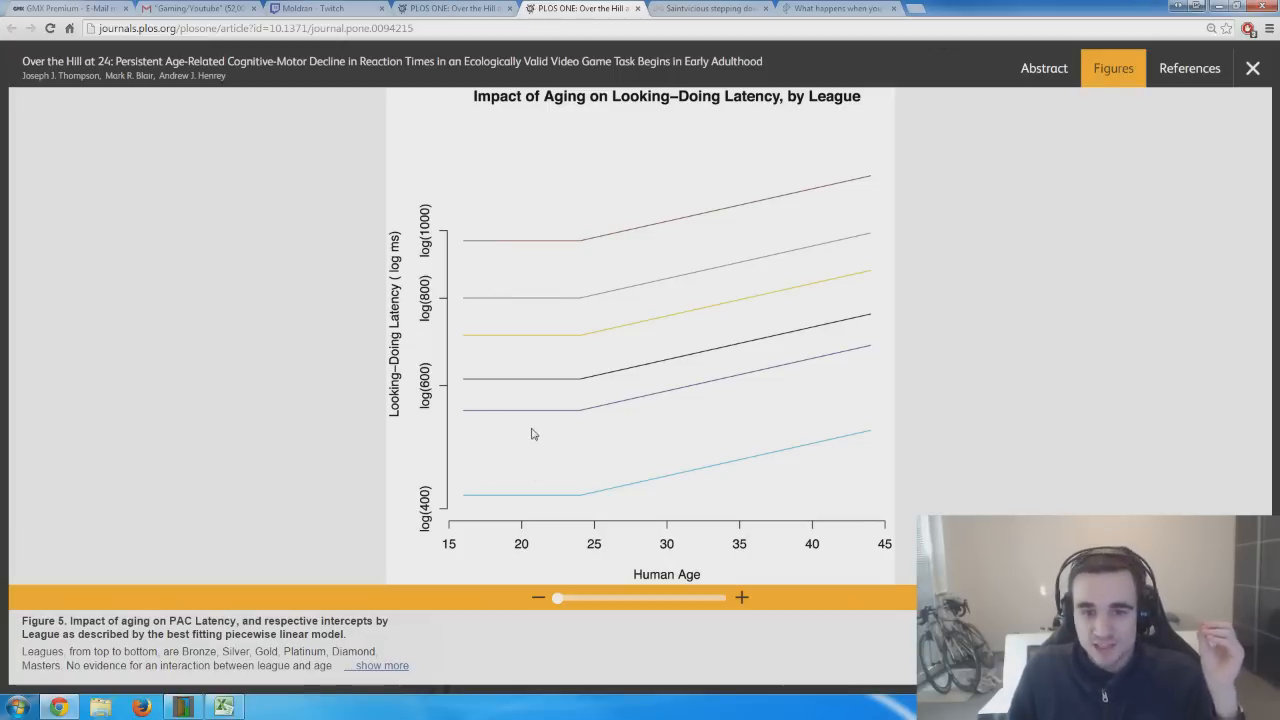
mouse_move(529, 428)
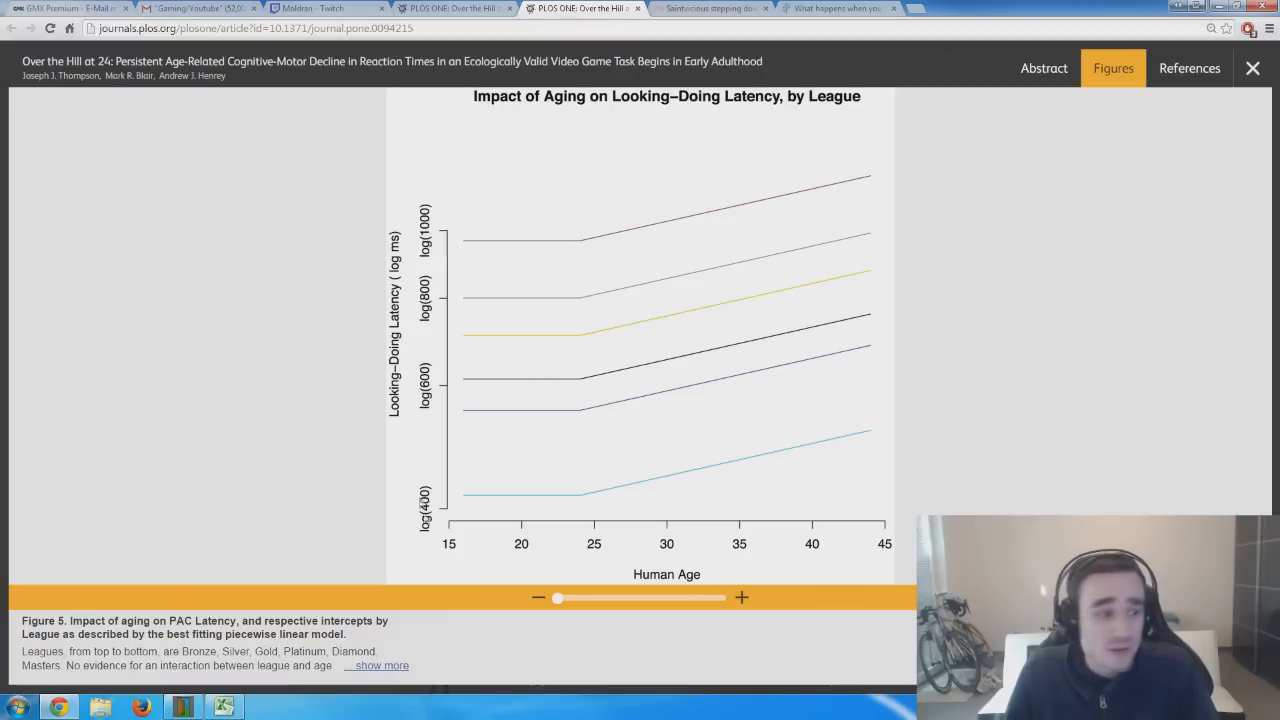
mouse_move(577, 484)
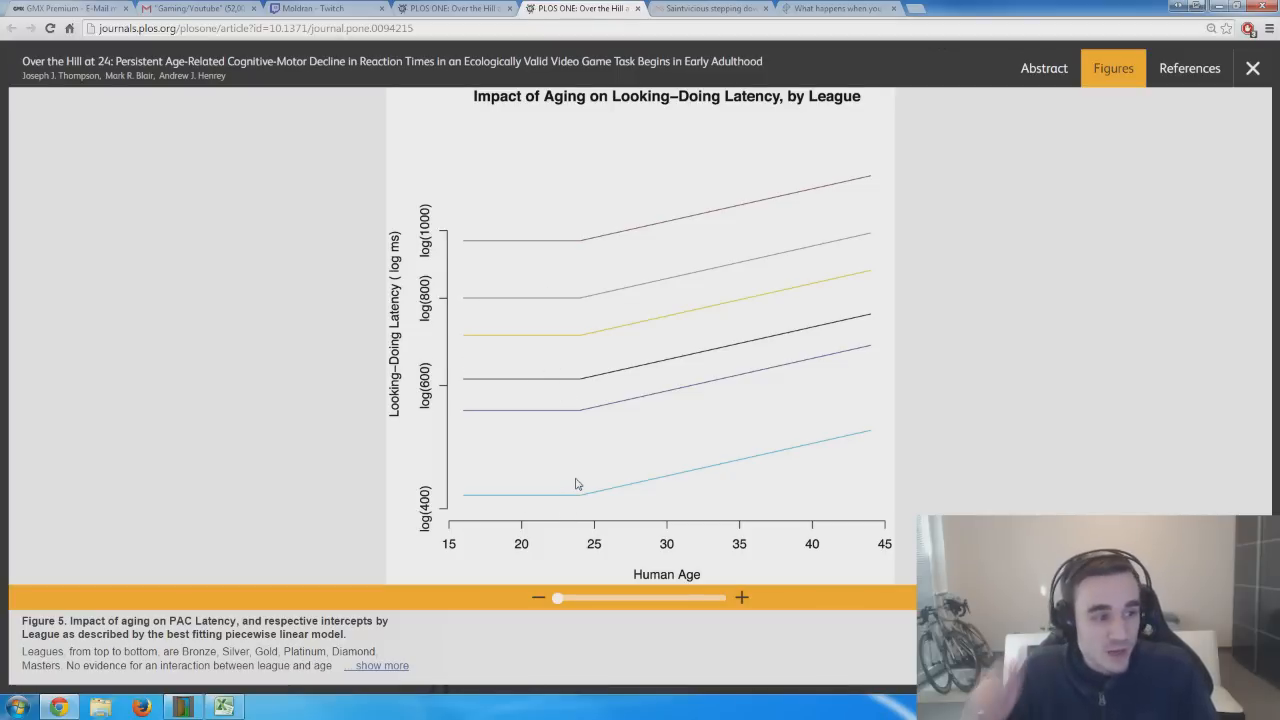
mouse_move(546, 535)
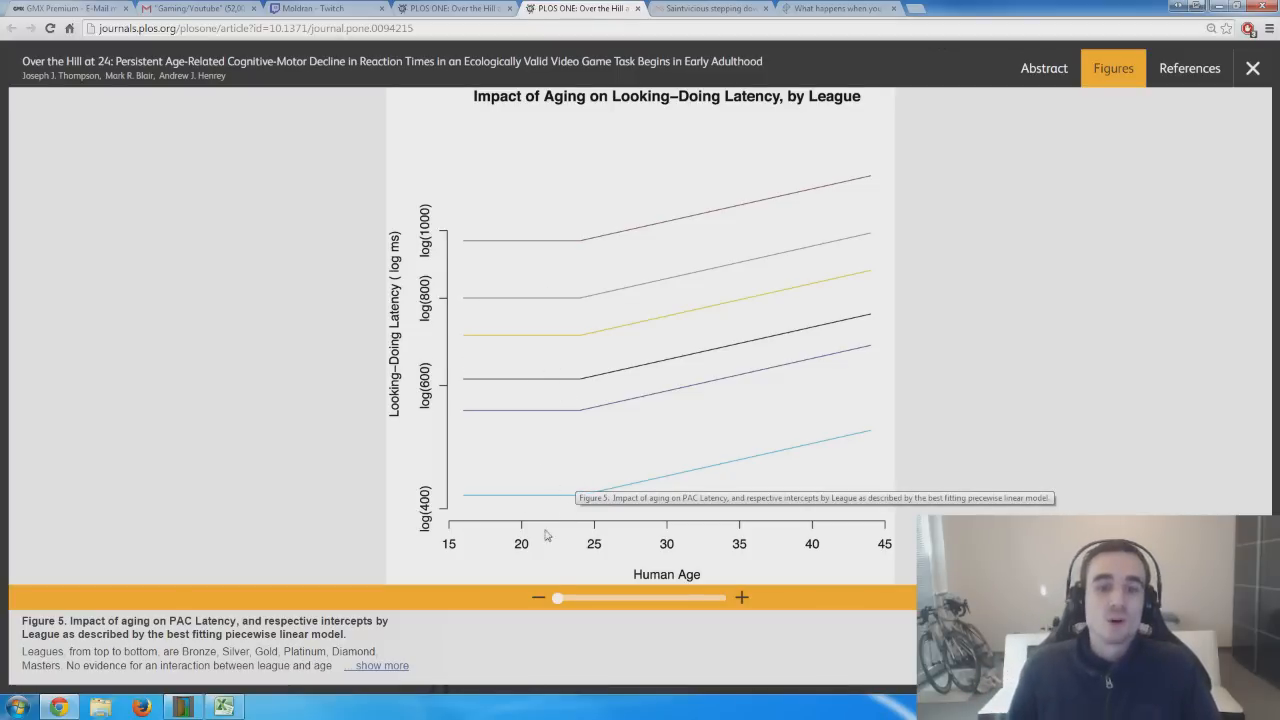
mouse_move(569, 235)
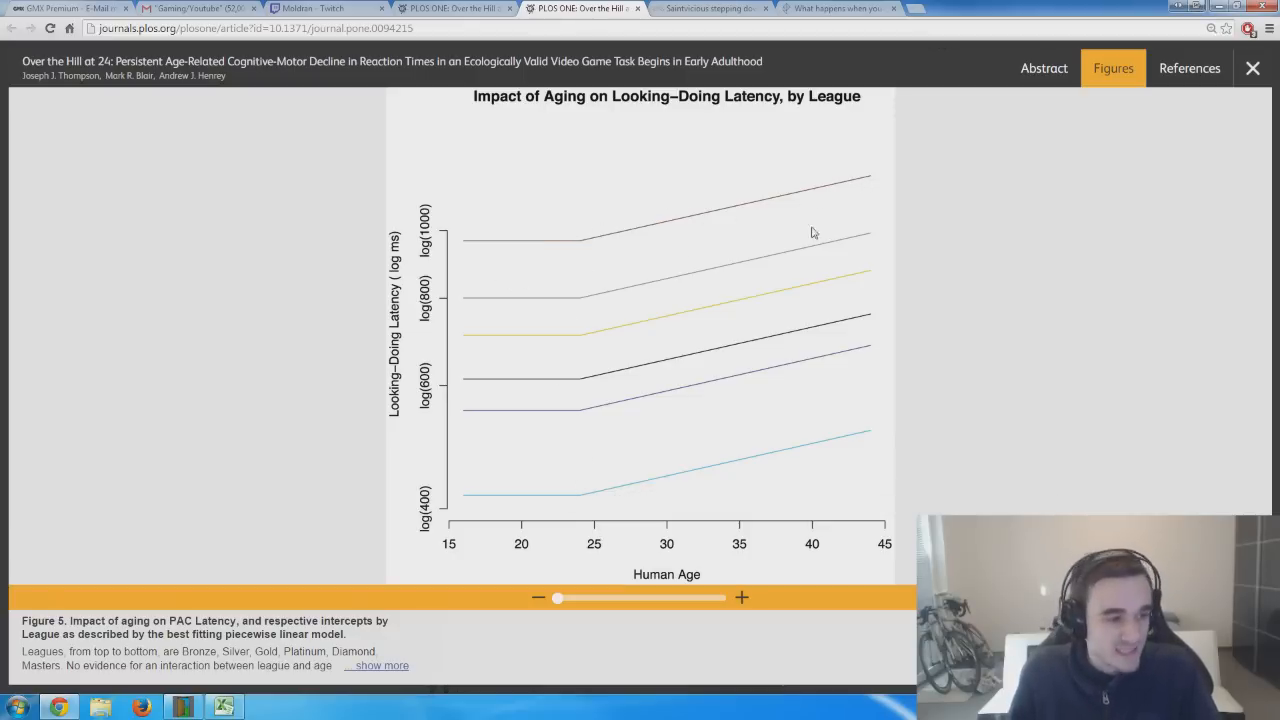
mouse_move(952, 460)
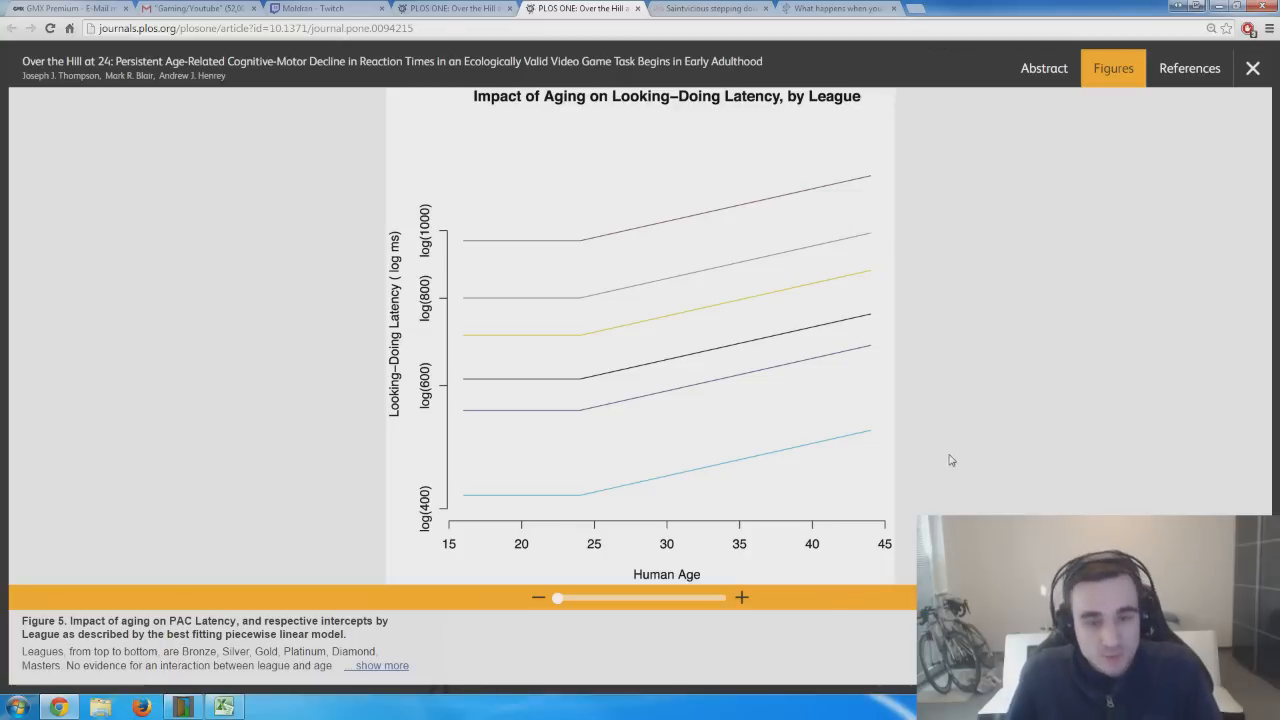
mouse_move(582, 533)
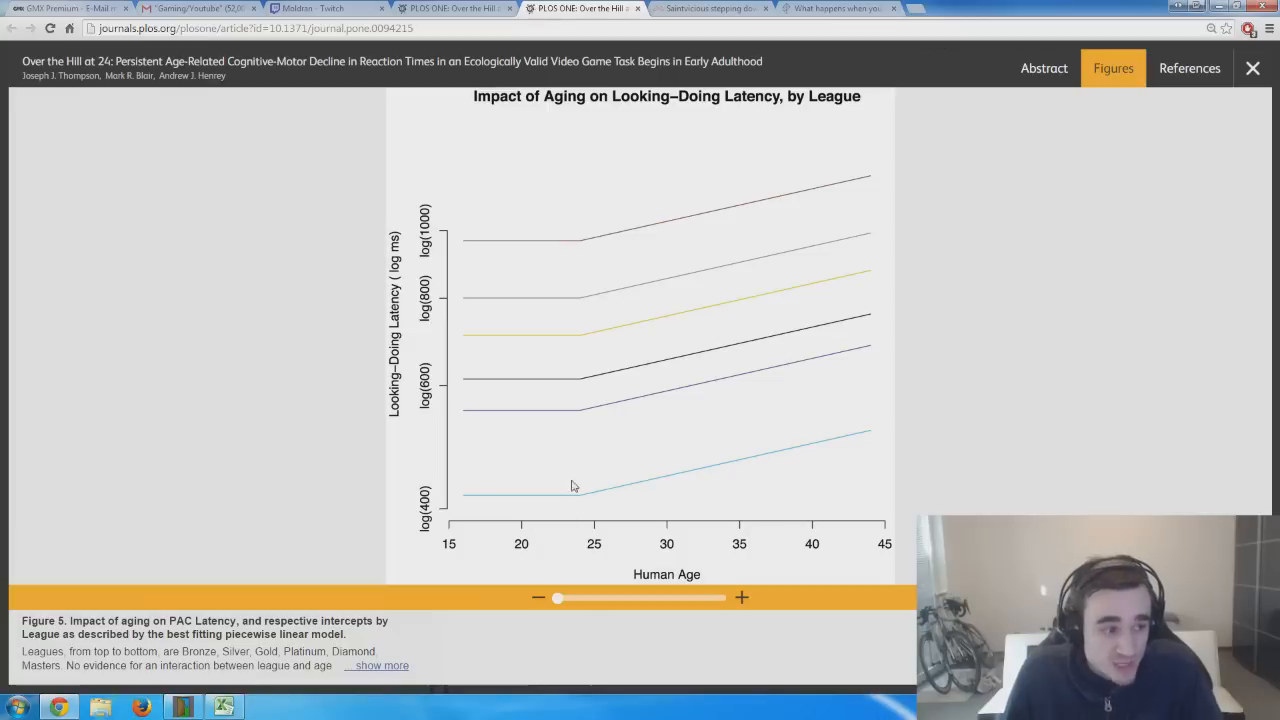
mouse_move(498, 502)
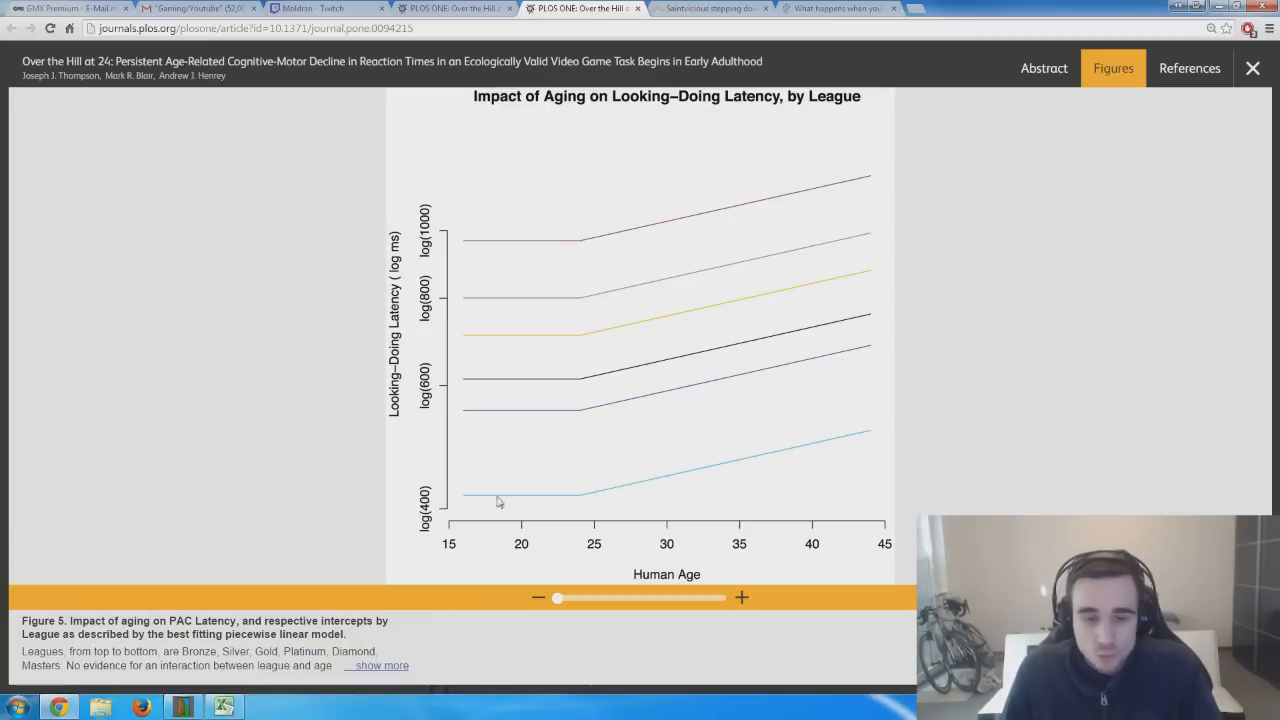
mouse_move(557, 505)
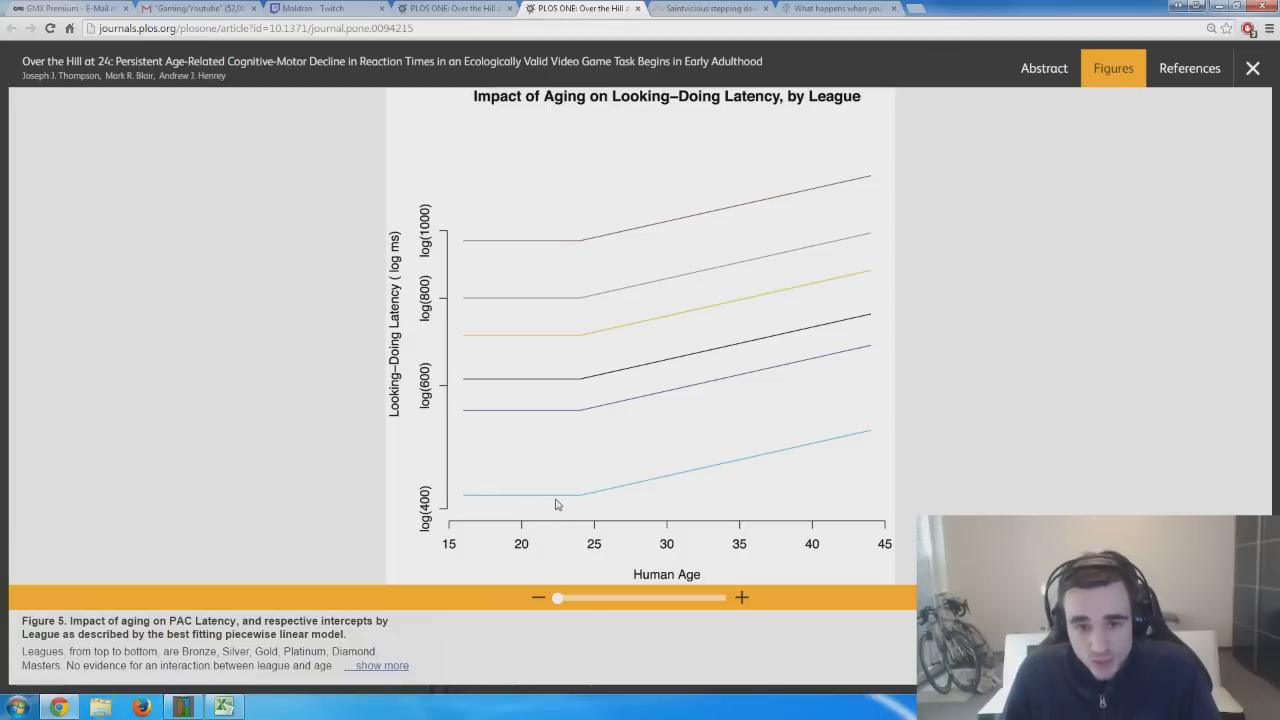
mouse_move(548, 483)
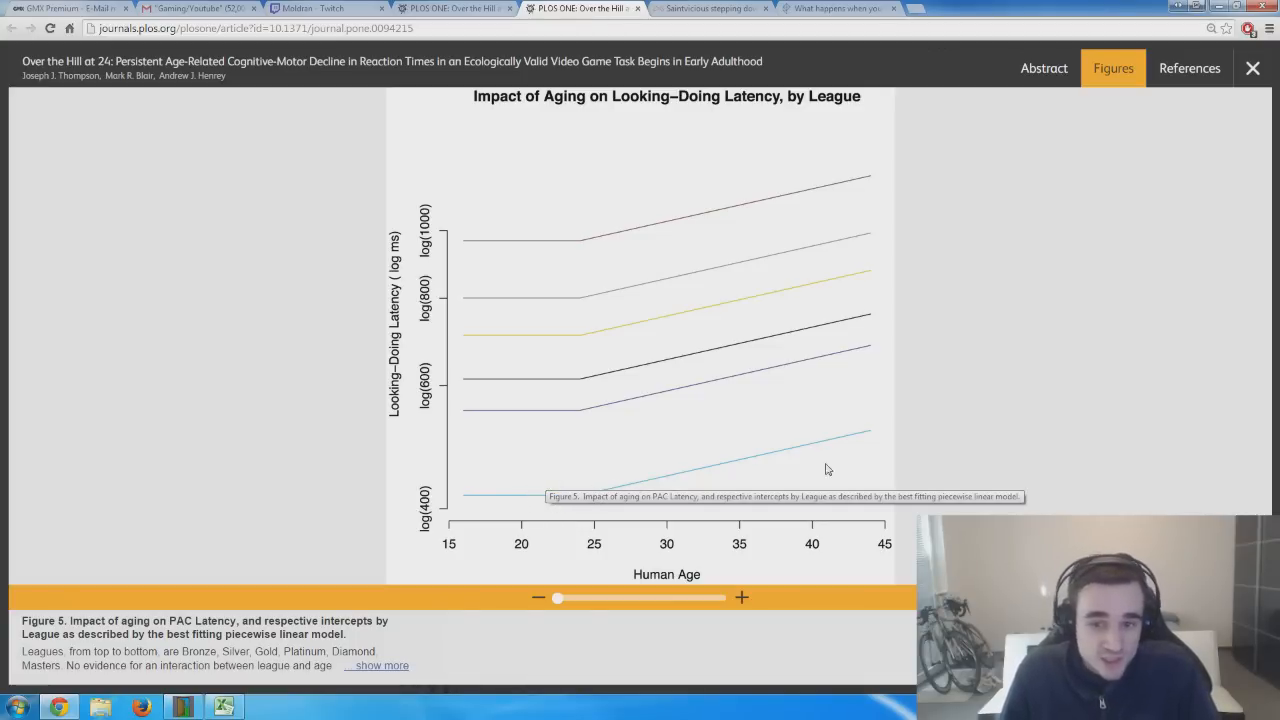
mouse_move(820, 433)
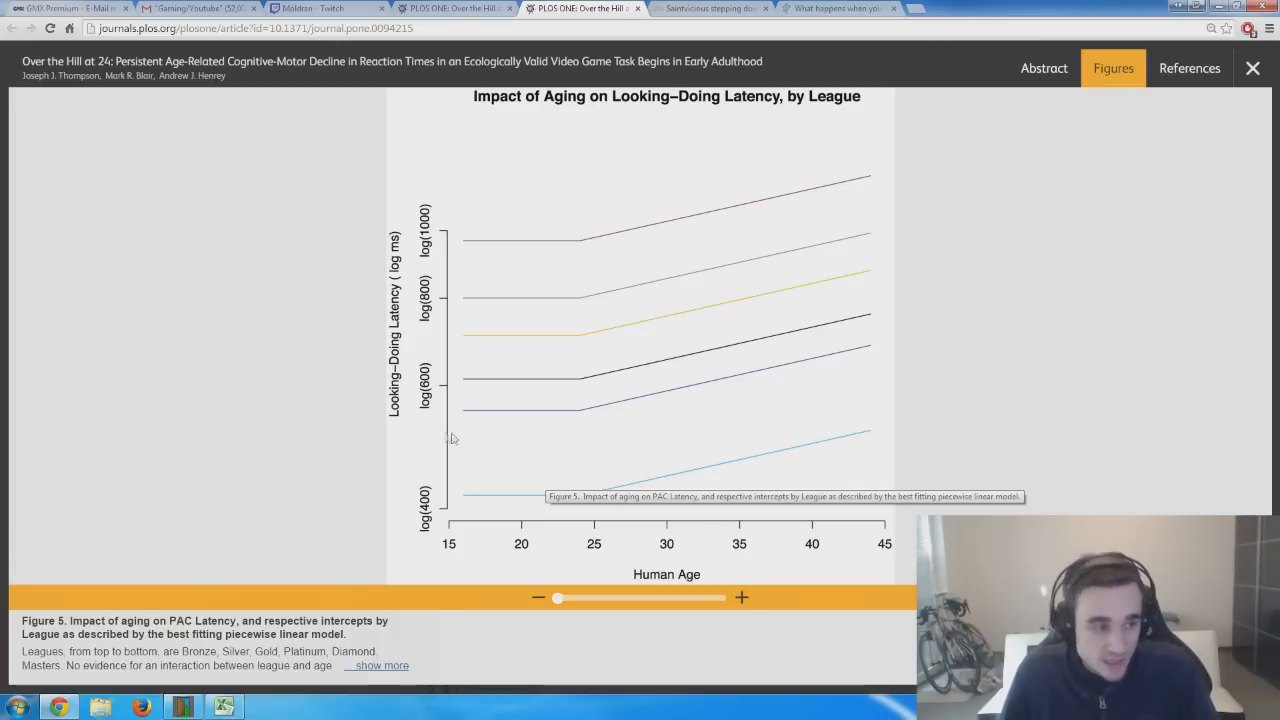
mouse_move(793, 459)
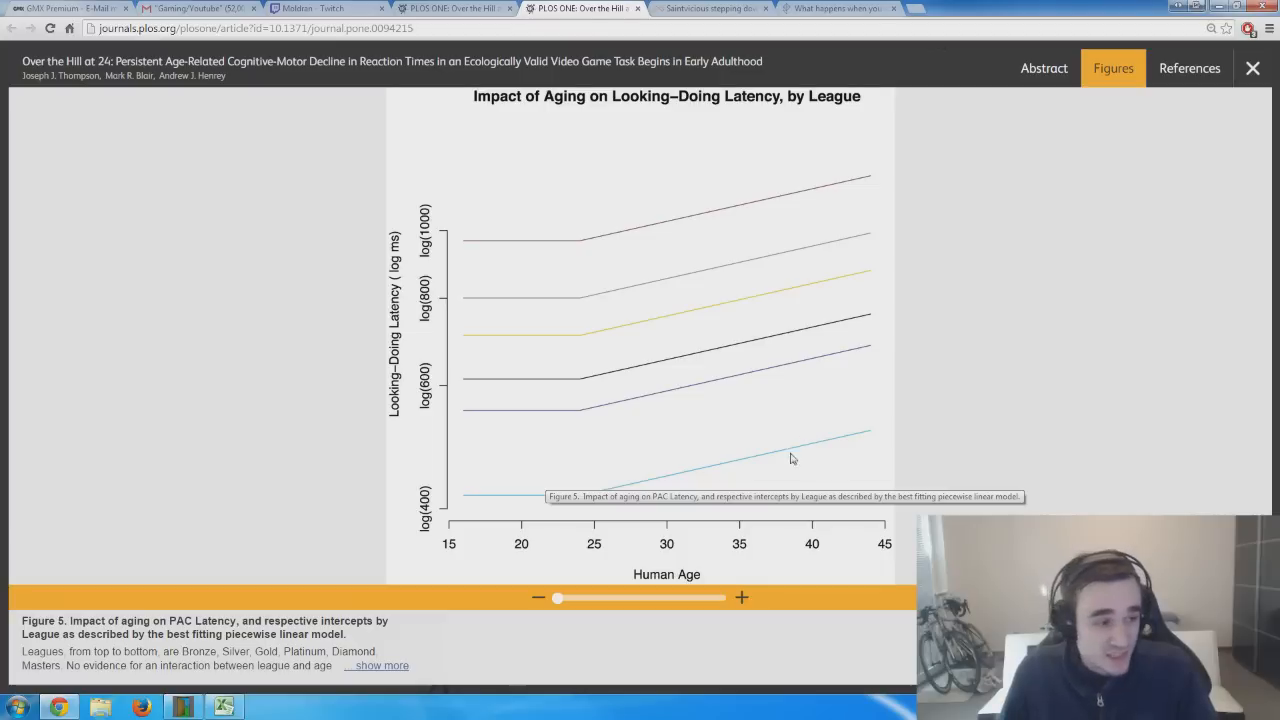
mouse_move(533, 486)
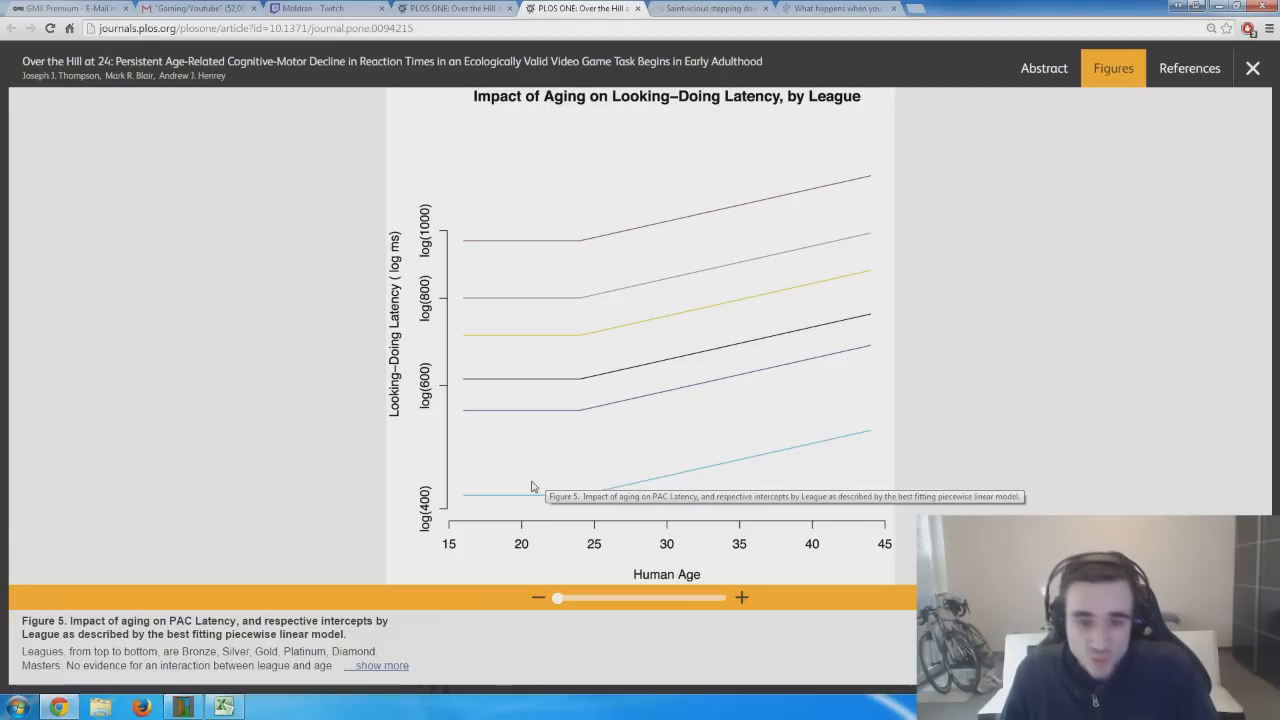
mouse_move(507, 502)
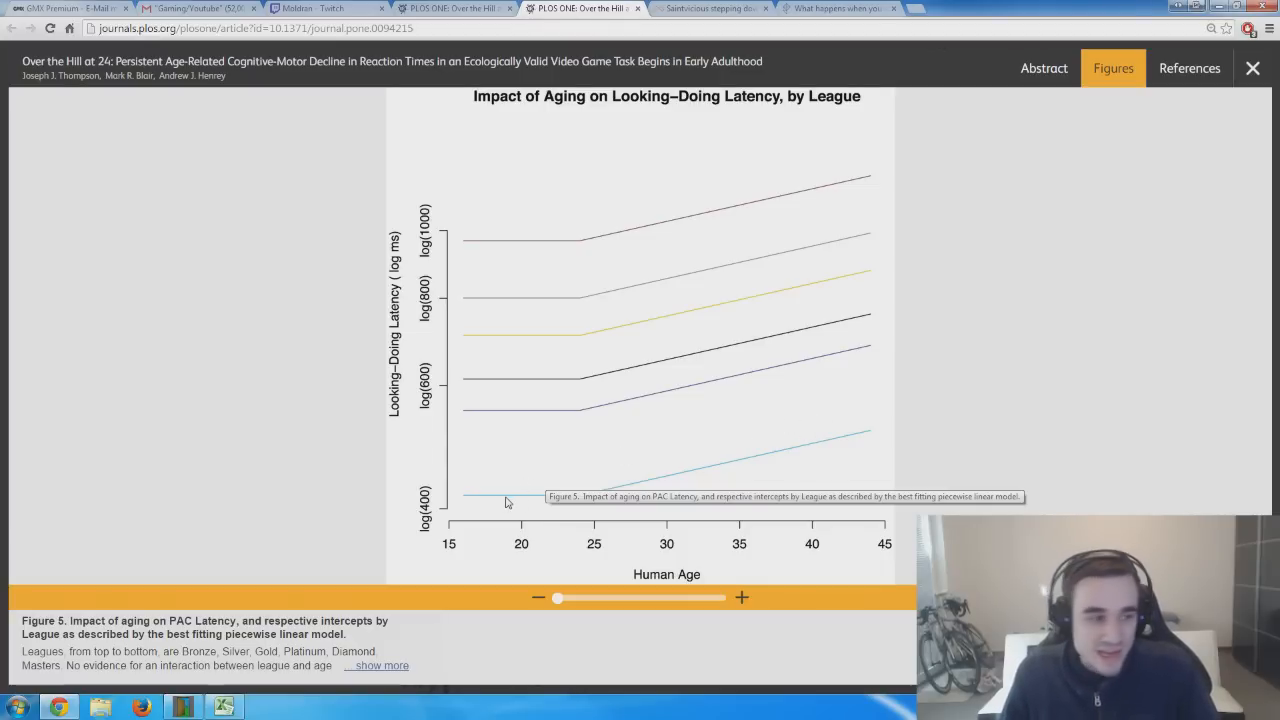
mouse_move(792, 447)
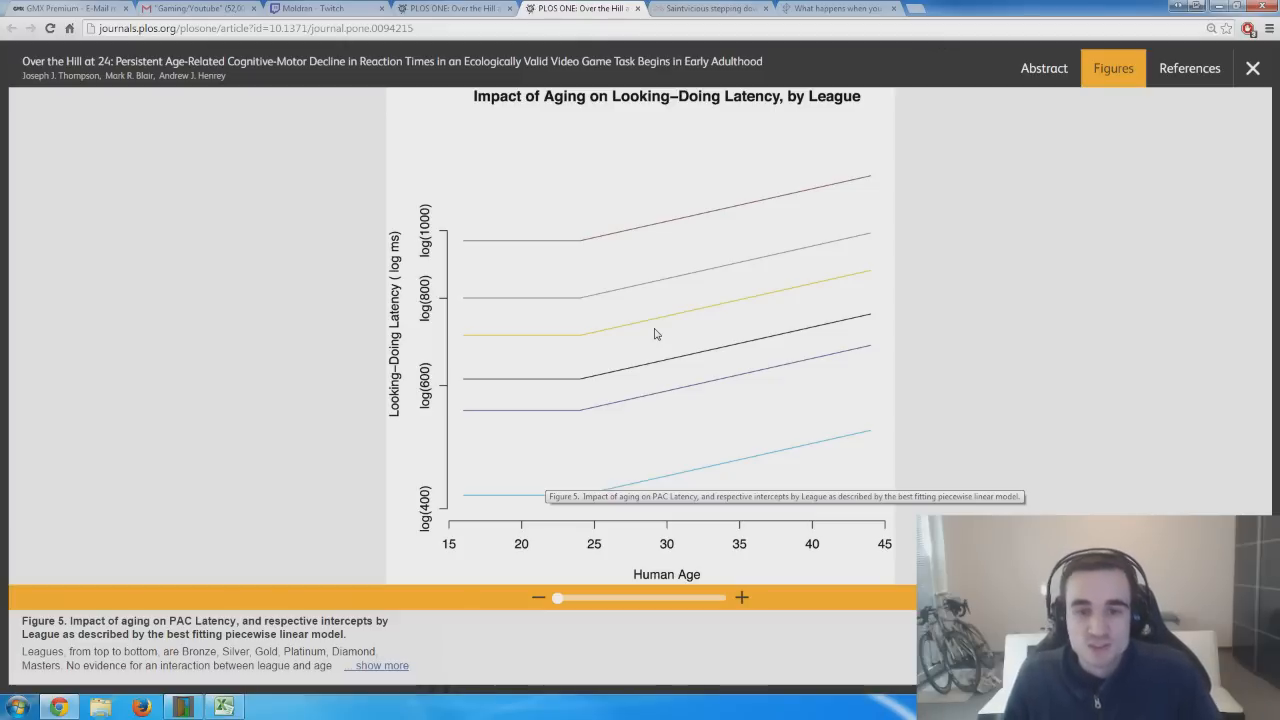
Close Figure 5 and highlight the Discussion sentences on experience offsetting older players' decline.
click(1251, 67)
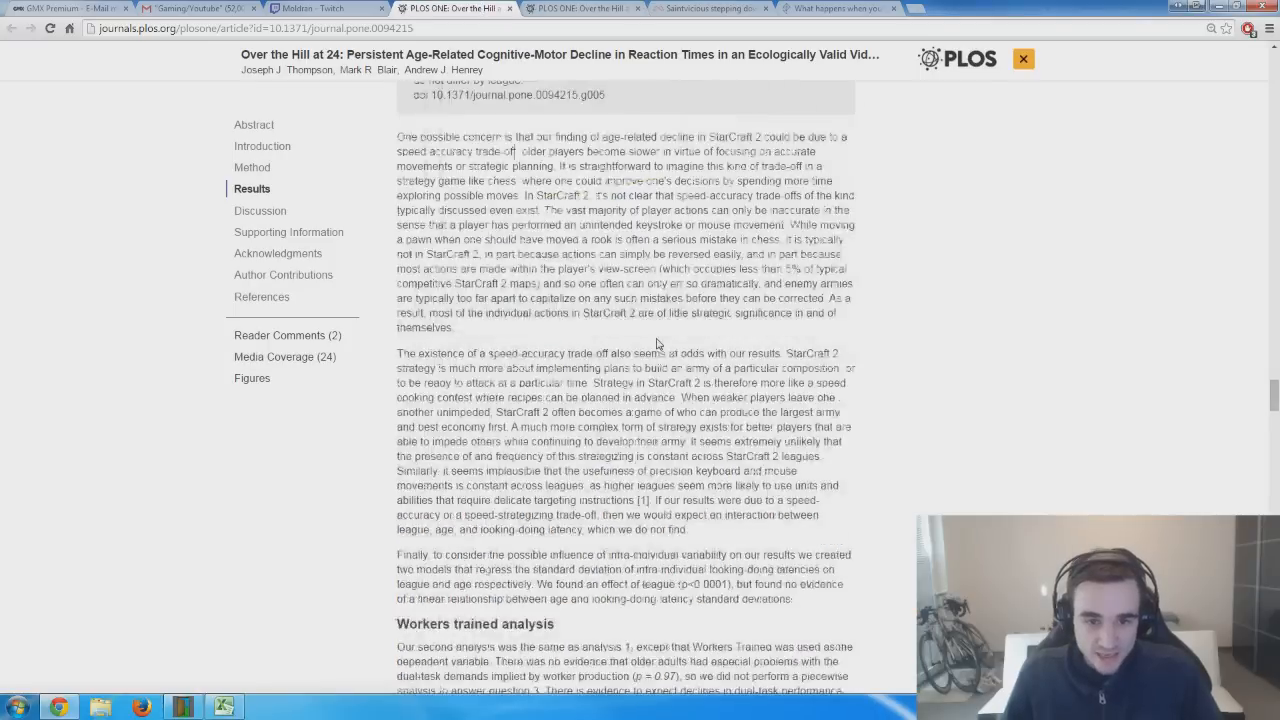
scroll(down, 3)
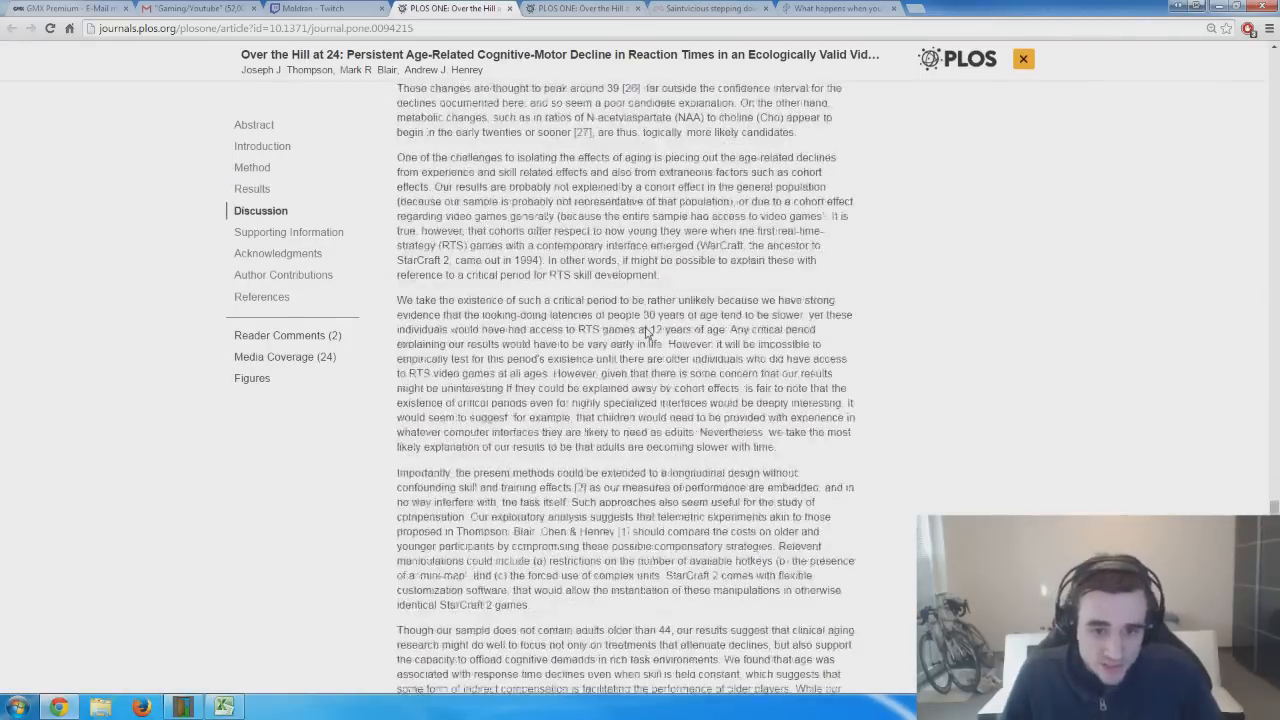
scroll(down, 3)
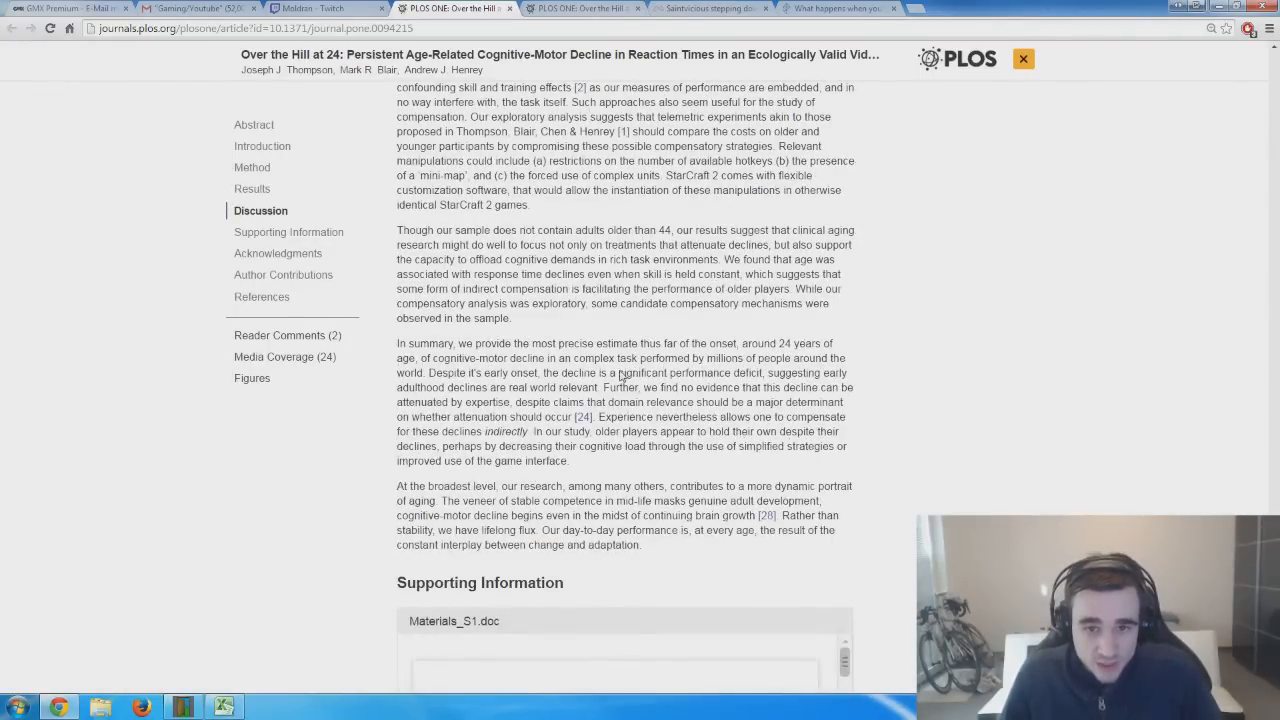
mouse_move(640, 397)
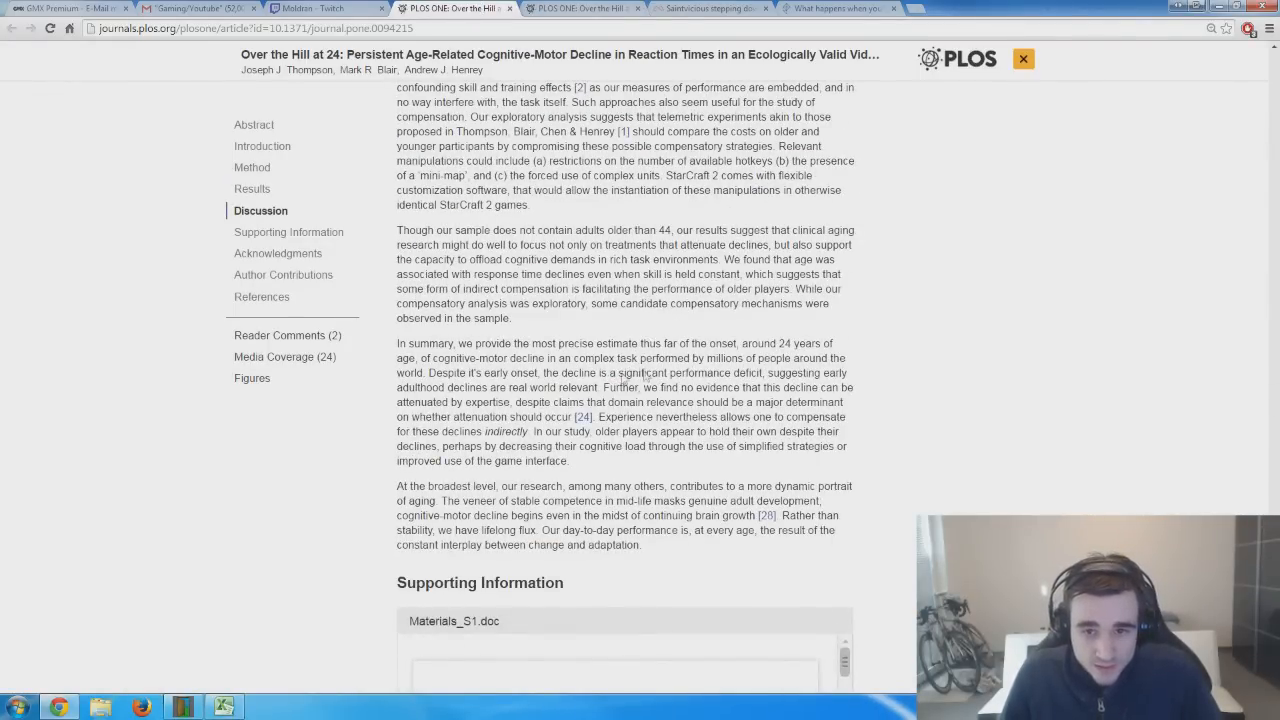
drag(647, 387, 603, 402)
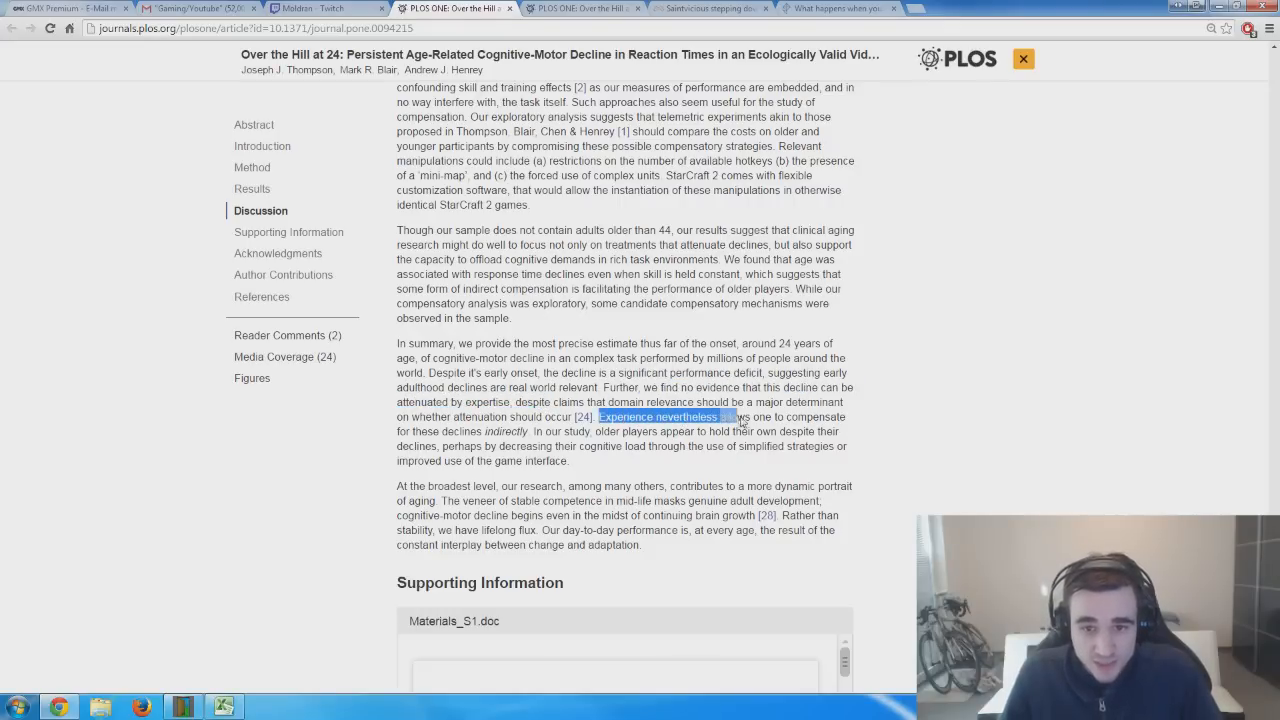
drag(740, 417, 530, 431)
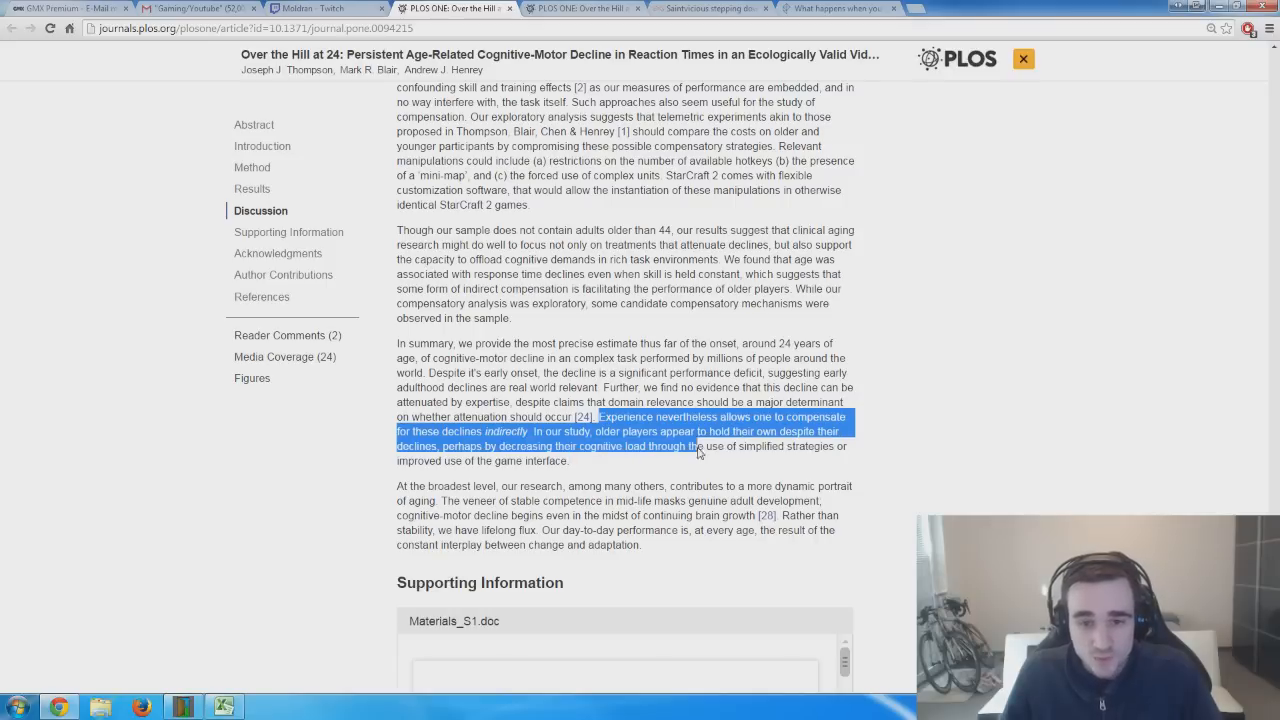
drag(700, 446, 560, 461)
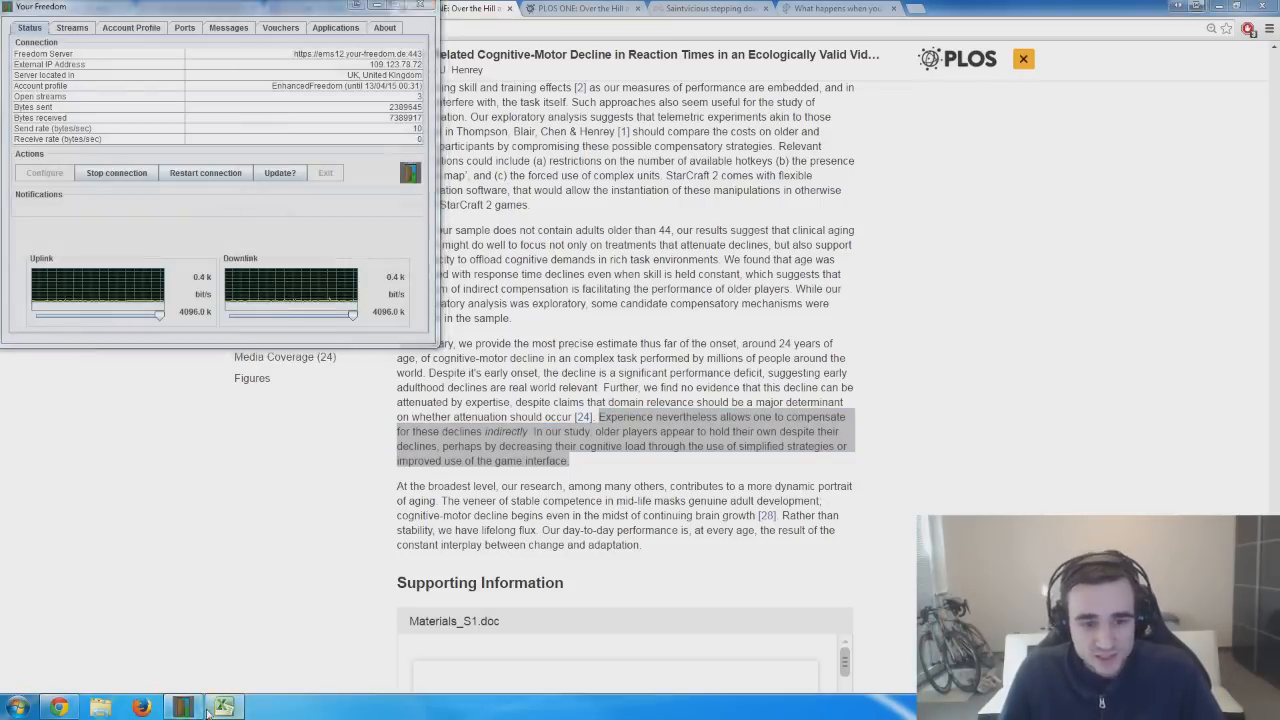
In the LoL_Pro_Age workbook, inspect the Mean (20.38) and STDEV (2.006) formulas.
click(224, 705)
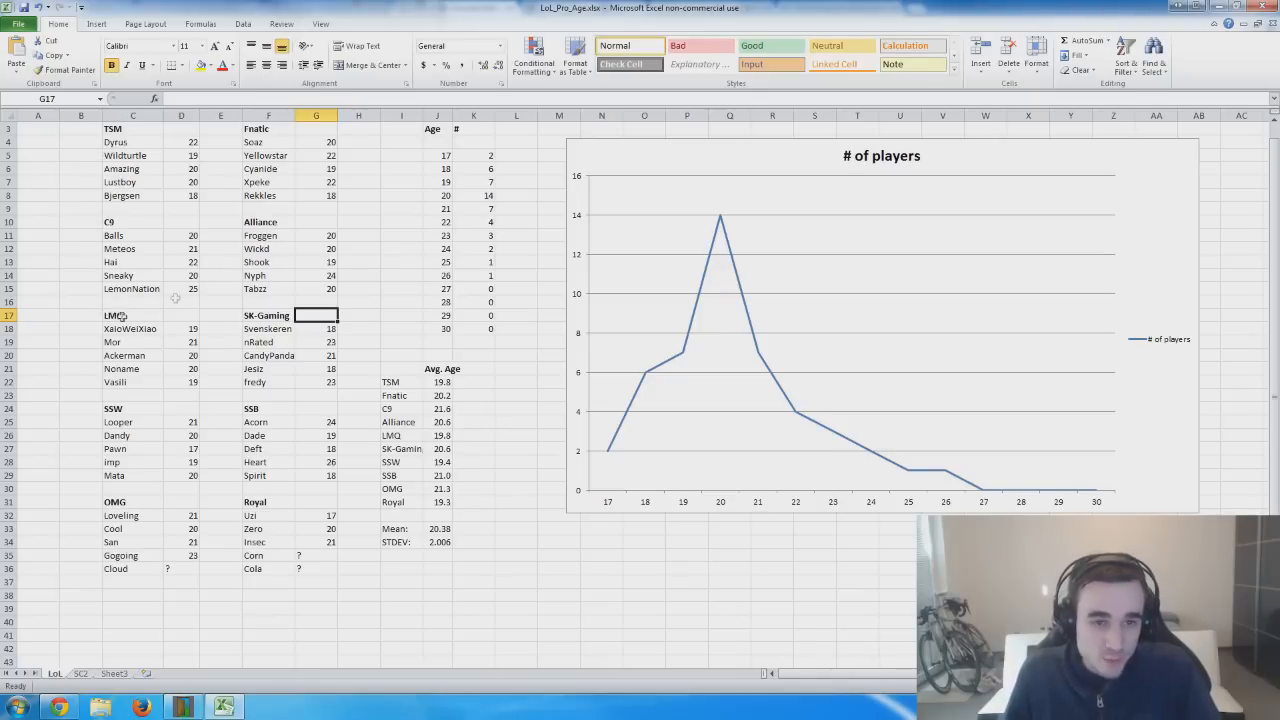
mouse_move(293, 236)
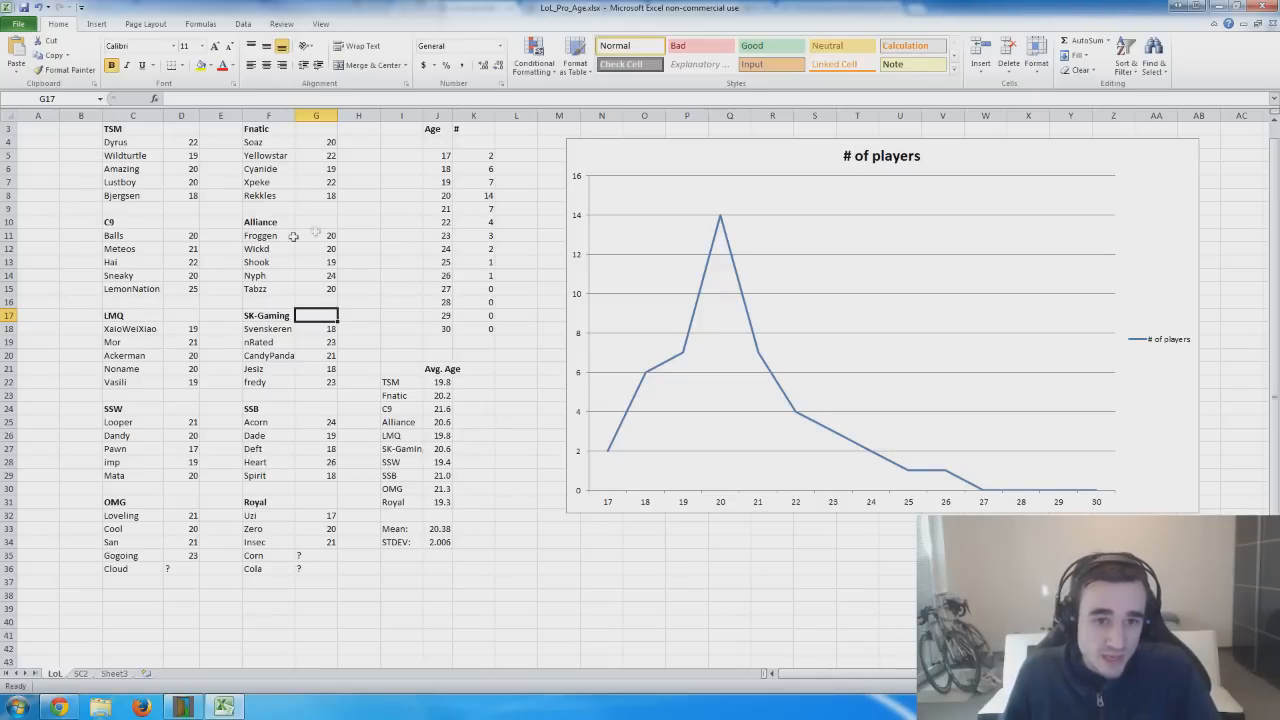
mouse_move(178, 576)
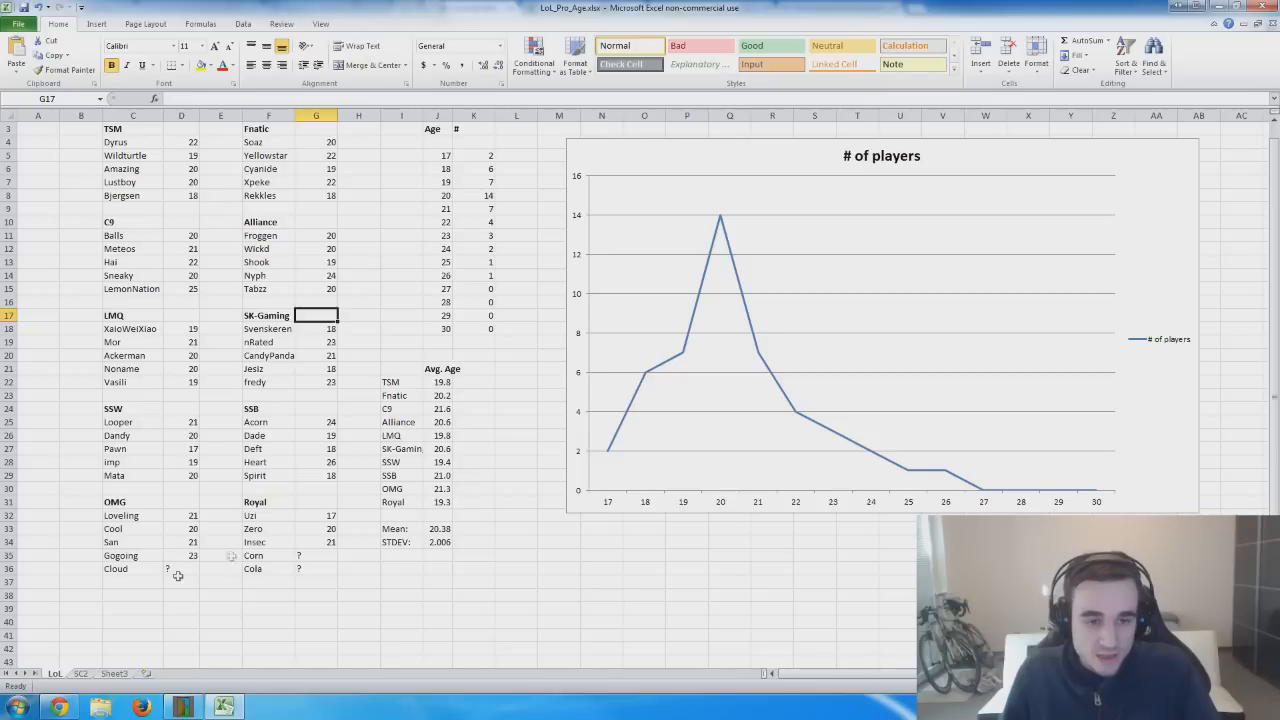
mouse_move(248, 469)
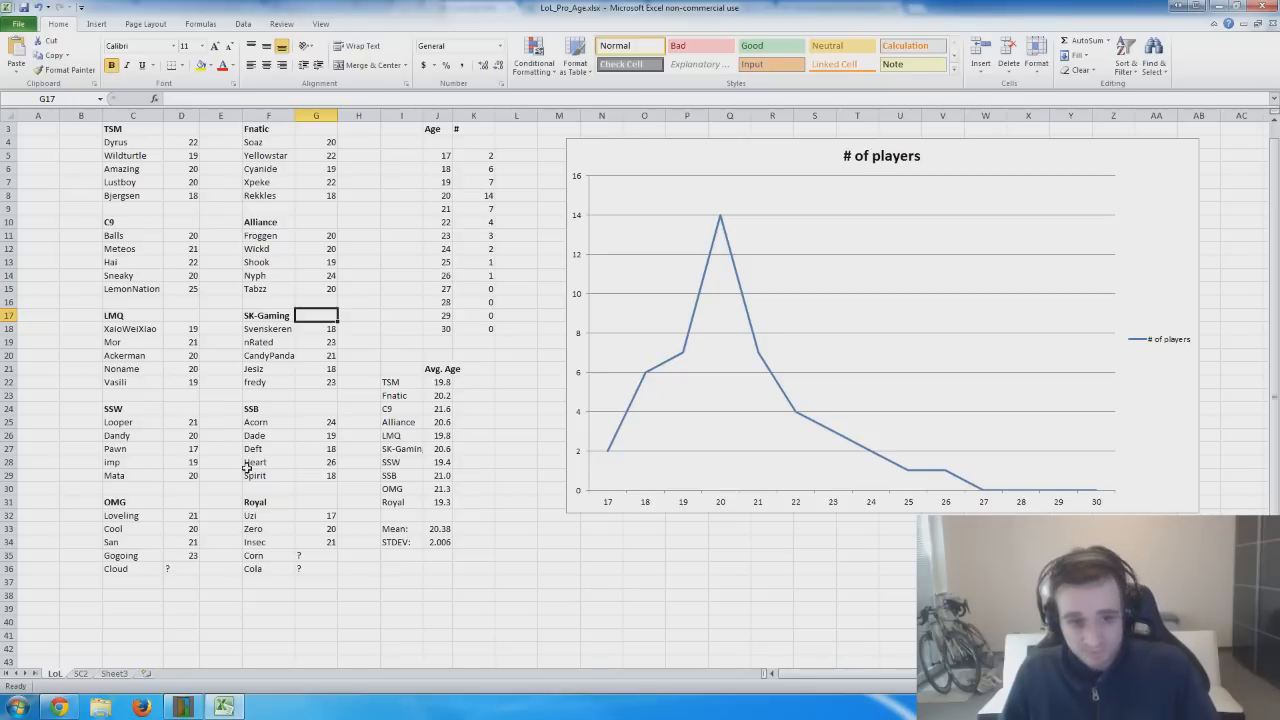
click(39, 167)
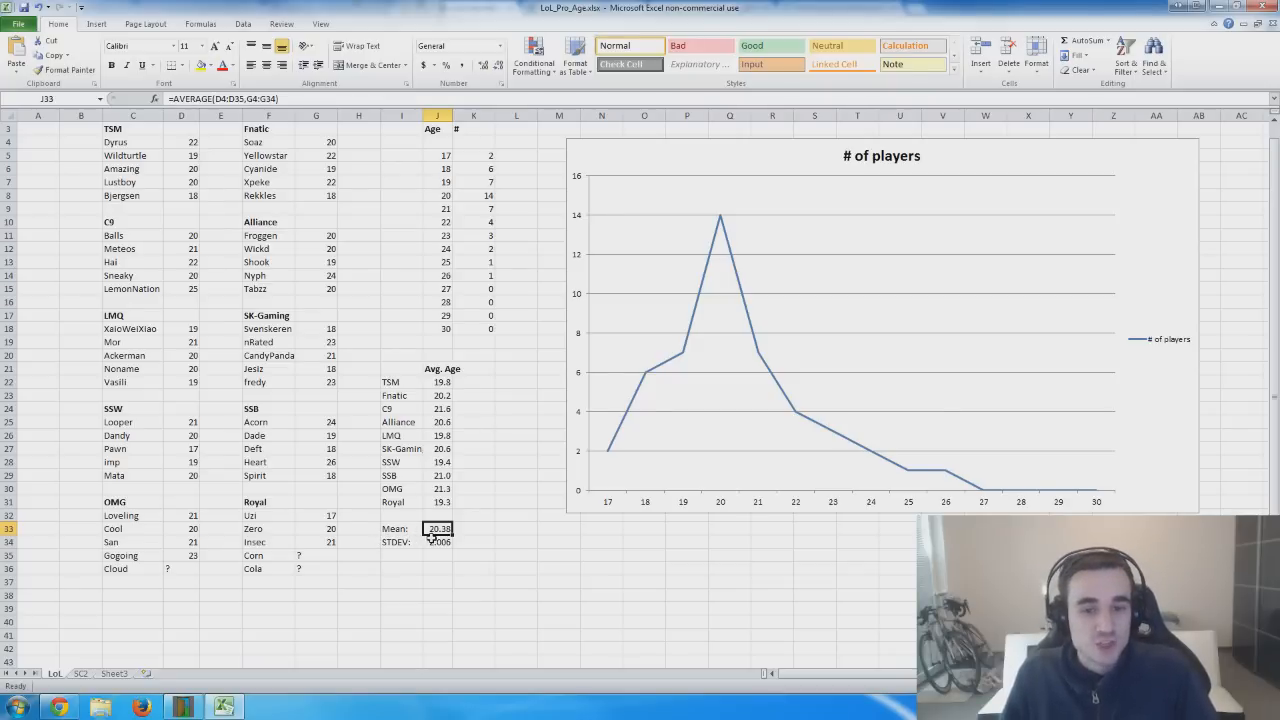
click(436, 542)
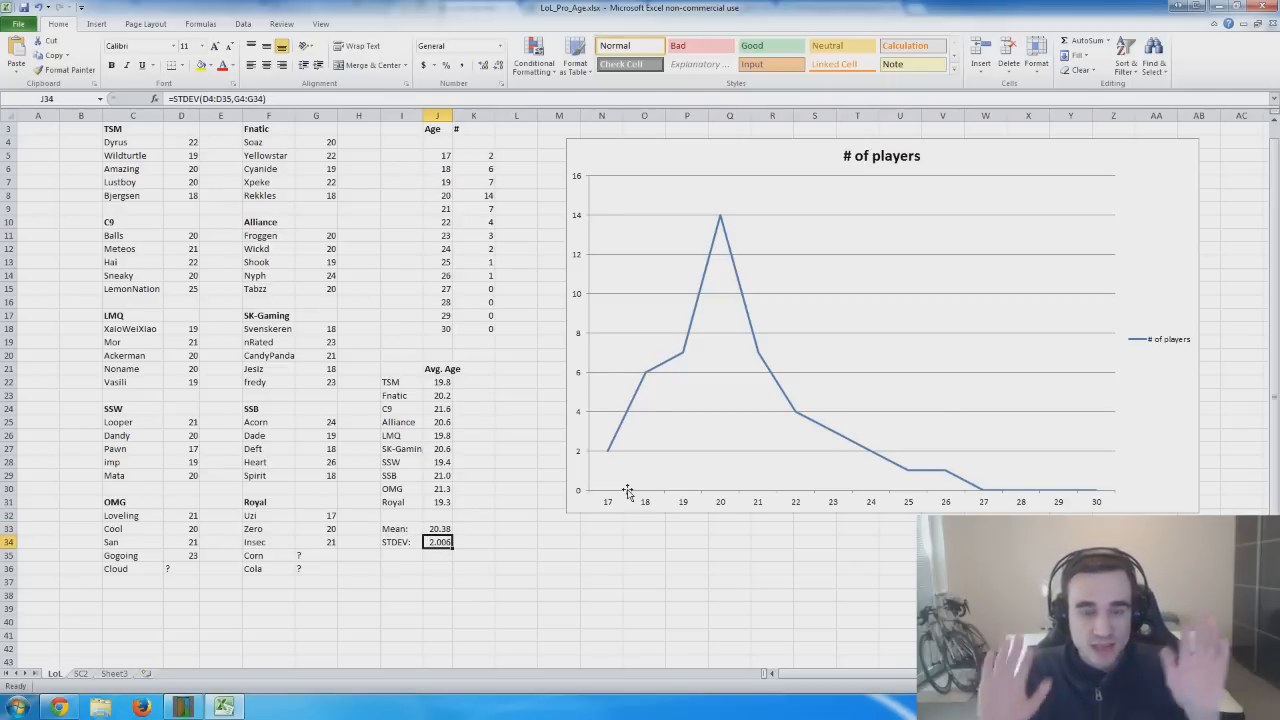
mouse_move(627, 493)
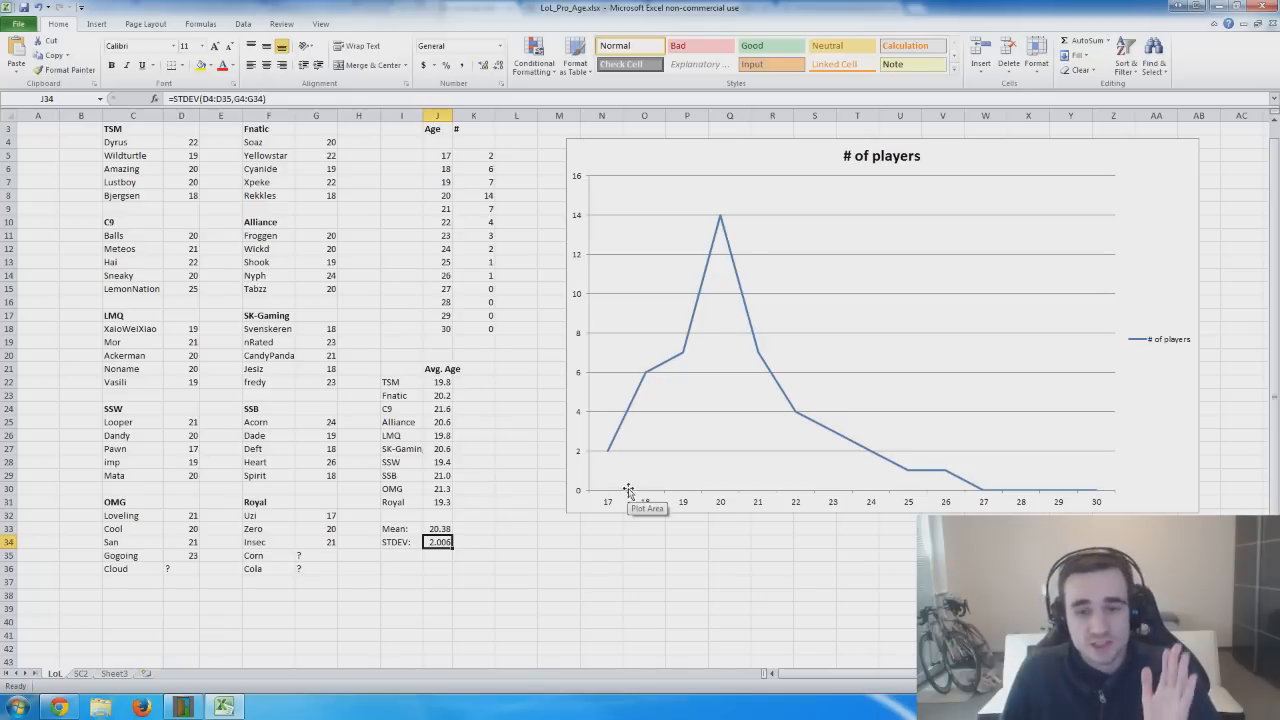
mouse_move(915, 241)
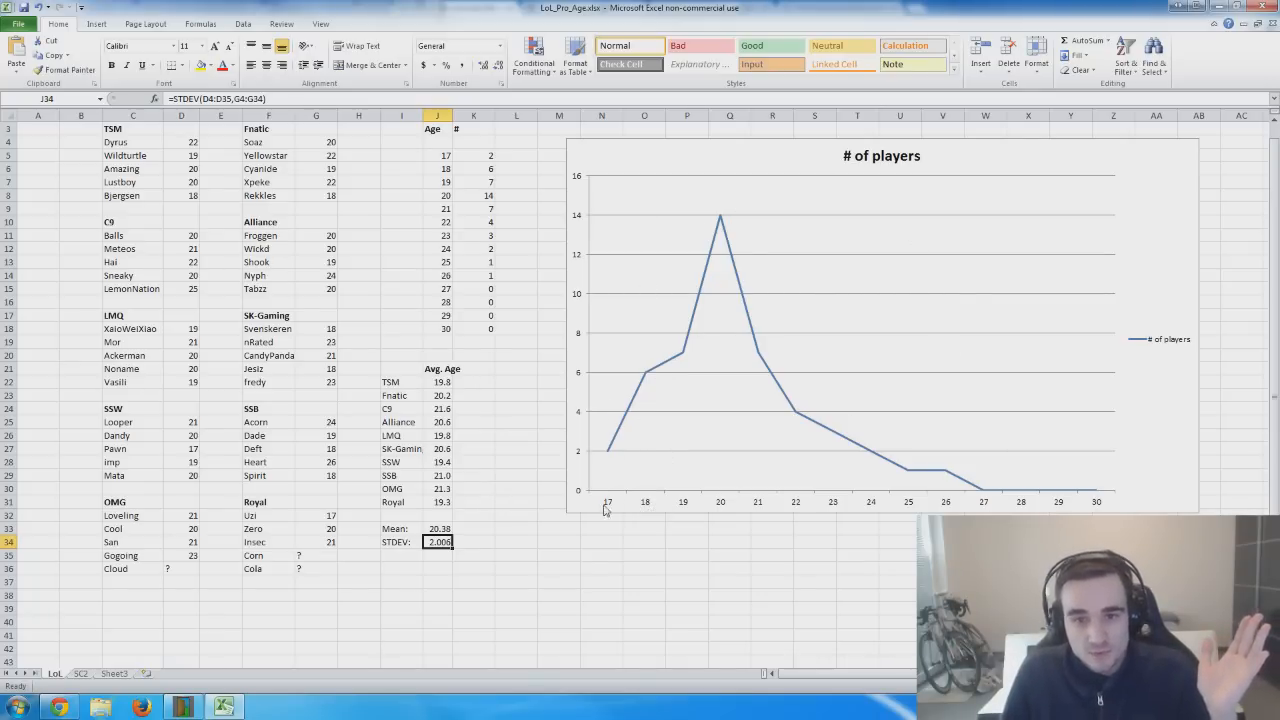
mouse_move(833, 176)
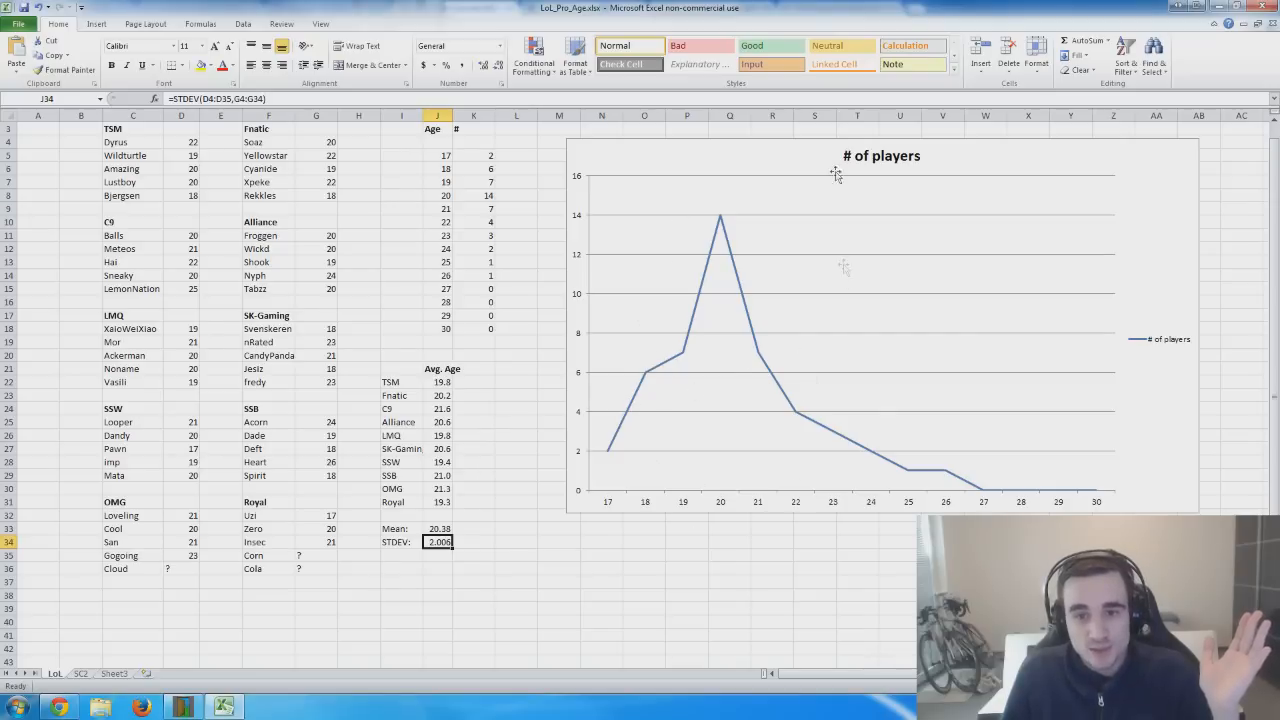
mouse_move(617, 487)
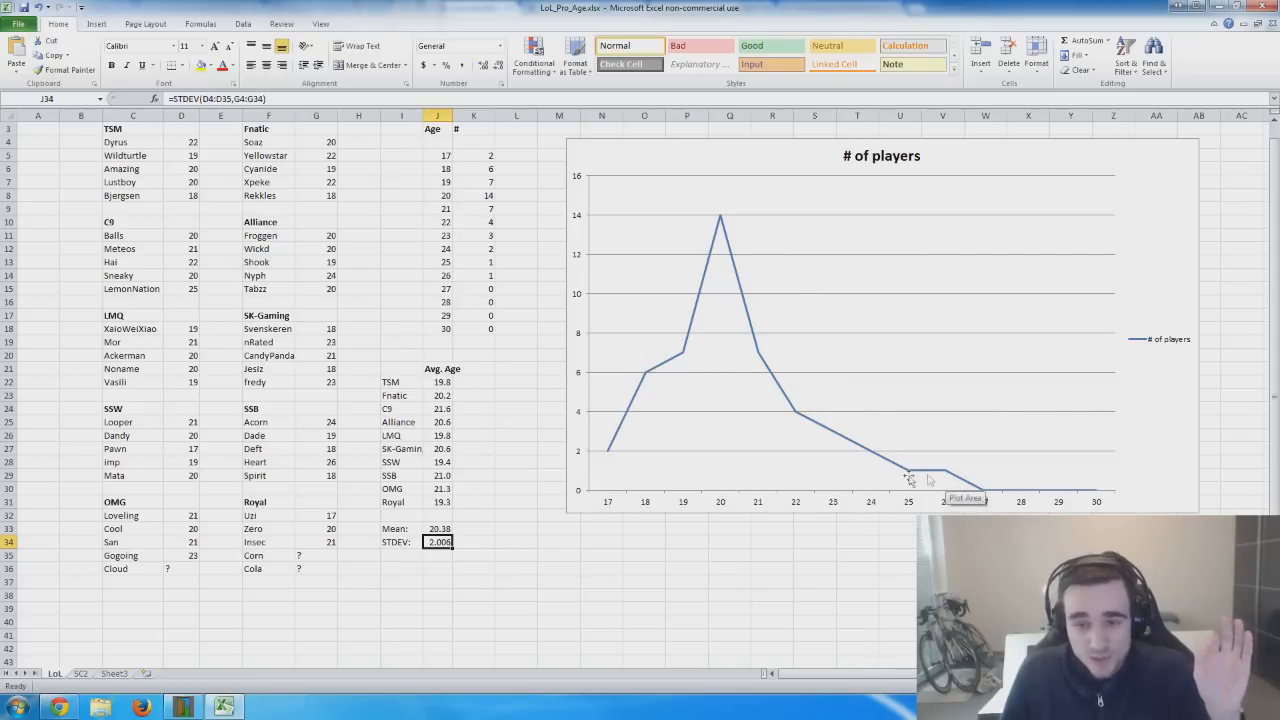
mouse_move(905, 472)
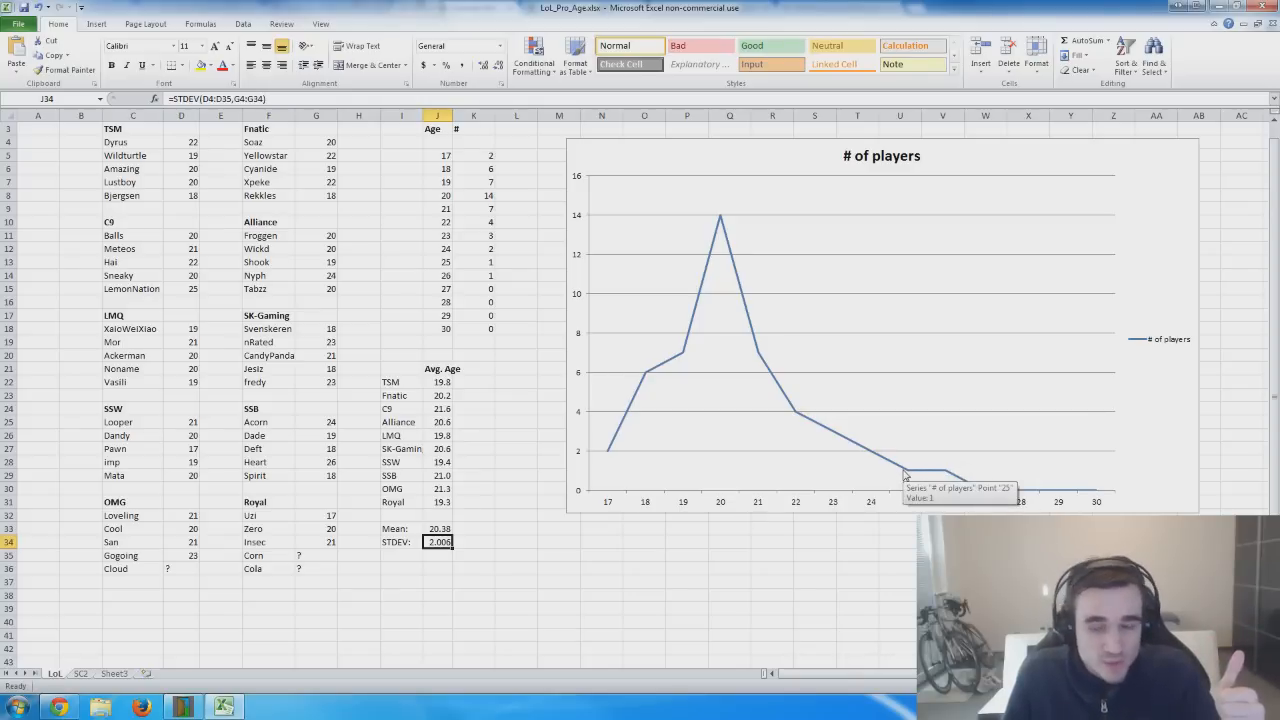
mouse_move(941, 474)
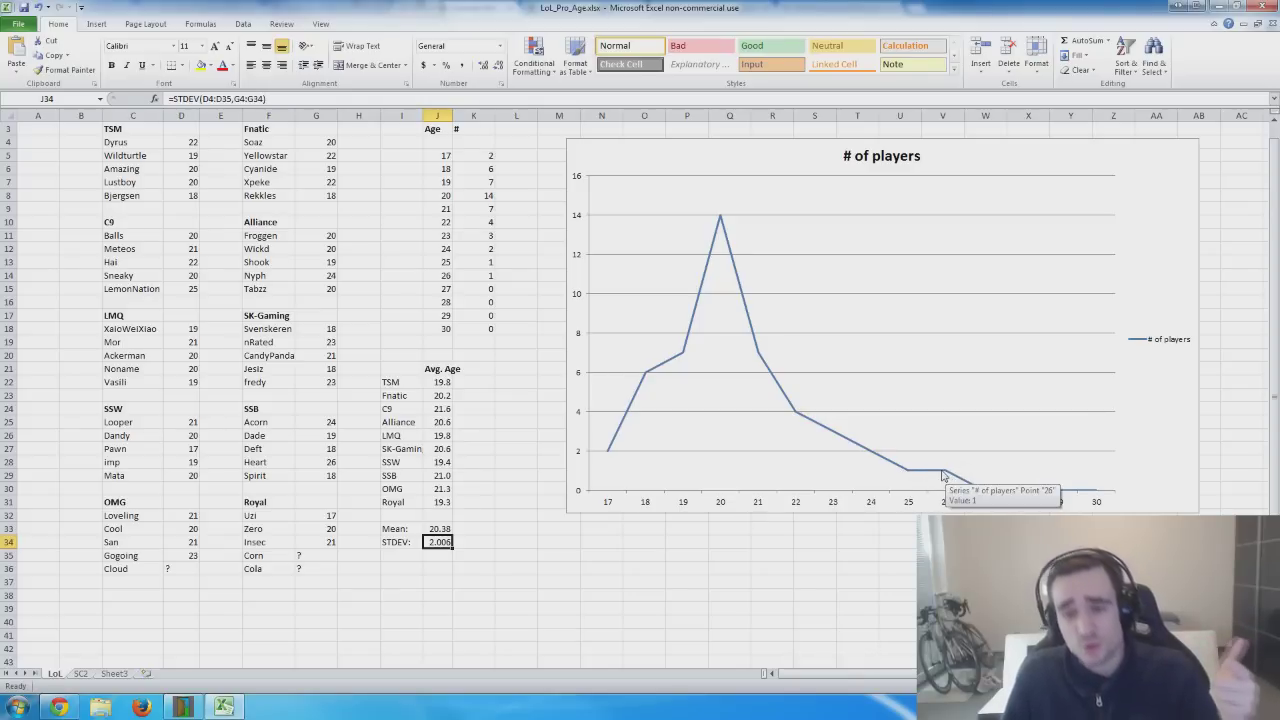
mouse_move(858, 469)
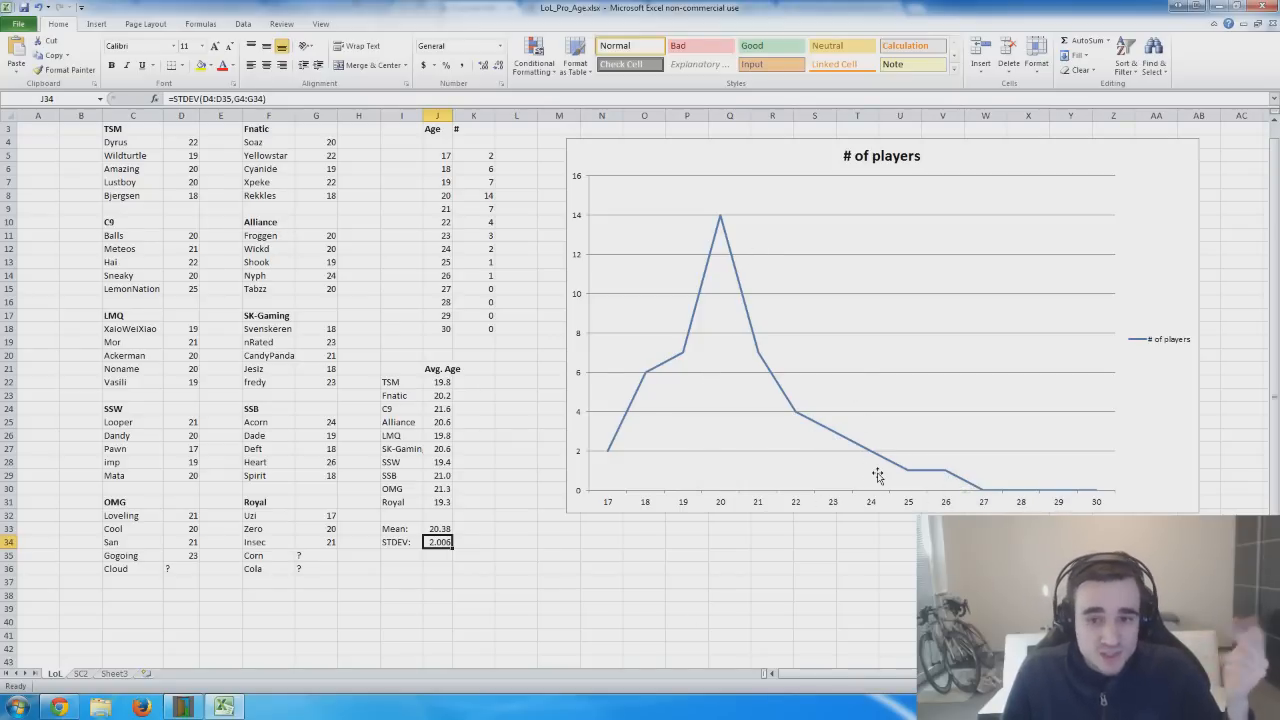
mouse_move(873, 474)
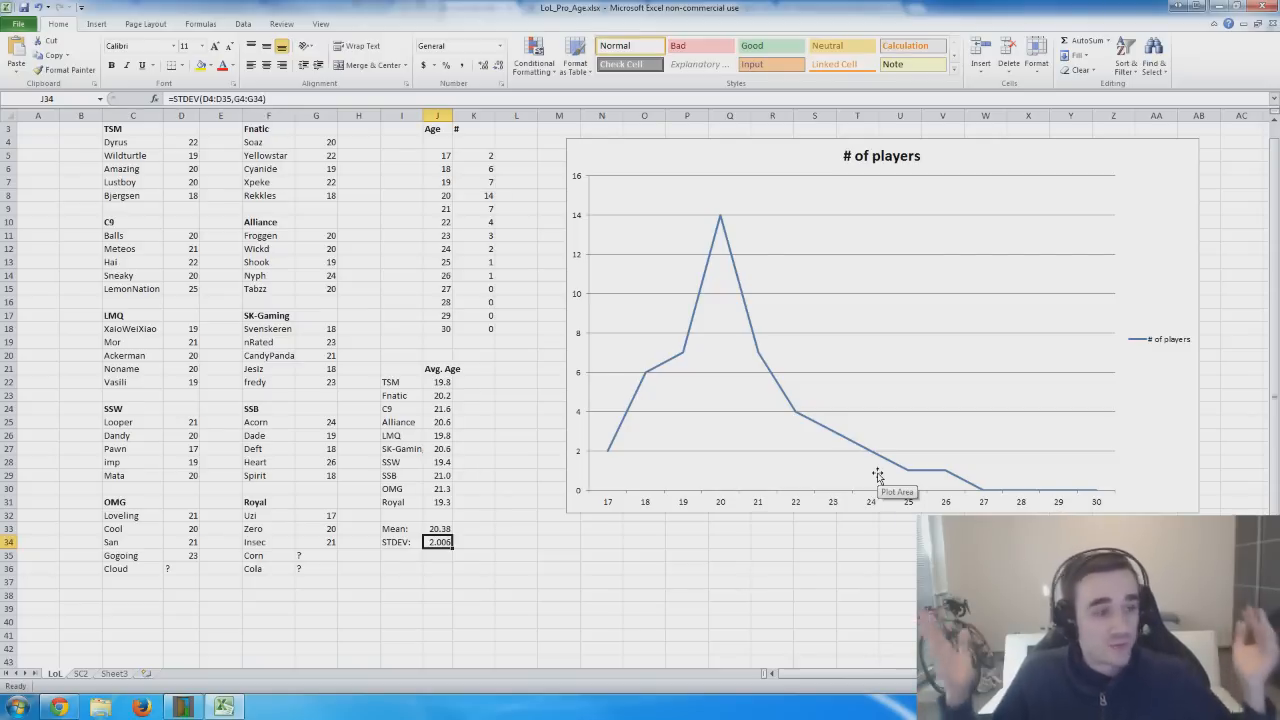
mouse_move(169, 648)
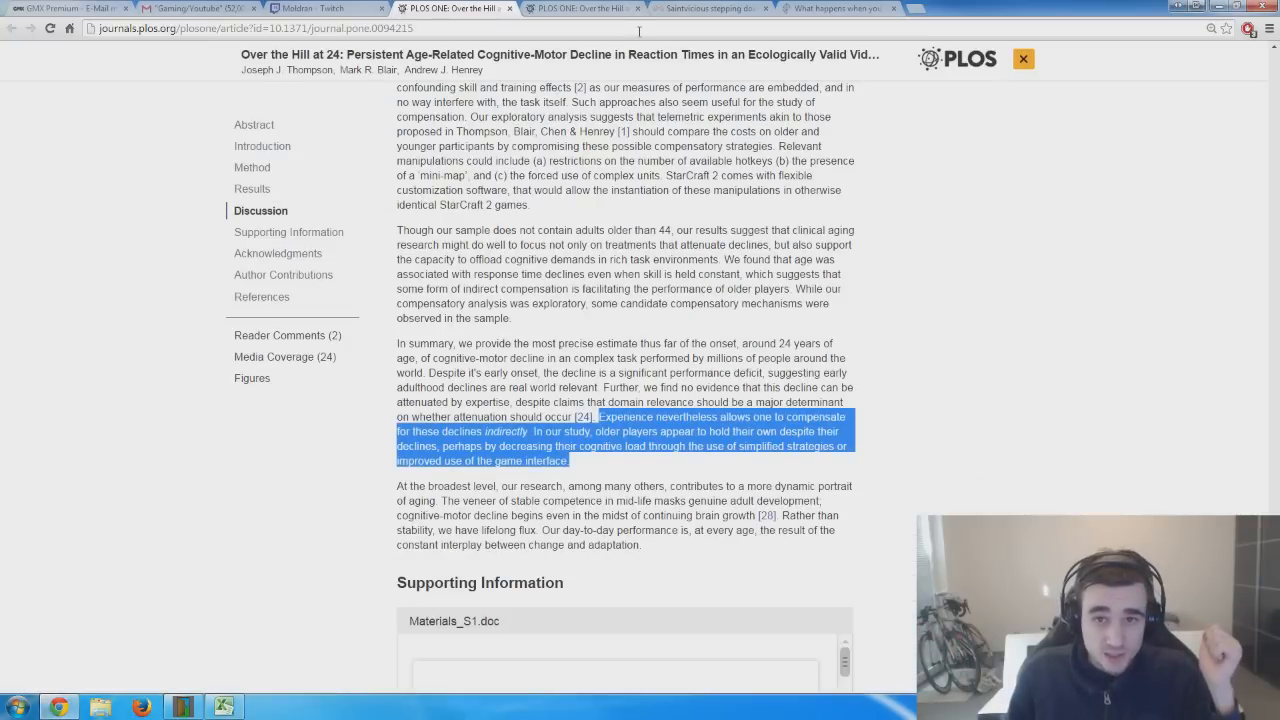
Switch to the onGamers article about Saintvicious stepping down from Curse's lineup.
click(730, 10)
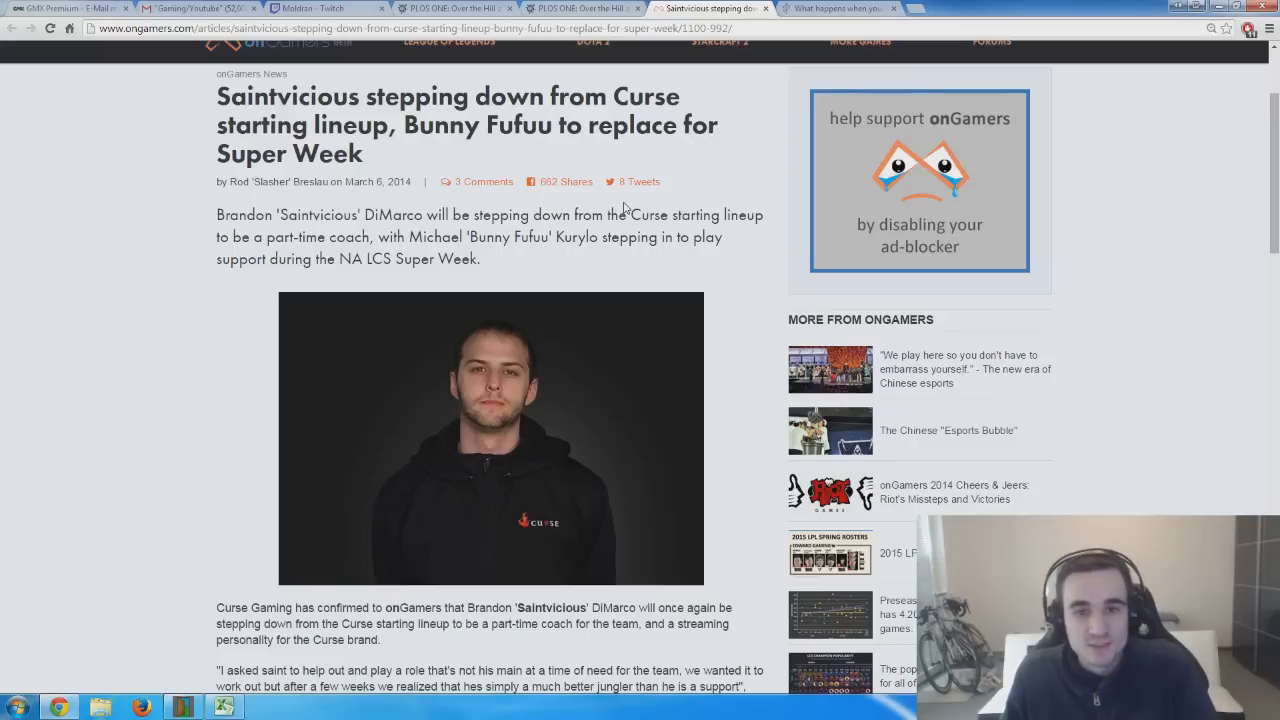
mouse_move(491, 360)
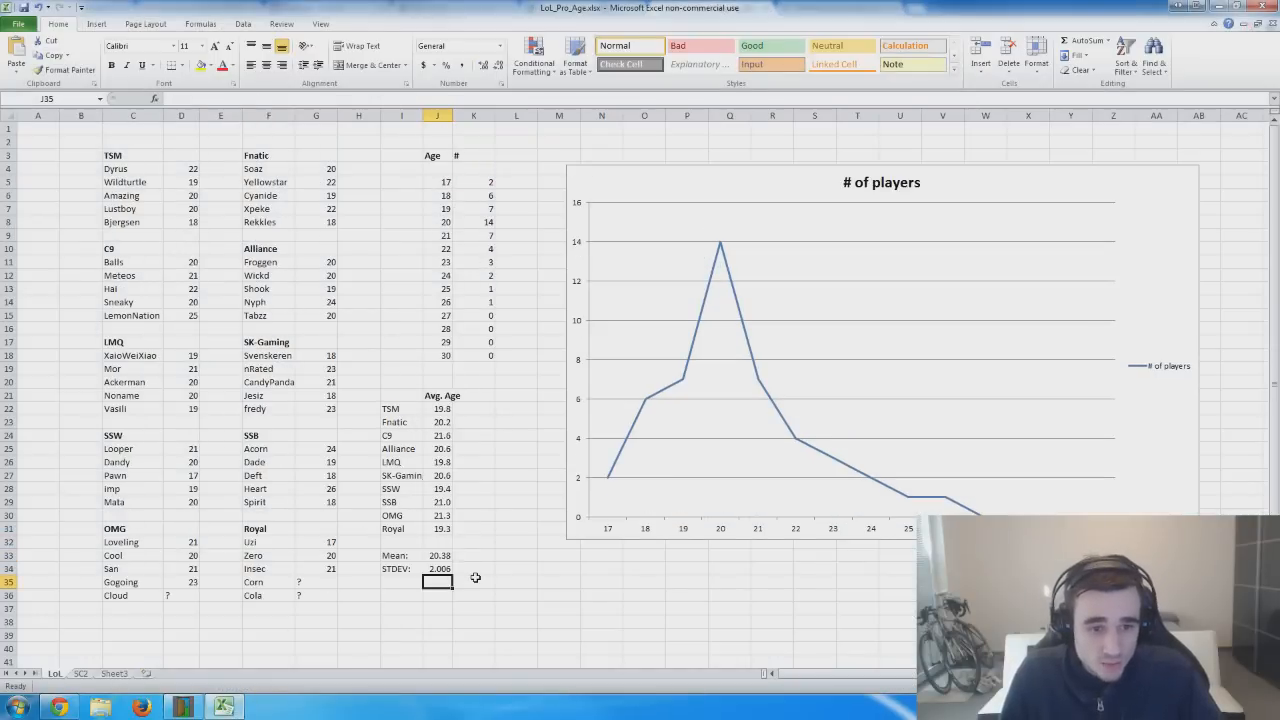
scroll(down, 3)
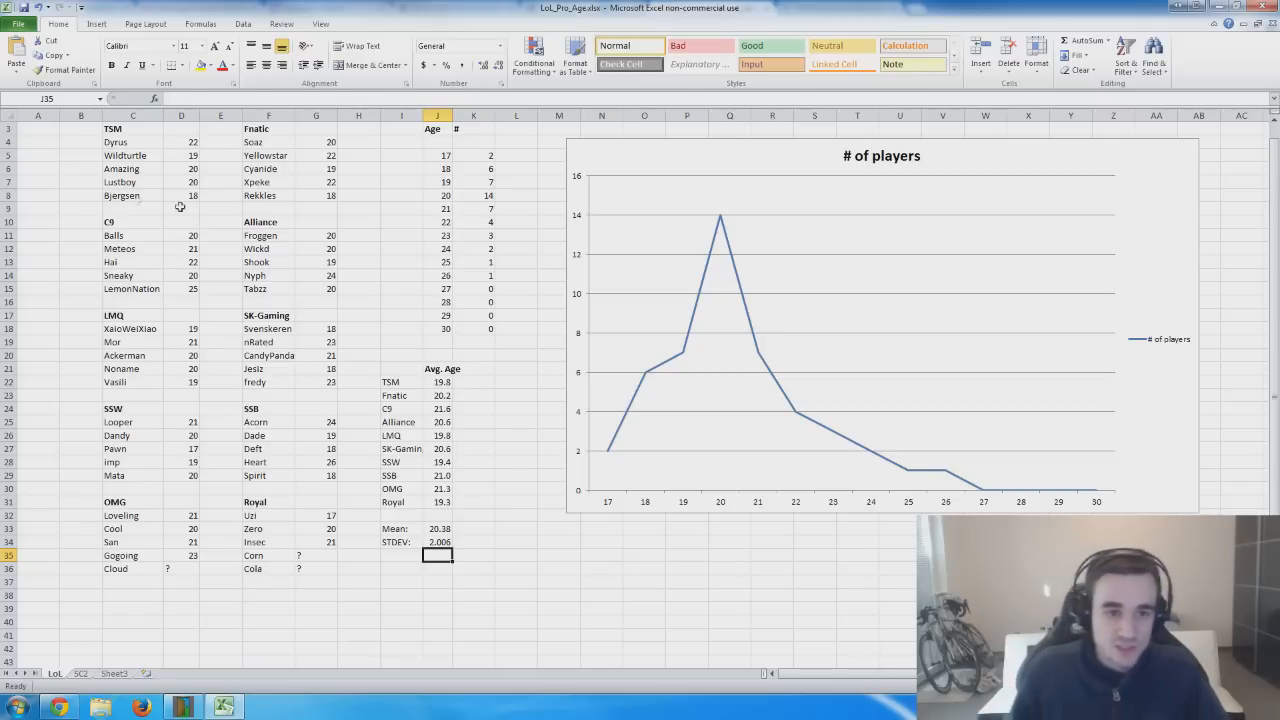
drag(132, 195, 315, 209)
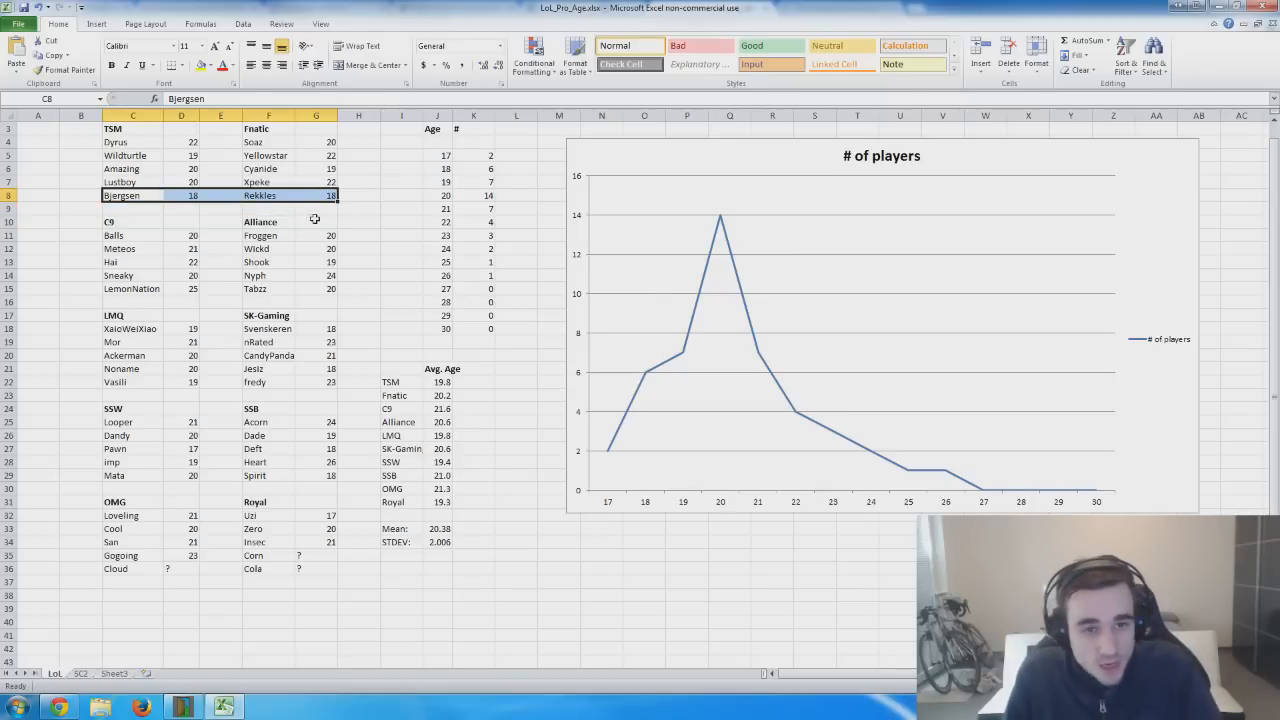
mouse_move(278, 218)
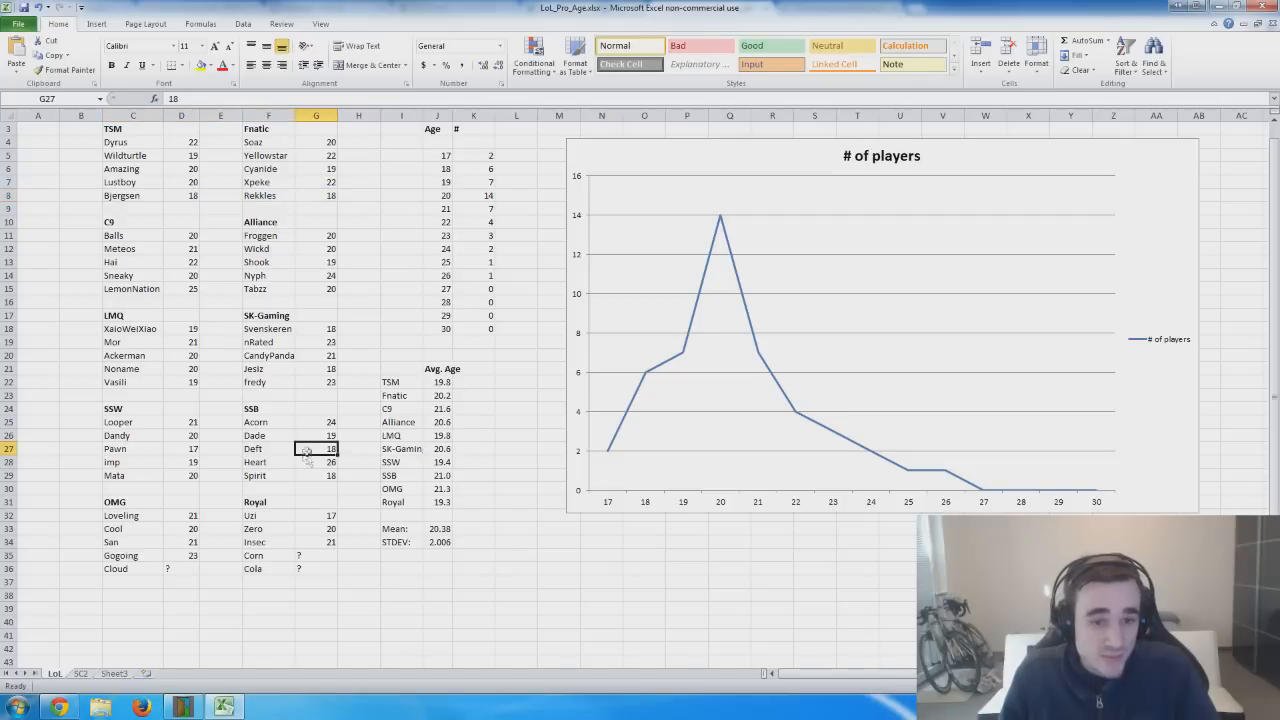
click(314, 435)
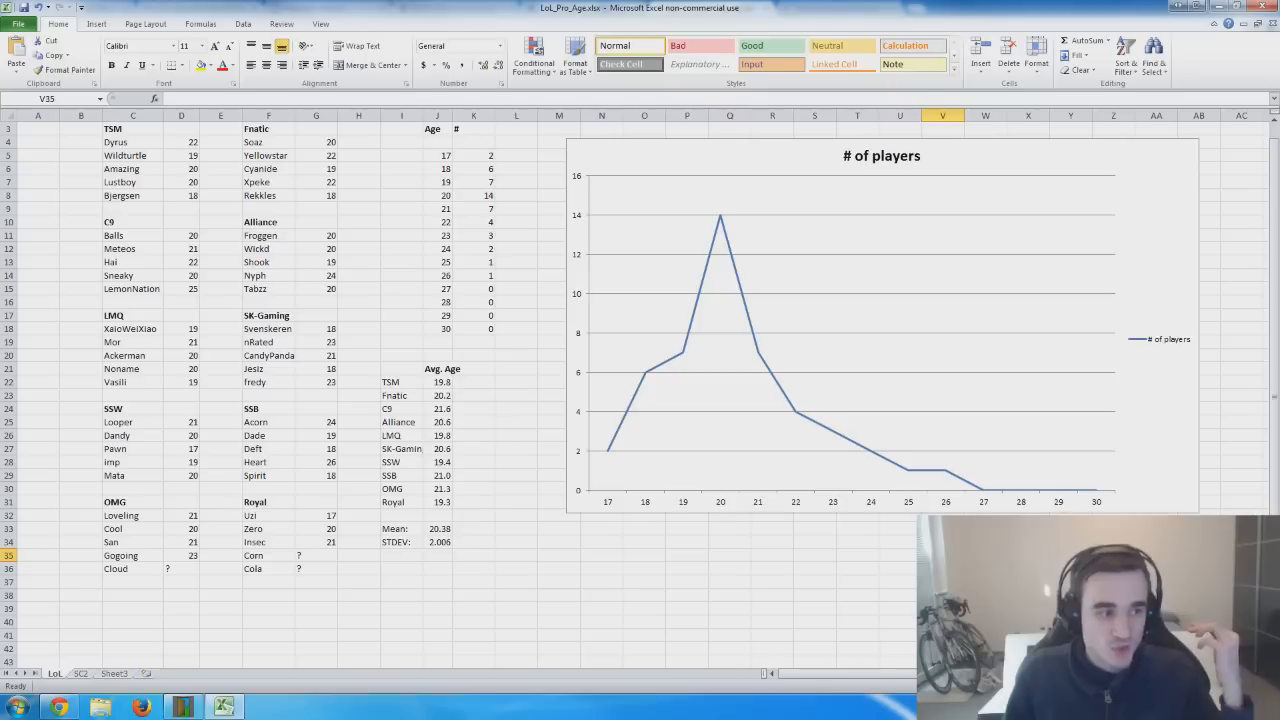
mouse_move(945, 481)
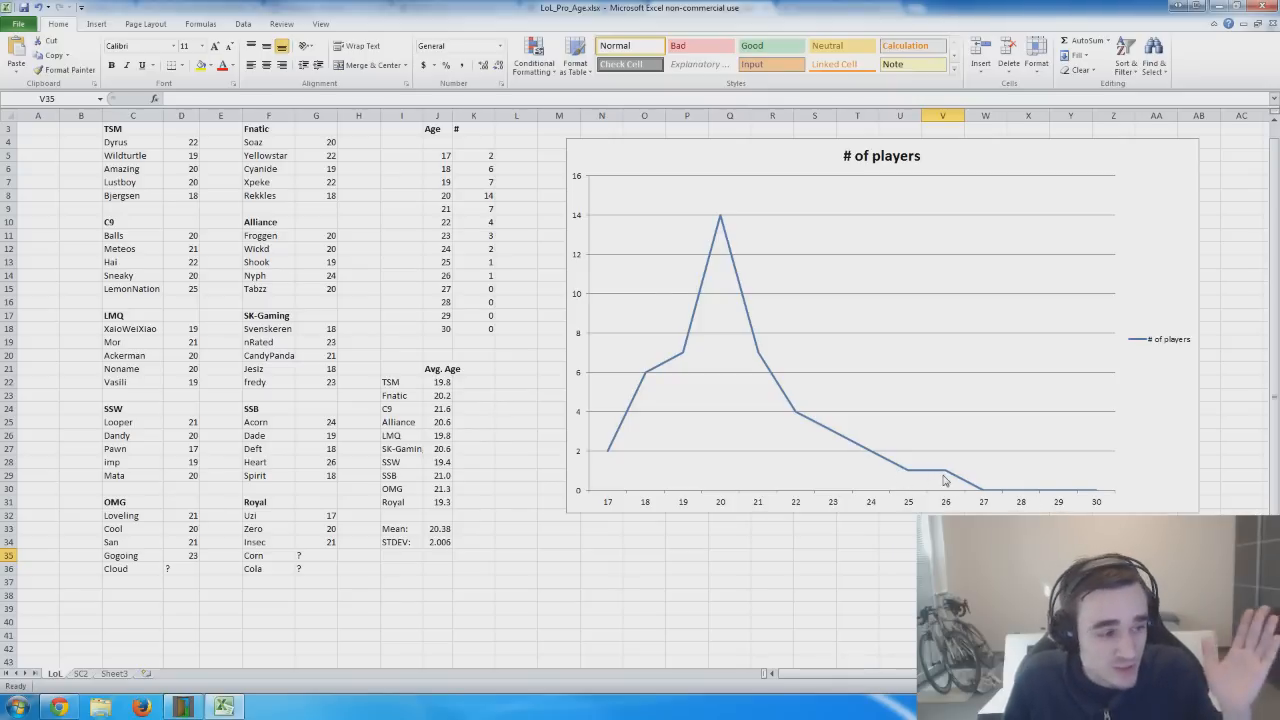
mouse_move(945, 481)
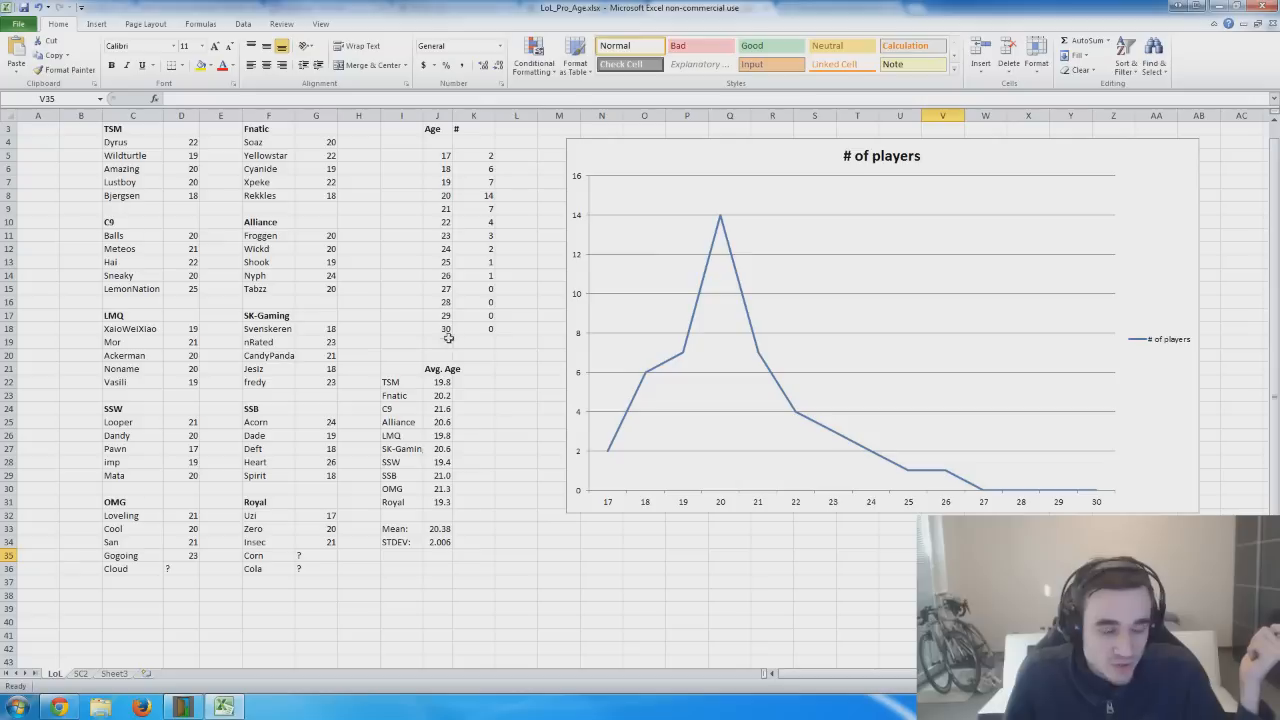
mouse_move(630, 380)
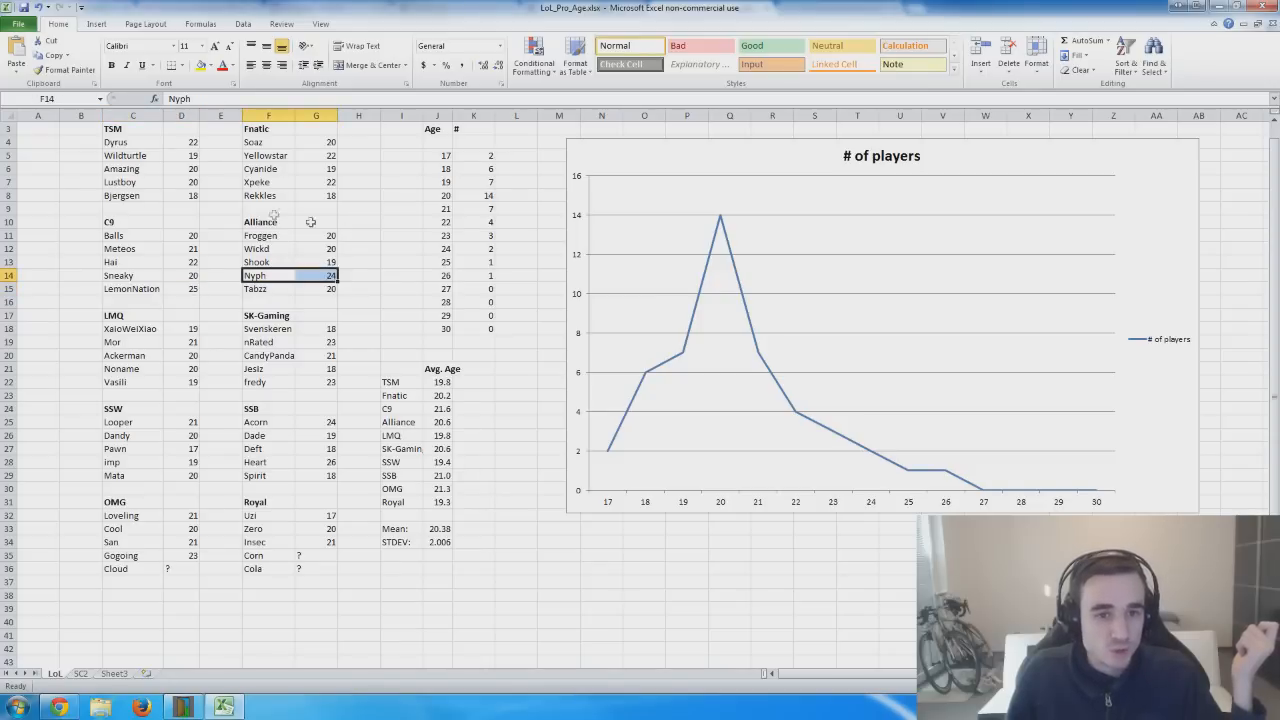
click(266, 462)
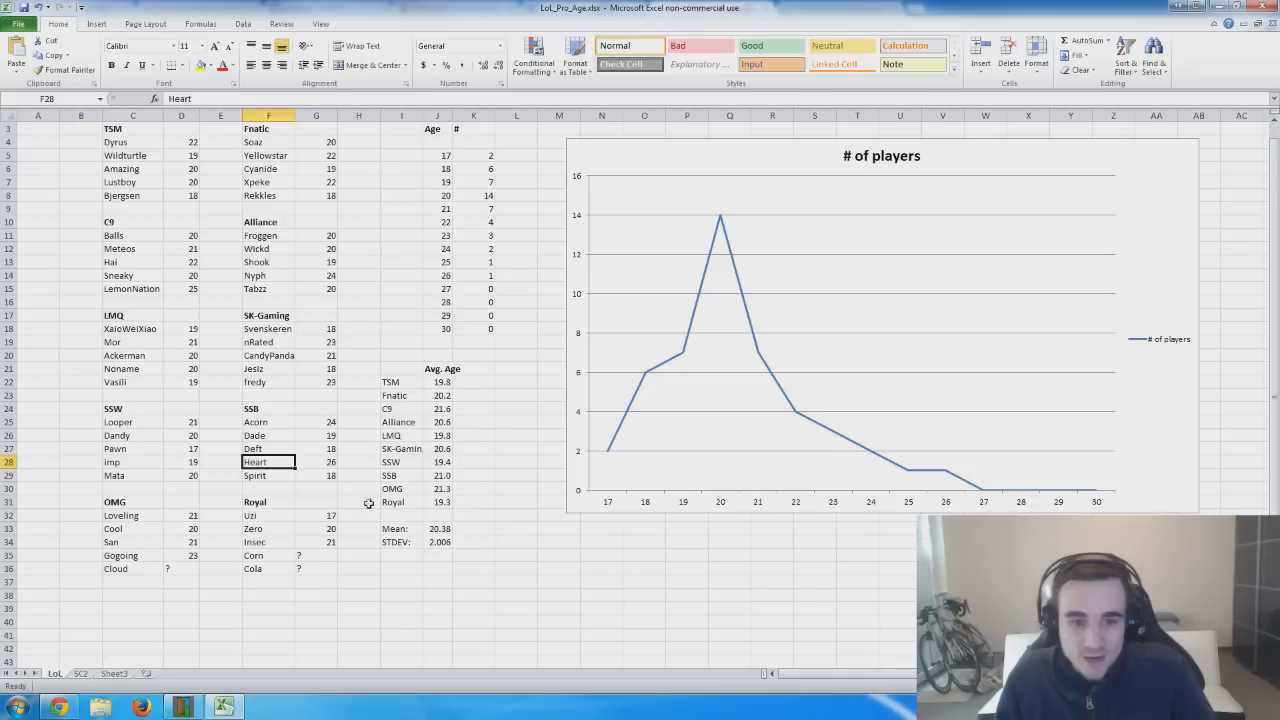
mouse_move(289, 565)
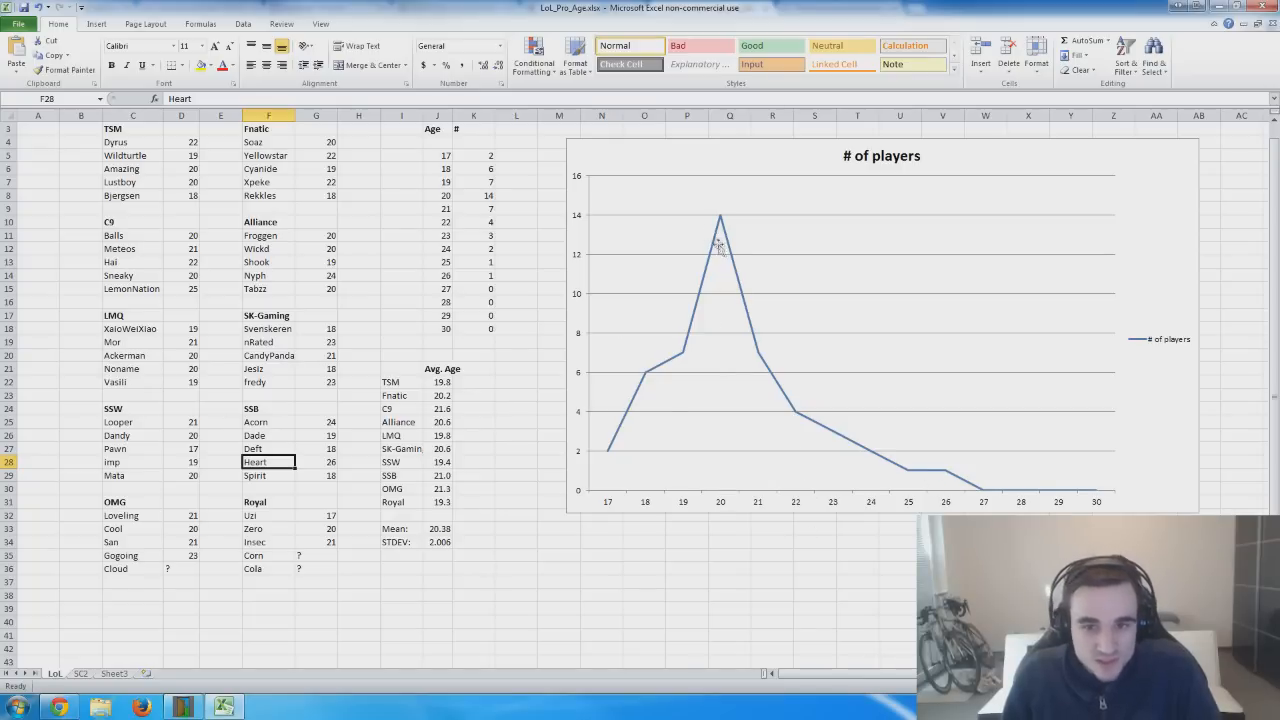
mouse_move(672, 230)
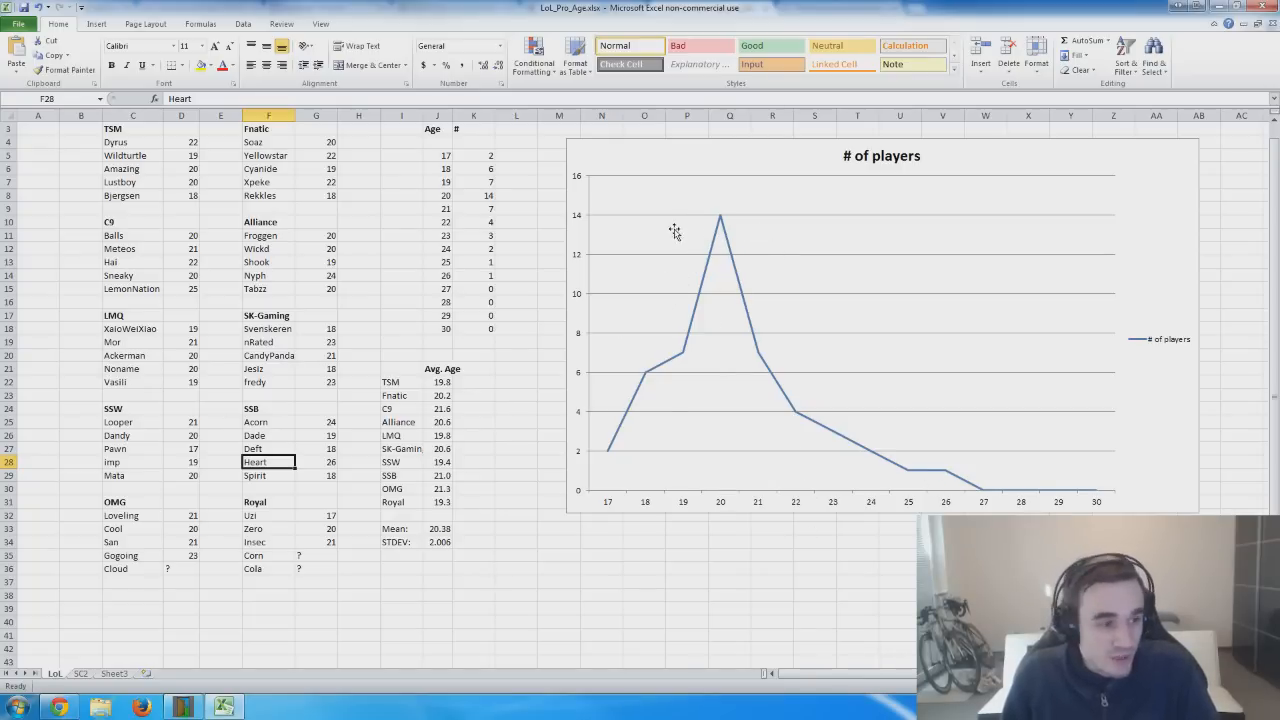
mouse_move(800, 264)
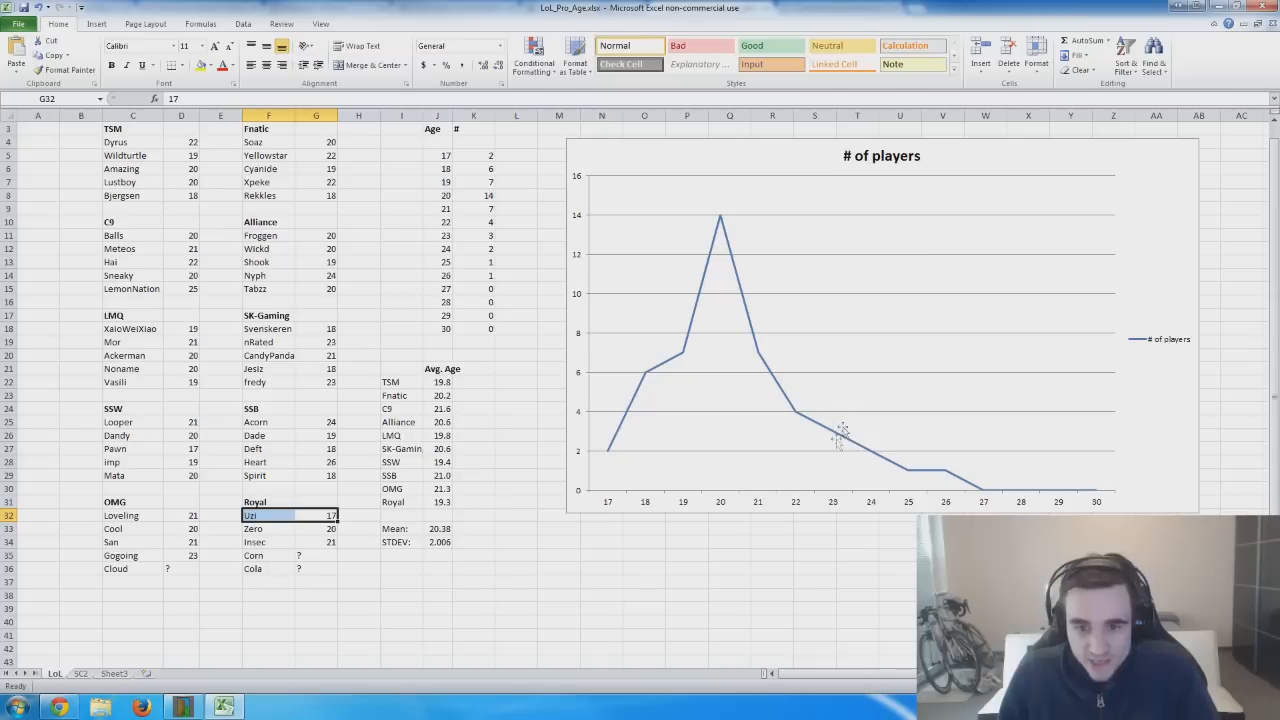
mouse_move(878, 479)
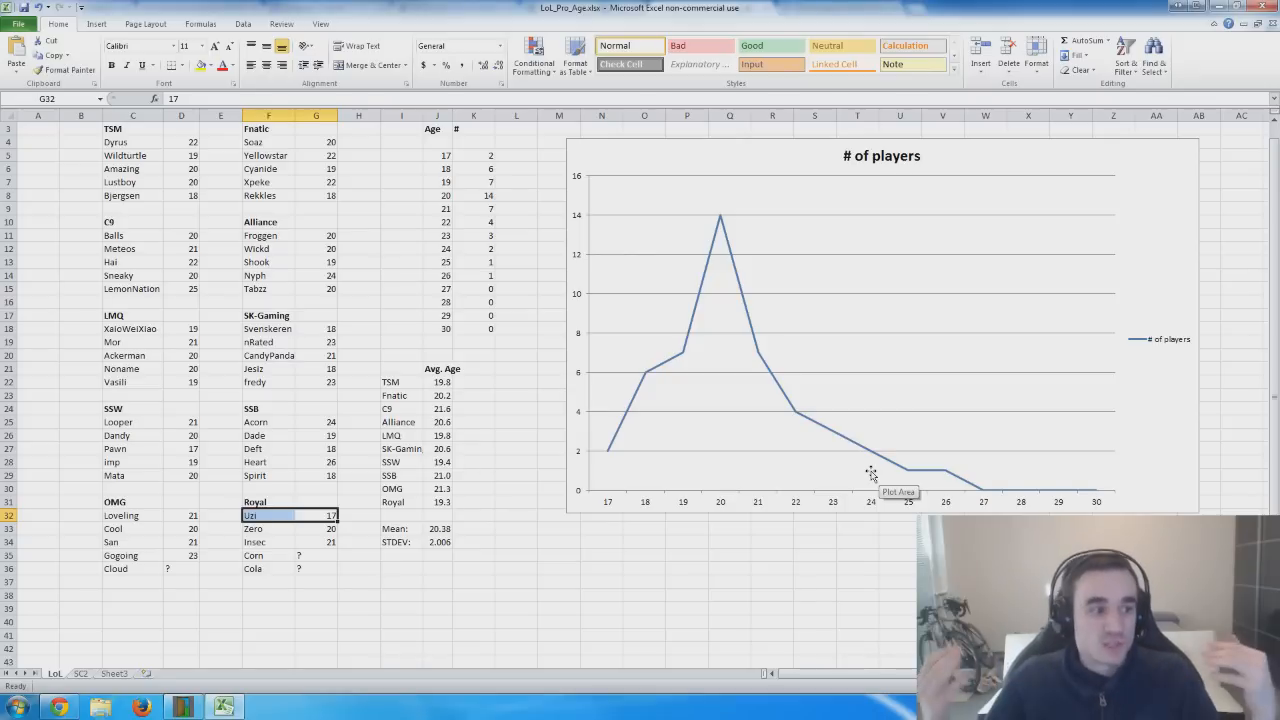
mouse_move(857, 476)
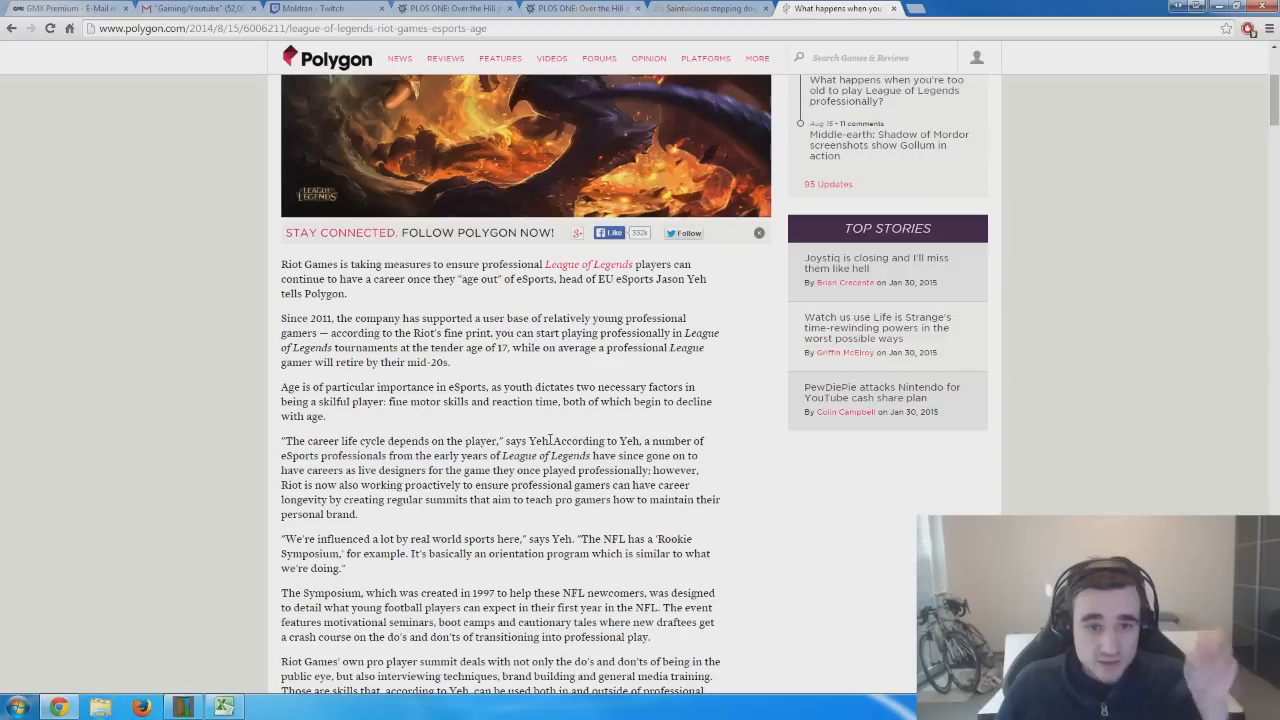
mouse_move(554, 431)
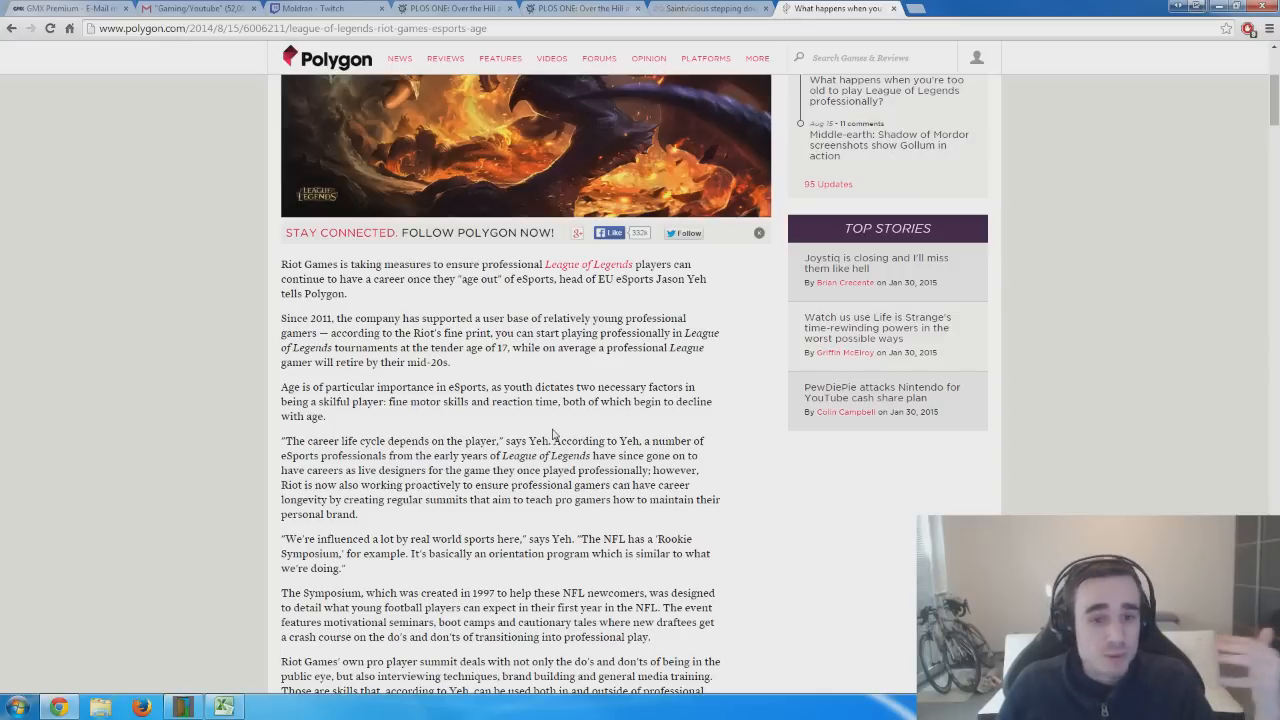
mouse_move(540, 441)
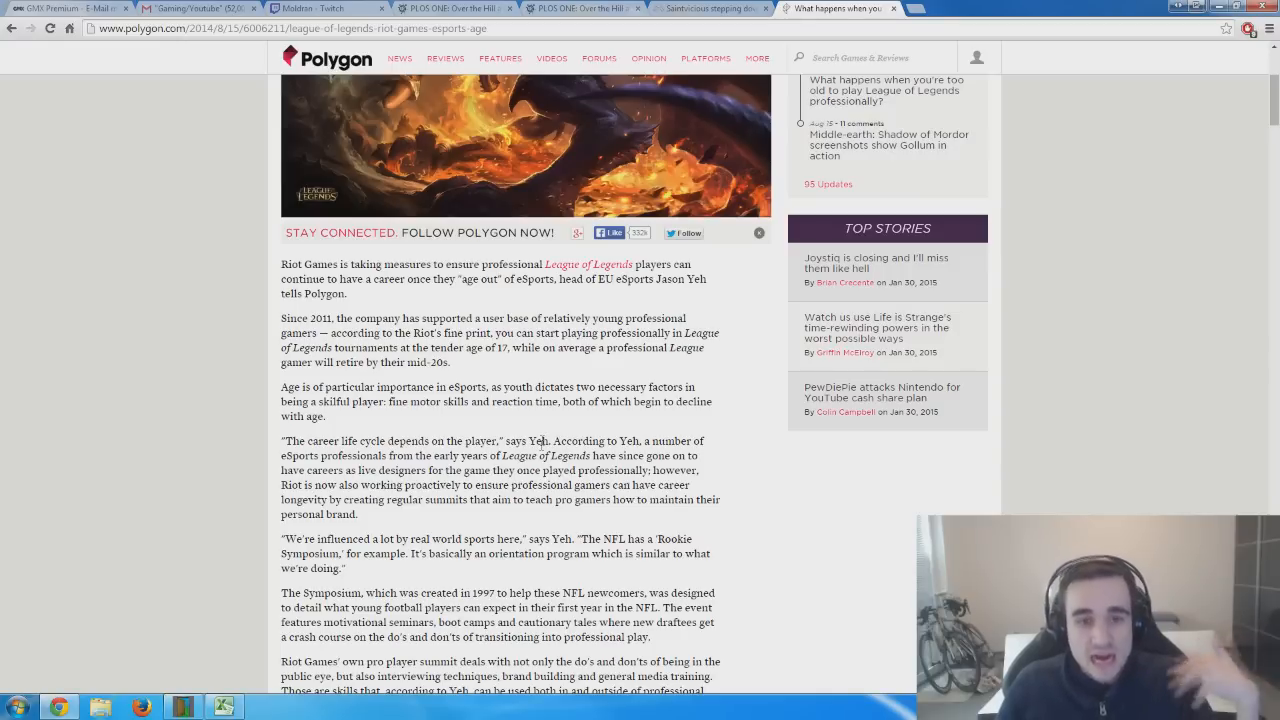
mouse_move(349, 468)
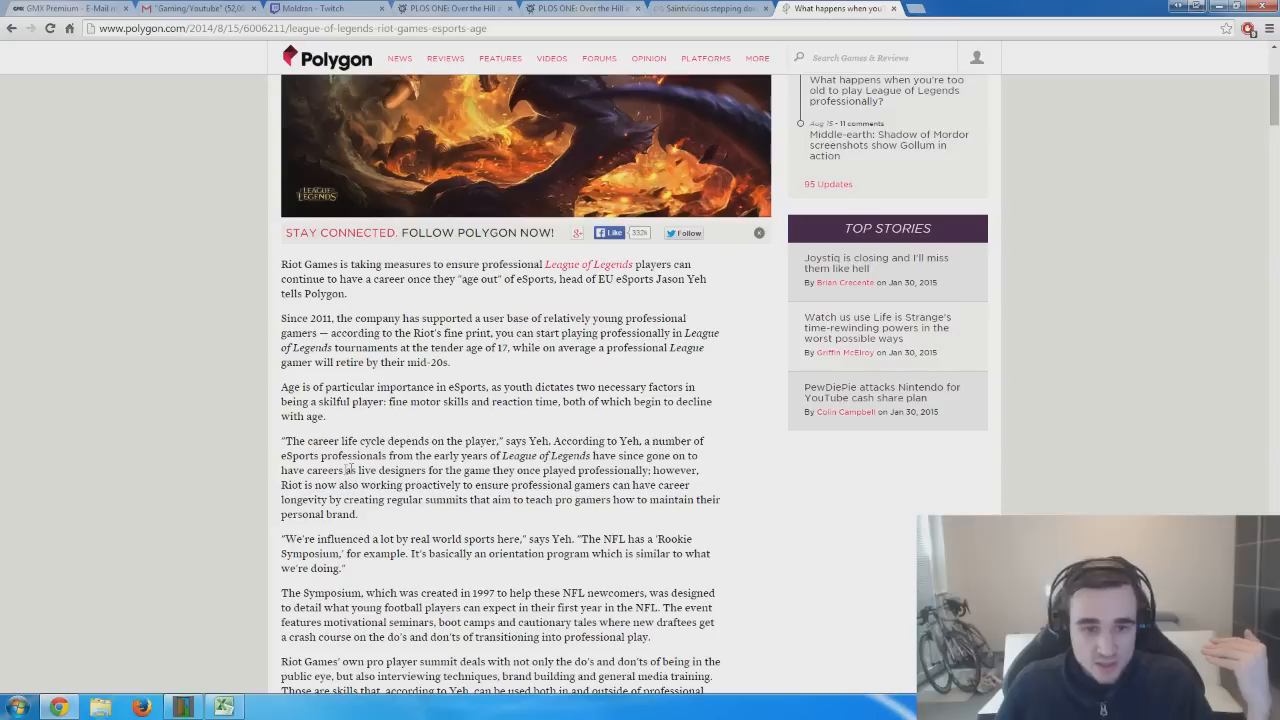
Highlight Polygon's passage on Riot's career-longevity summits through the personal brand sentence.
drag(315, 485, 573, 485)
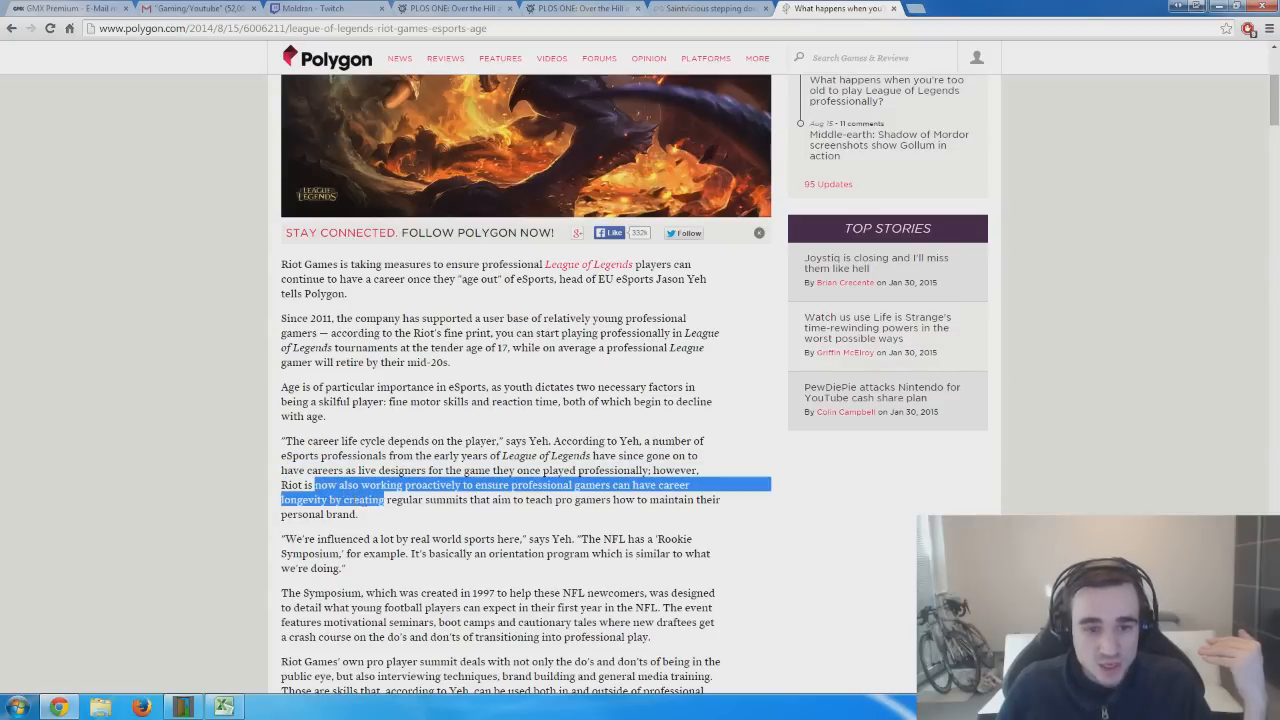
drag(385, 499, 357, 514)
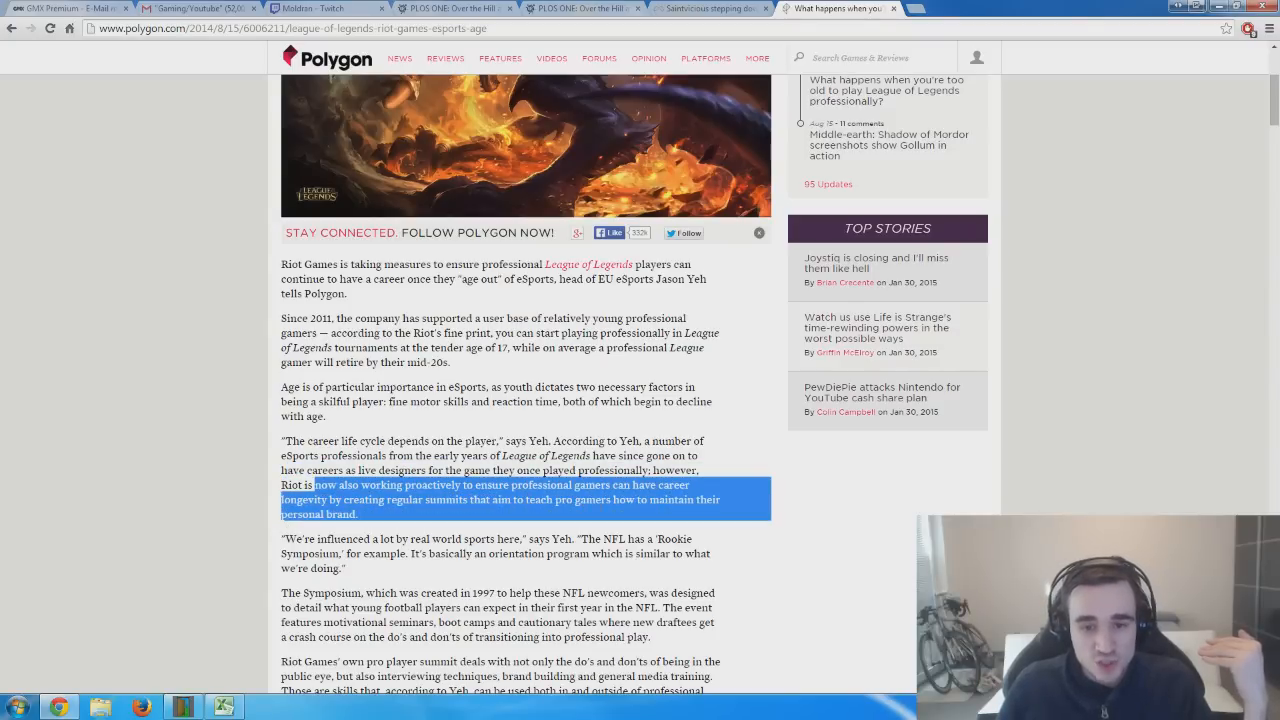